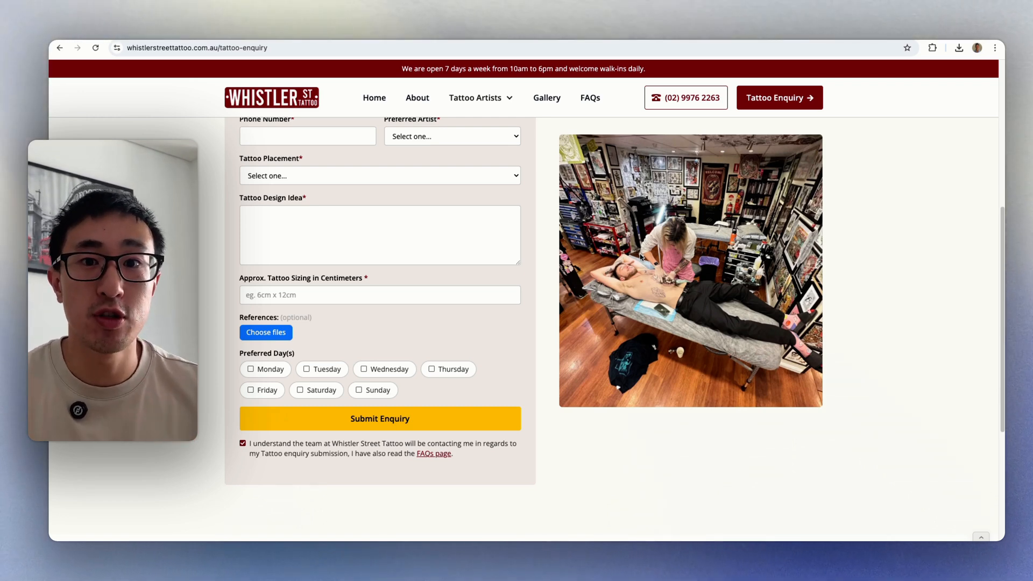
# Launch the reference-images uploader on the enquiry form and browse three local files.
pyautogui.scroll(3)
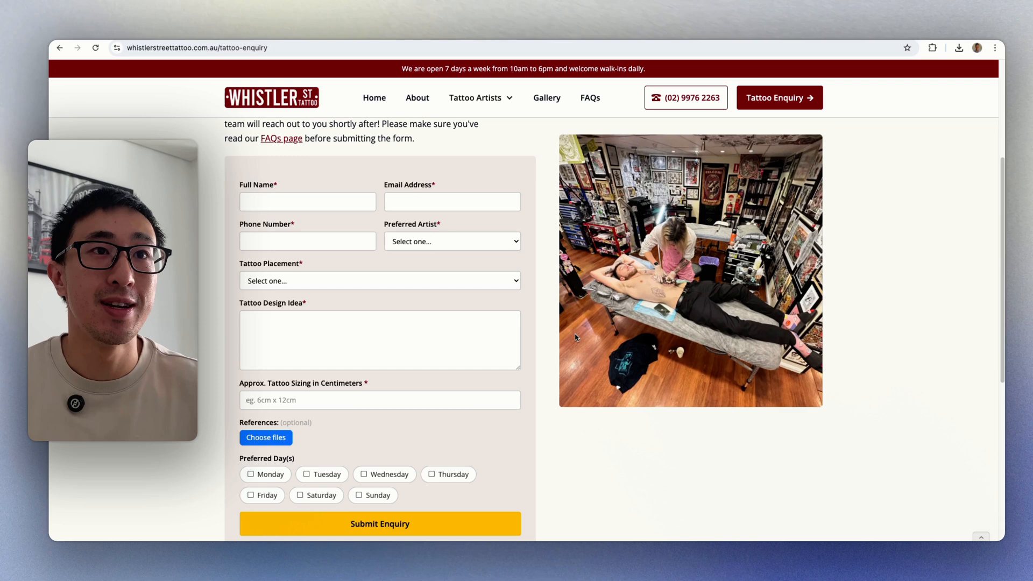
pyautogui.scroll(3)
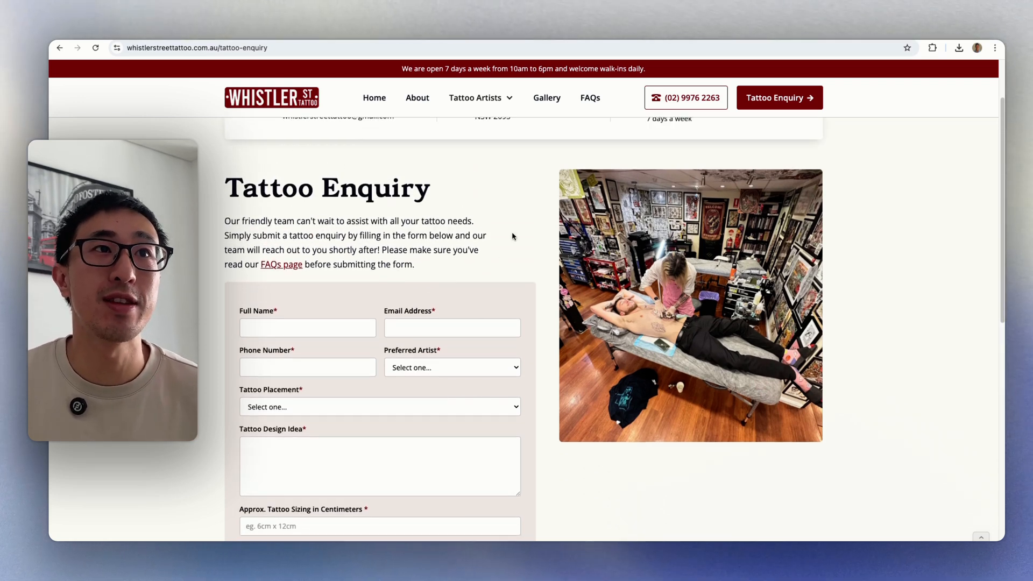
pyautogui.scroll(-3)
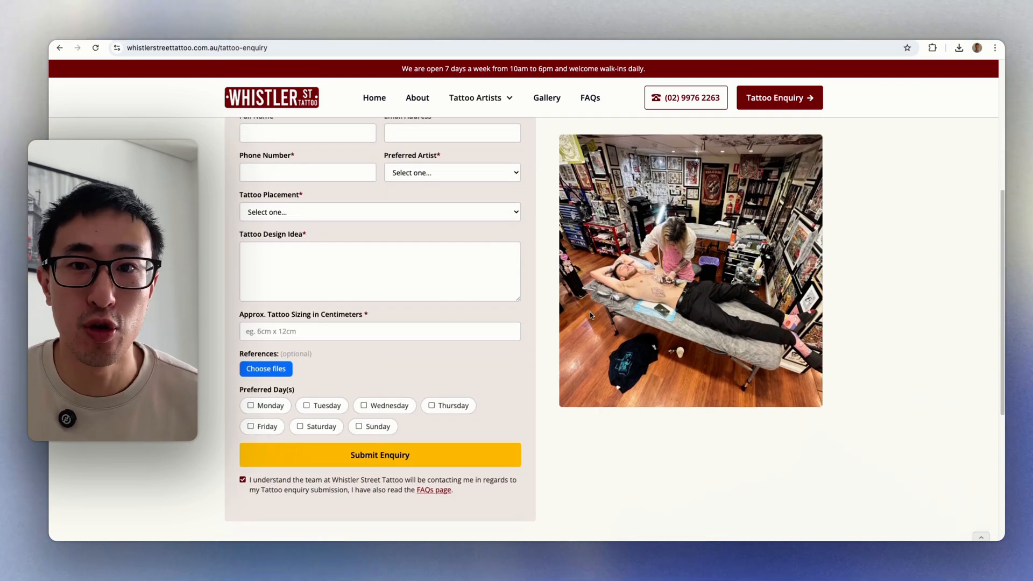
pyautogui.scroll(-3)
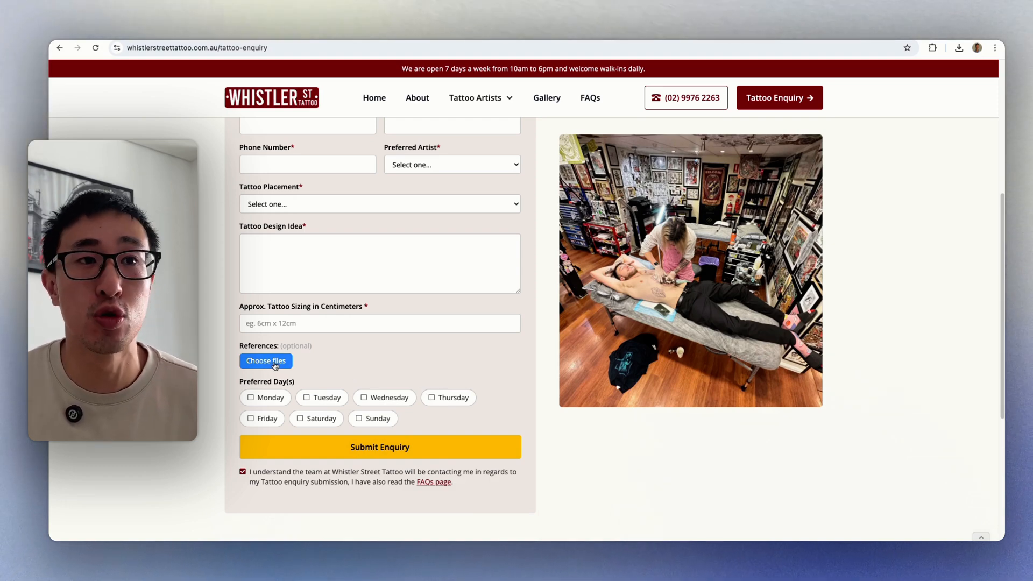
pyautogui.click(266, 361)
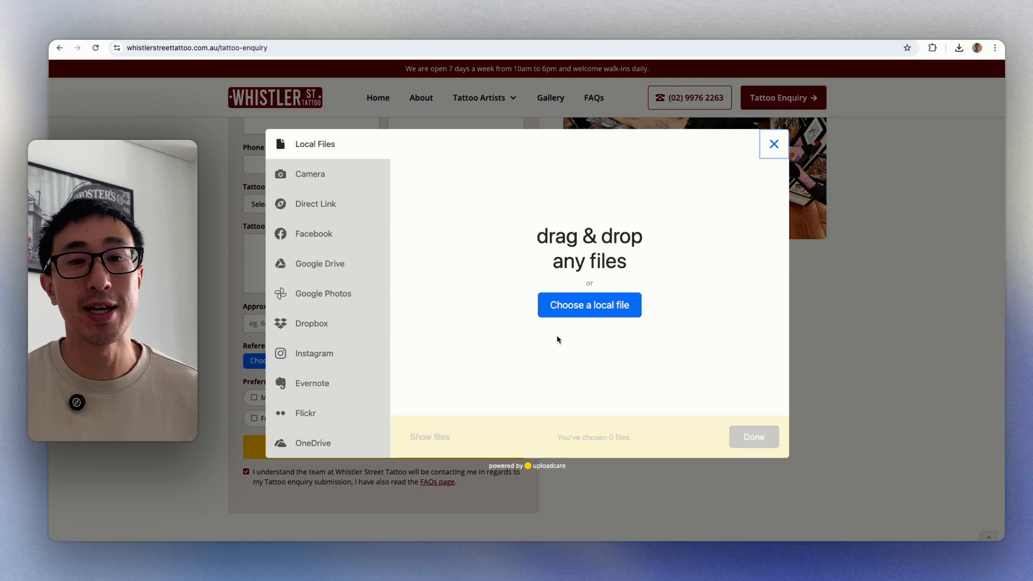
pyautogui.moveTo(553, 489)
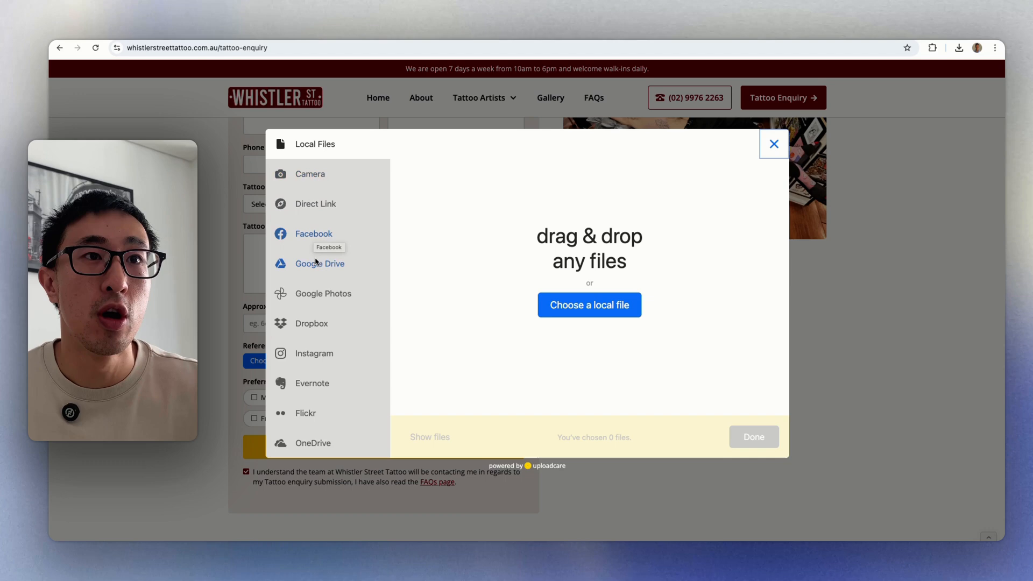
pyautogui.moveTo(593, 245)
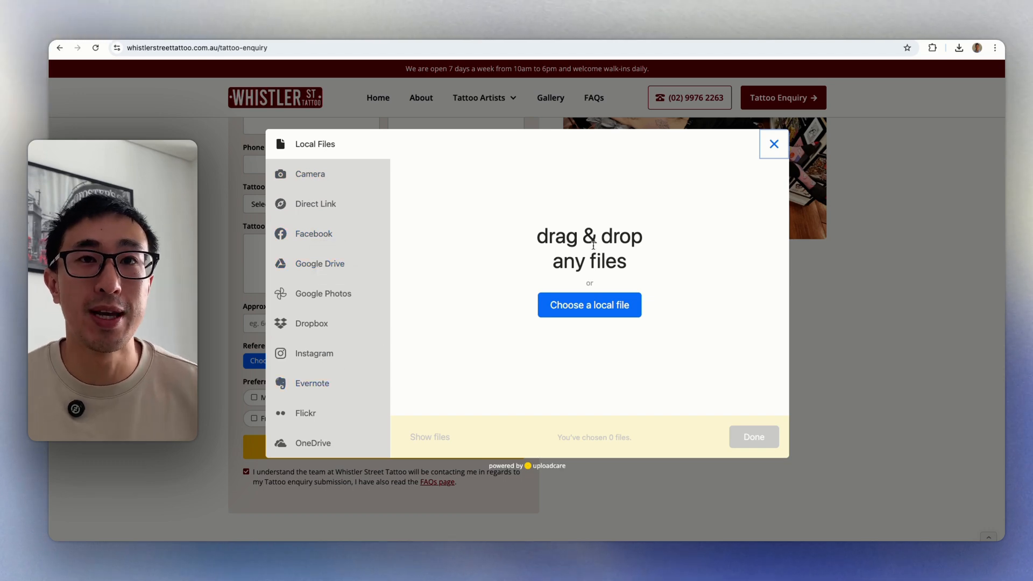
pyautogui.click(588, 304)
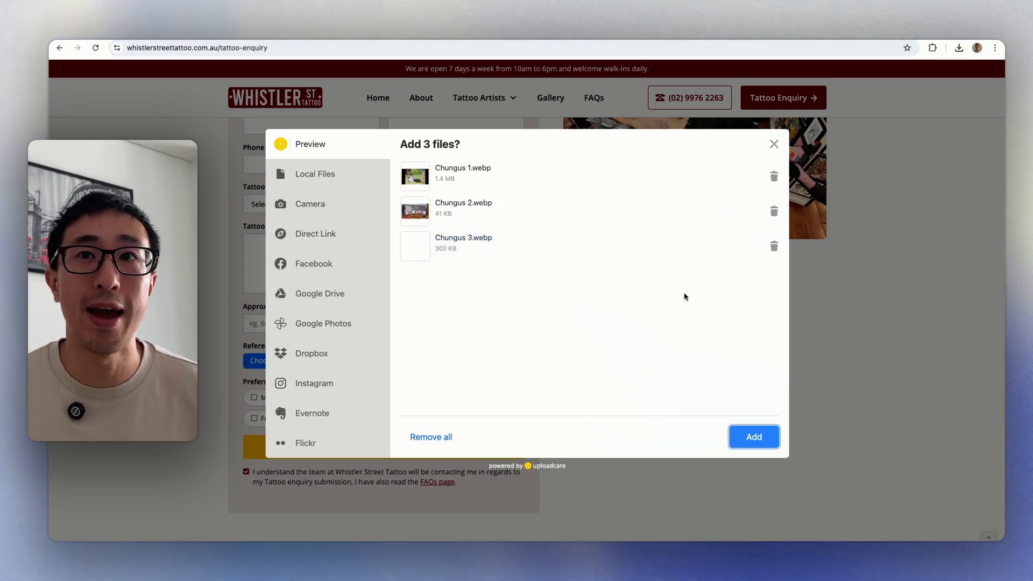
pyautogui.moveTo(773, 211)
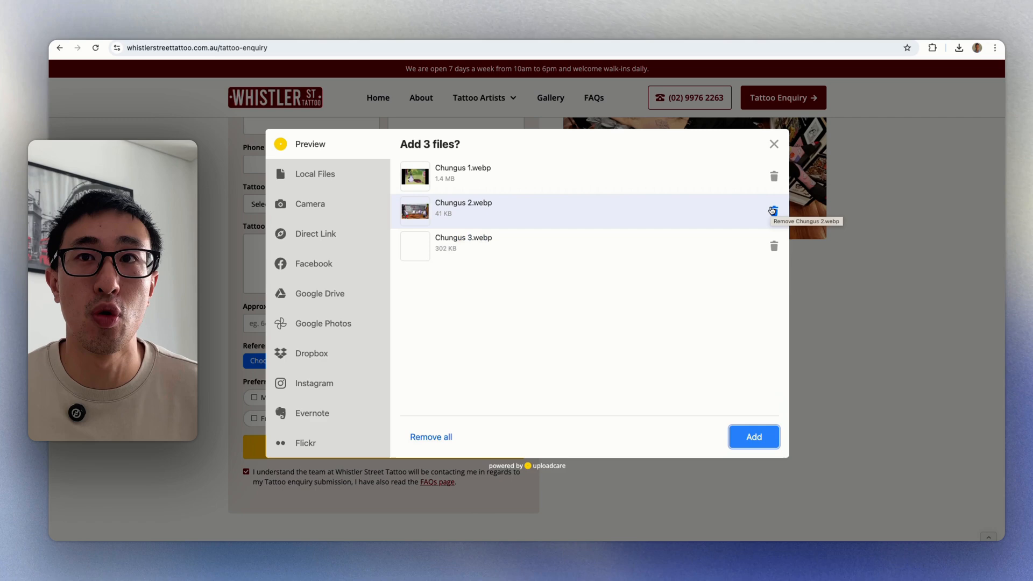
# Remove Chungus 2.webp from the list and add Chungus 1.webp and Chungus 3.webp.
pyautogui.click(773, 211)
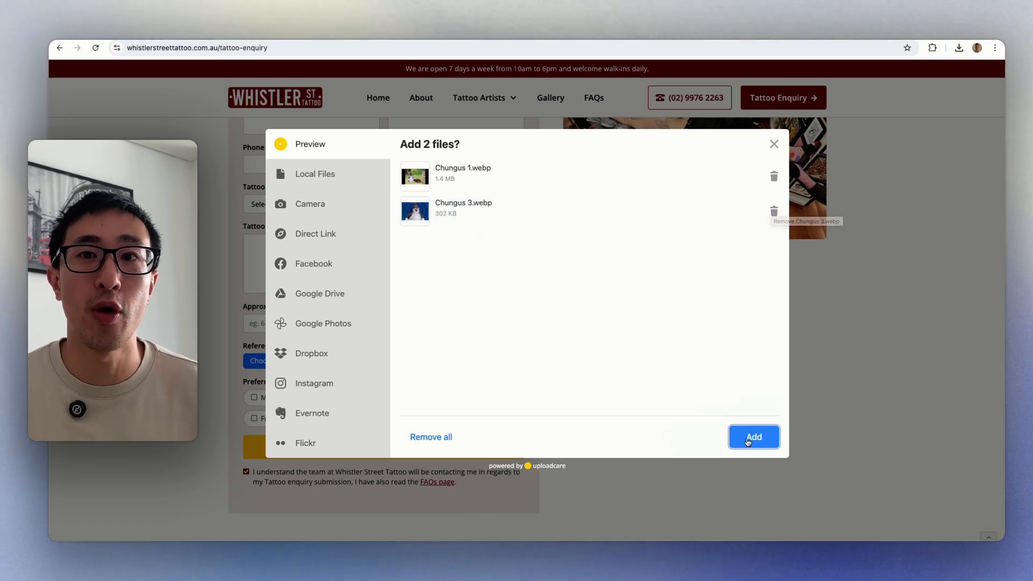
pyautogui.click(753, 437)
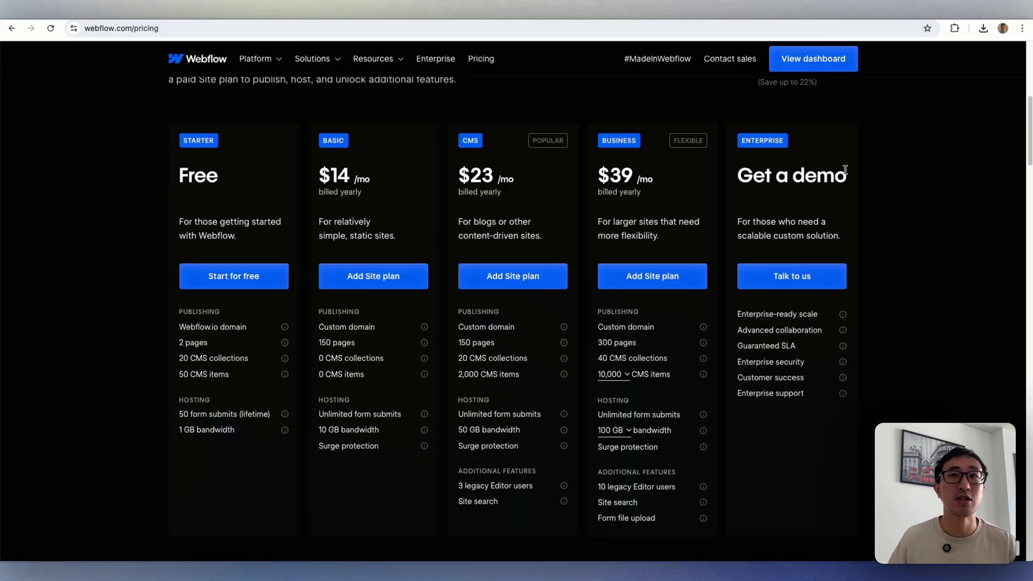
# Review Webflow's Site plans and highlight the Basic plan's $14 yearly price.
pyautogui.scroll(3)
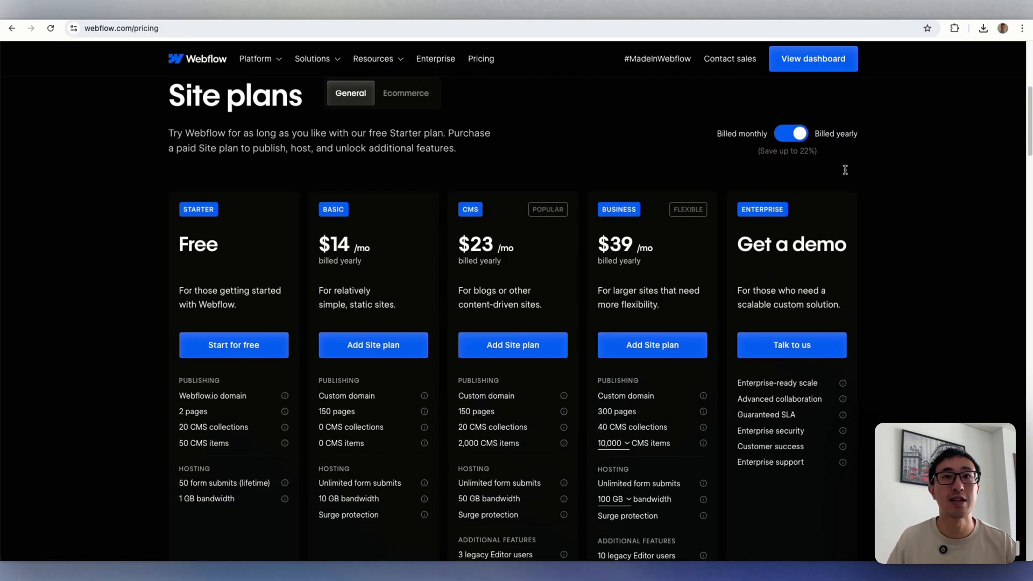
pyautogui.scroll(-3)
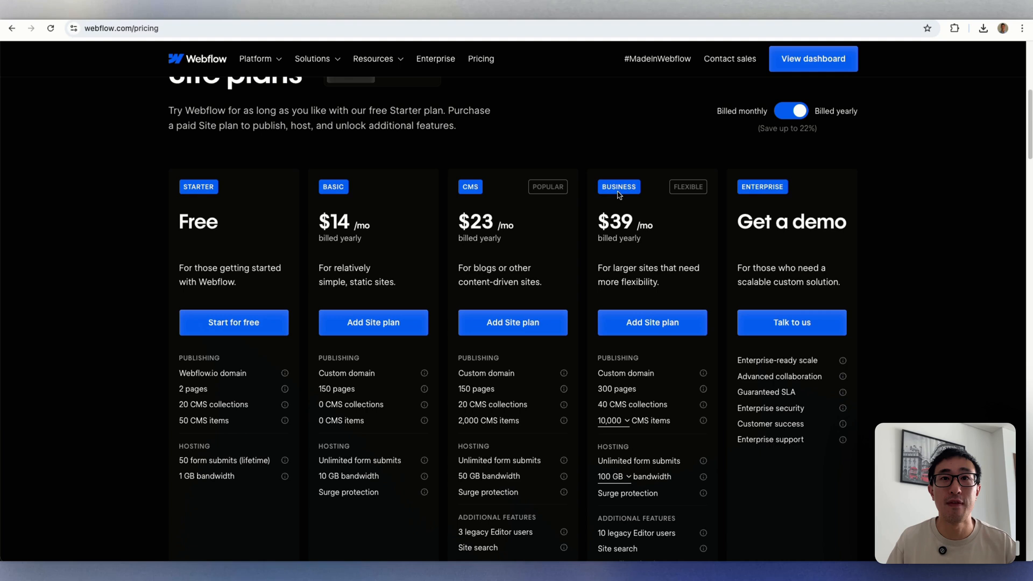
pyautogui.scroll(-3)
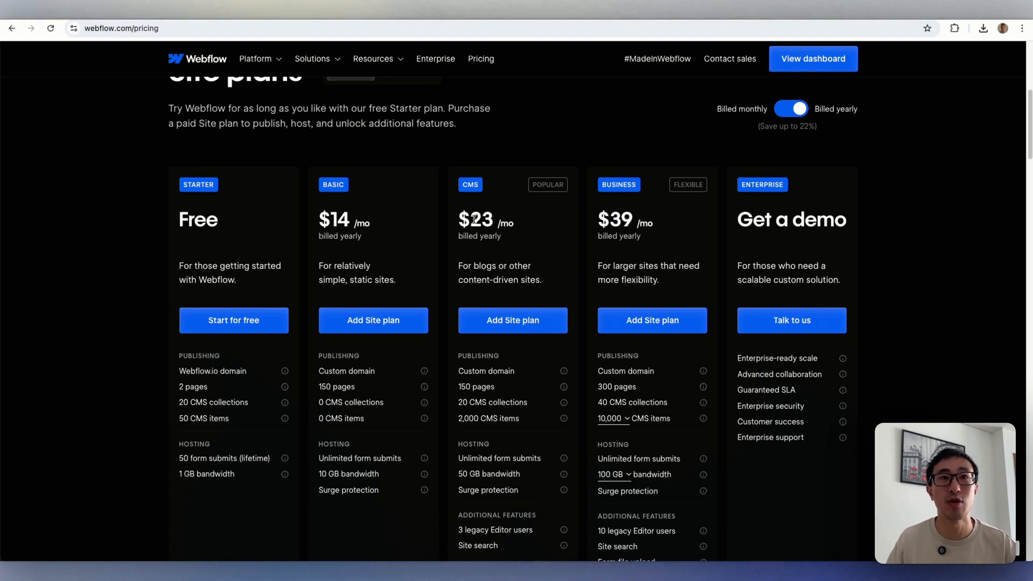
pyautogui.doubleClick(334, 219)
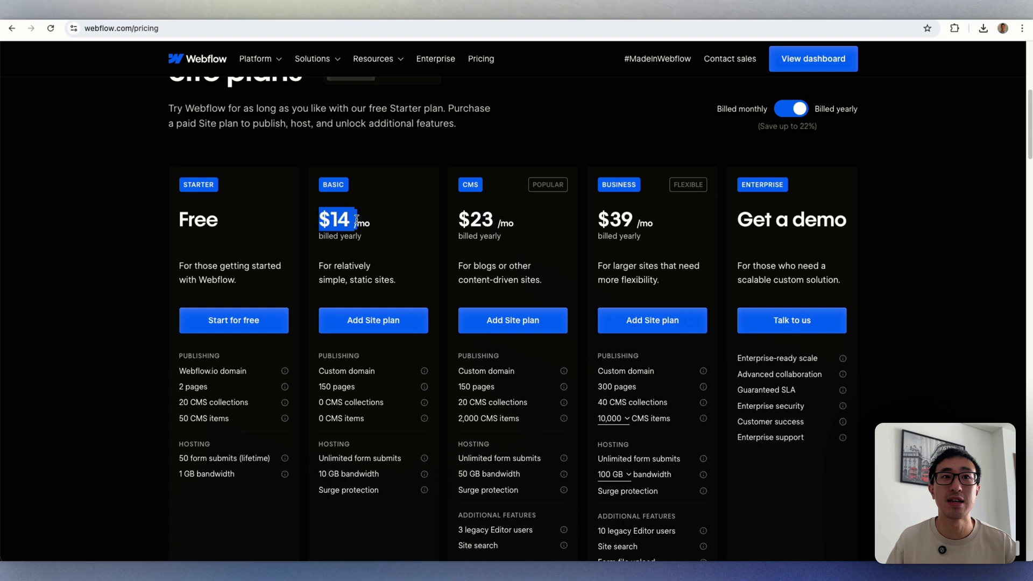
pyautogui.scroll(3)
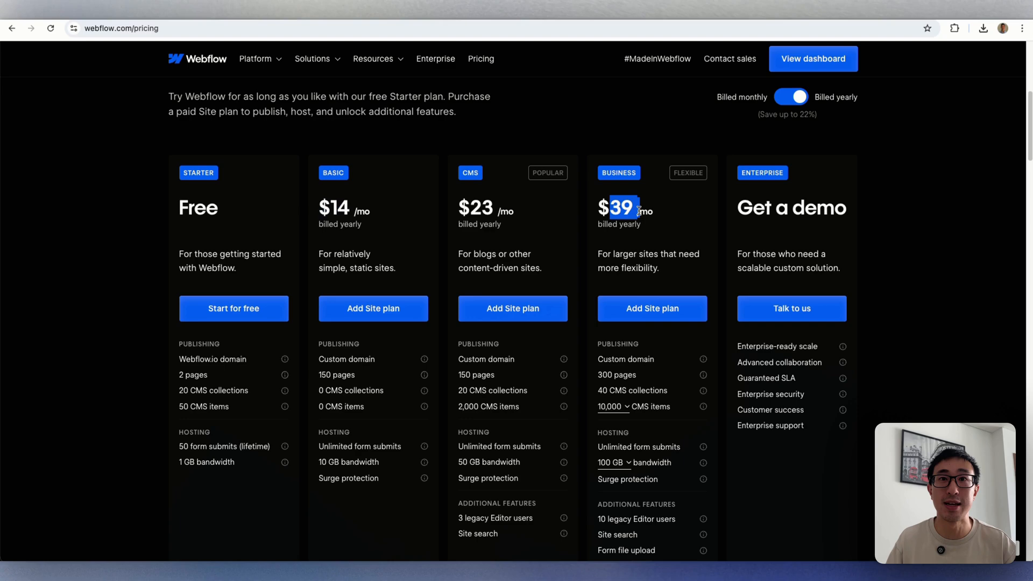
pyautogui.scroll(-3)
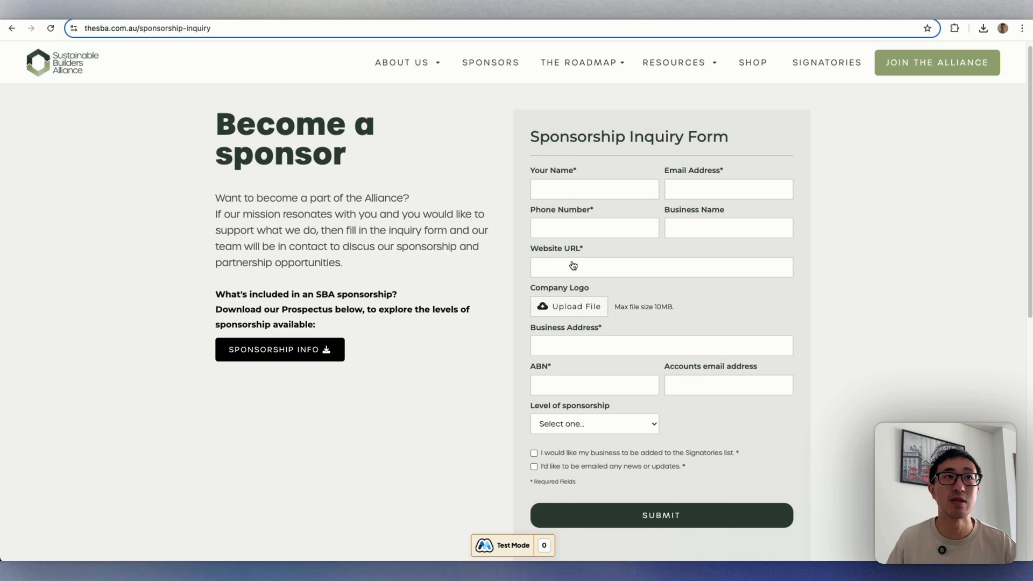
# Upload Bitmap.jpg from the Desktop as the Company Logo on the sponsorship form.
pyautogui.click(660, 514)
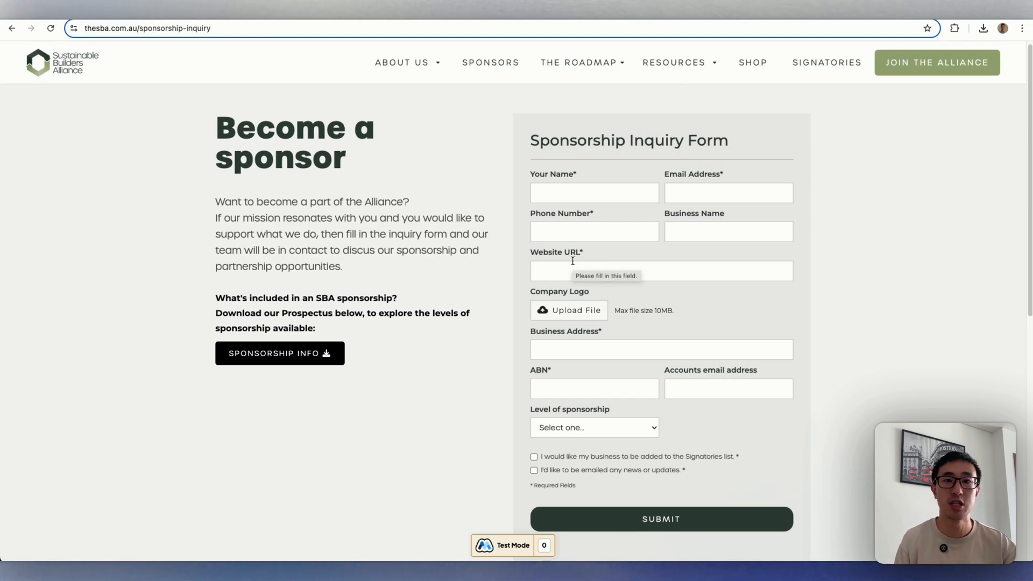
pyautogui.scroll(3)
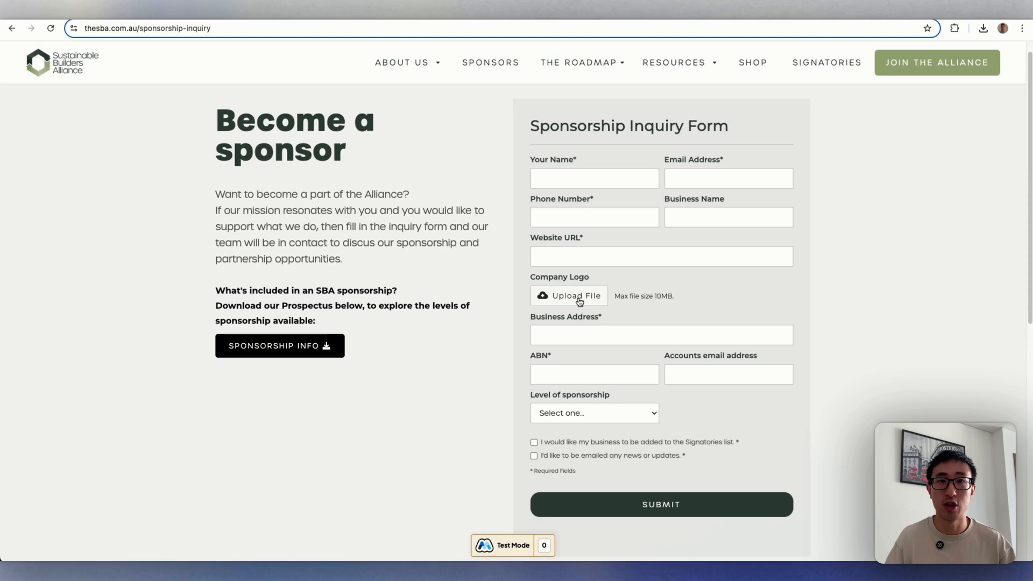
pyautogui.click(568, 295)
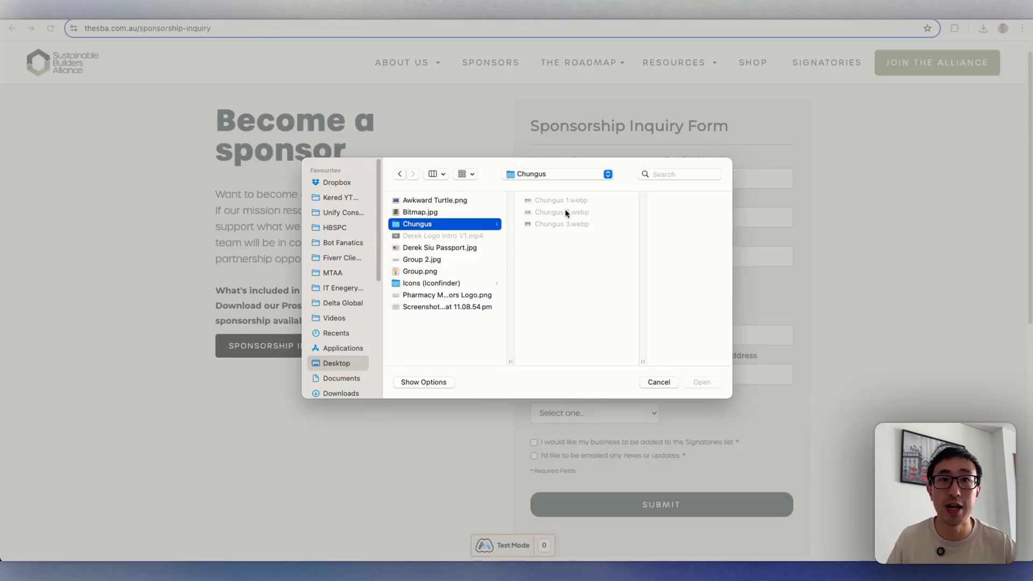
pyautogui.click(419, 212)
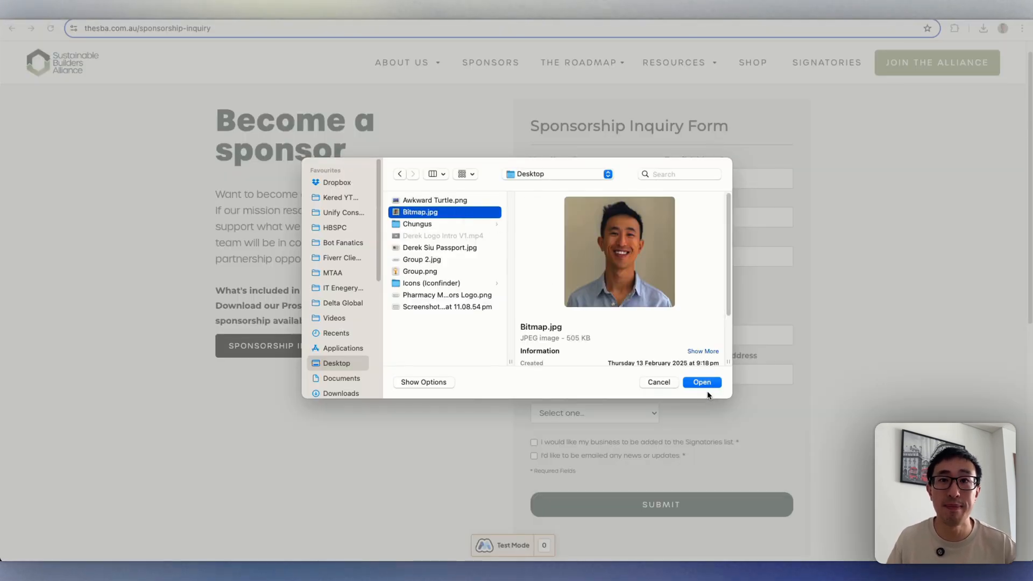
pyautogui.click(700, 382)
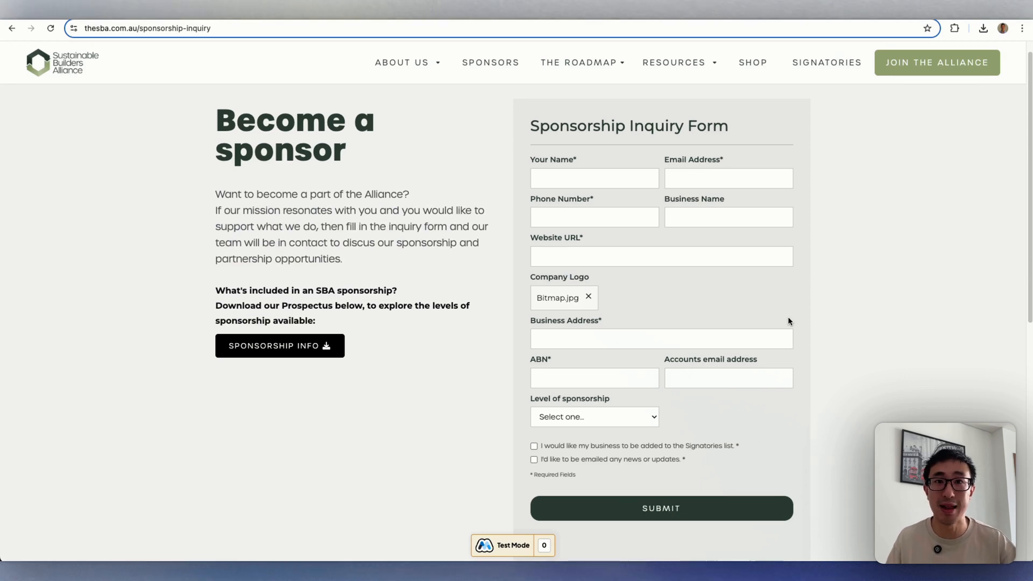
pyautogui.moveTo(619, 301)
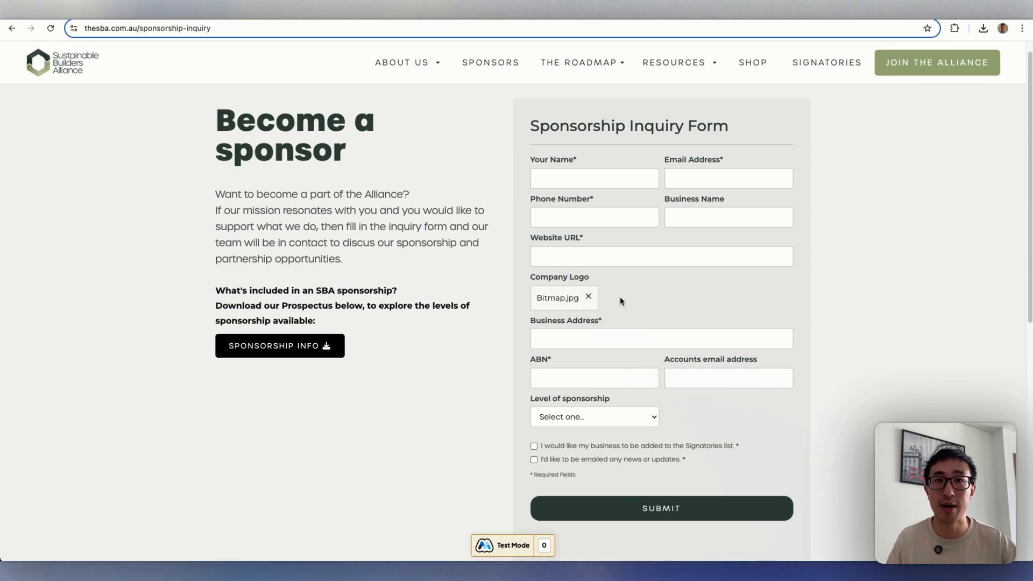
pyautogui.moveTo(783, 297)
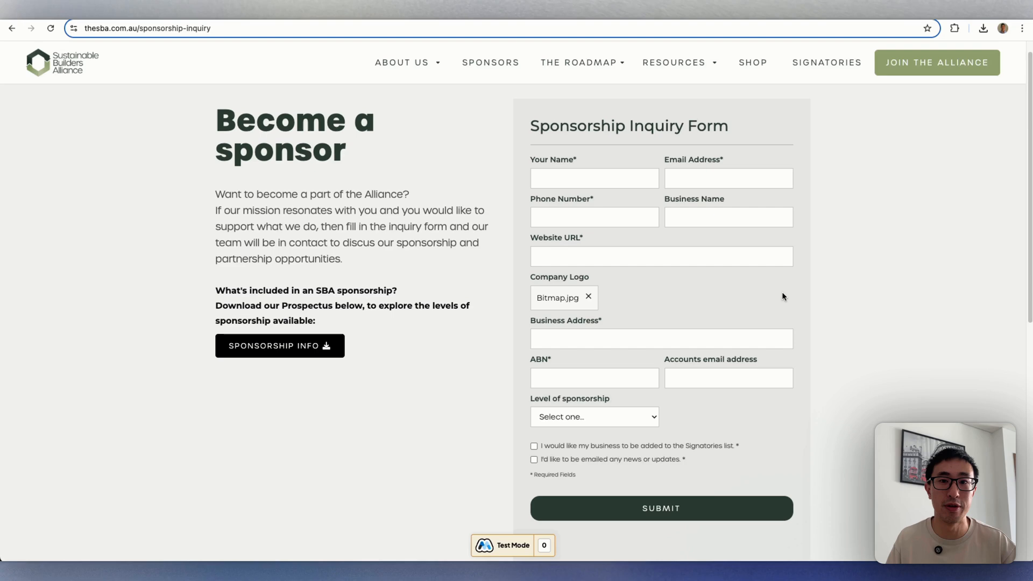
pyautogui.moveTo(617, 168)
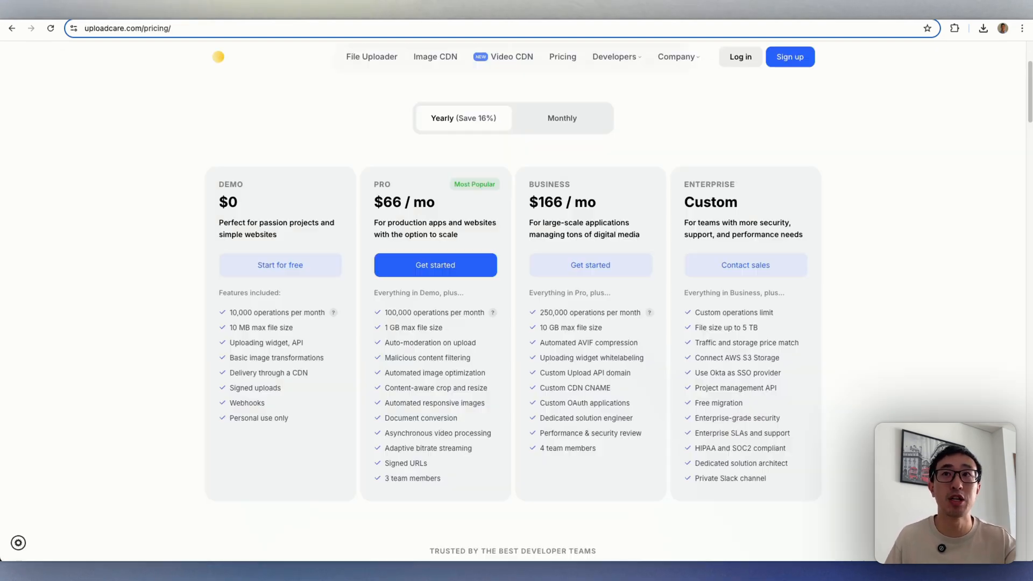
pyautogui.moveTo(682, 165)
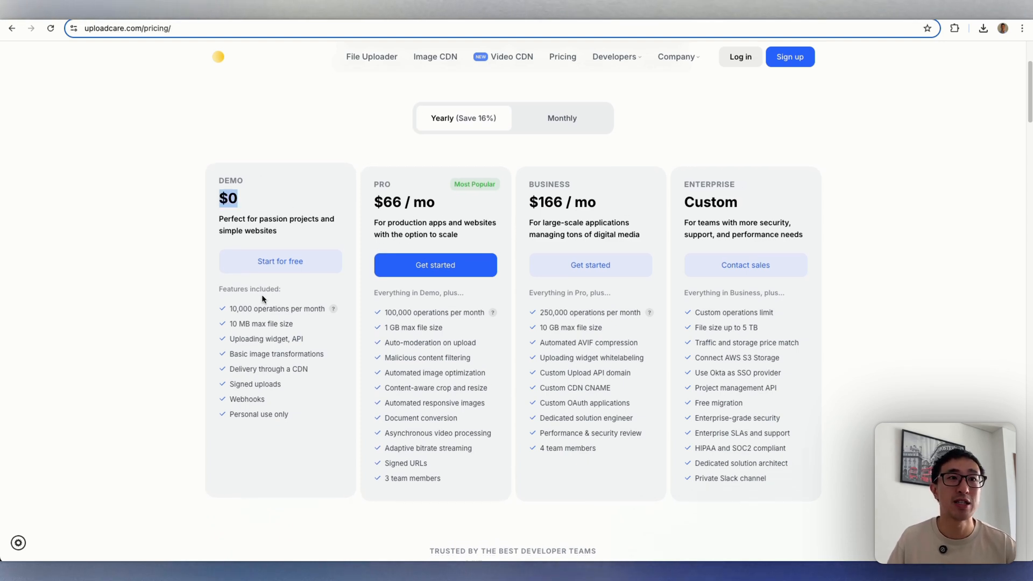
# Highlight the Demo plan's $0 price on Uploadcare's pricing page.
pyautogui.doubleClick(257, 323)
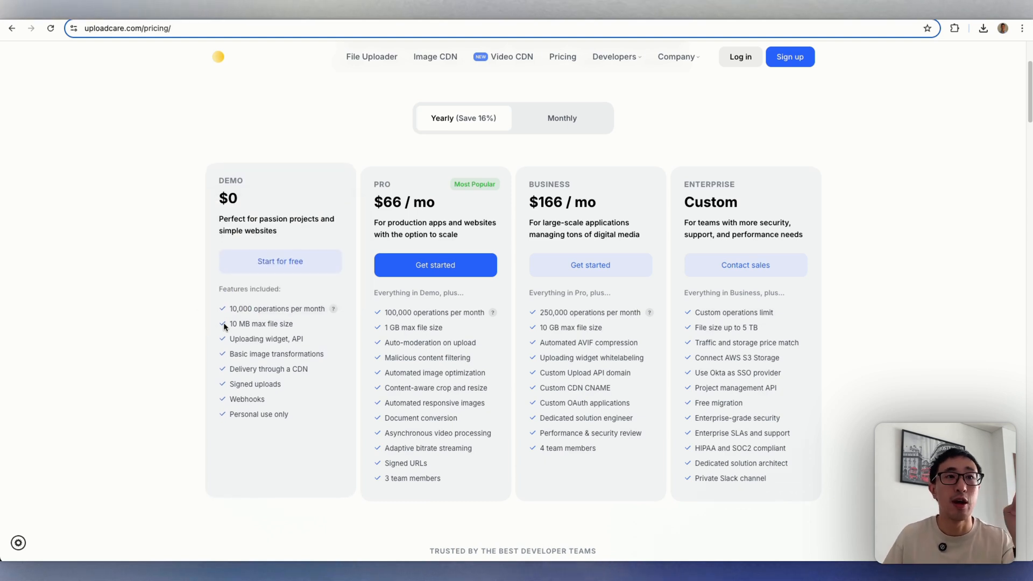
pyautogui.moveTo(251, 338)
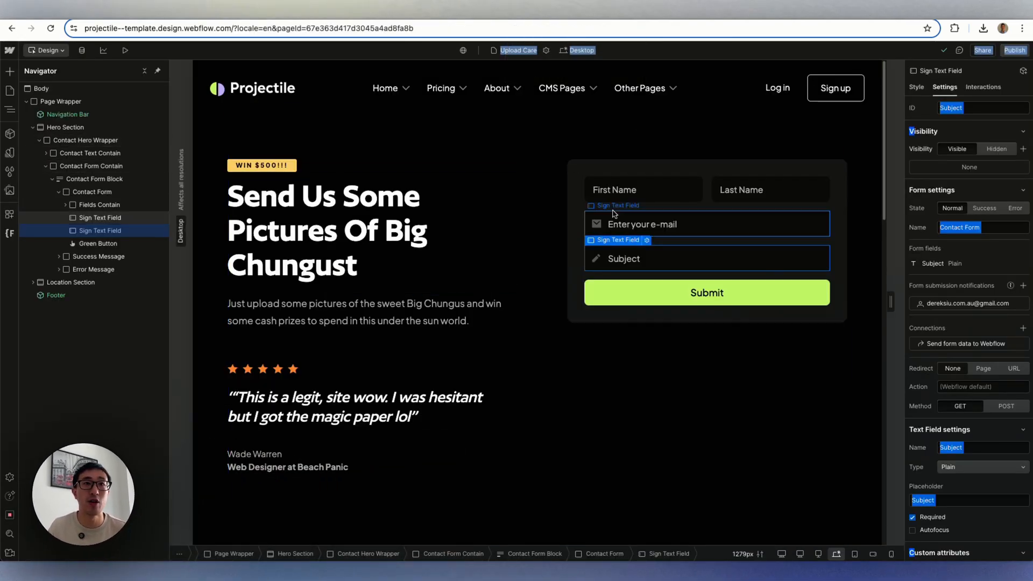
# Select the Contact Form Contain block on the Upload Care page in the Designer.
pyautogui.click(91, 165)
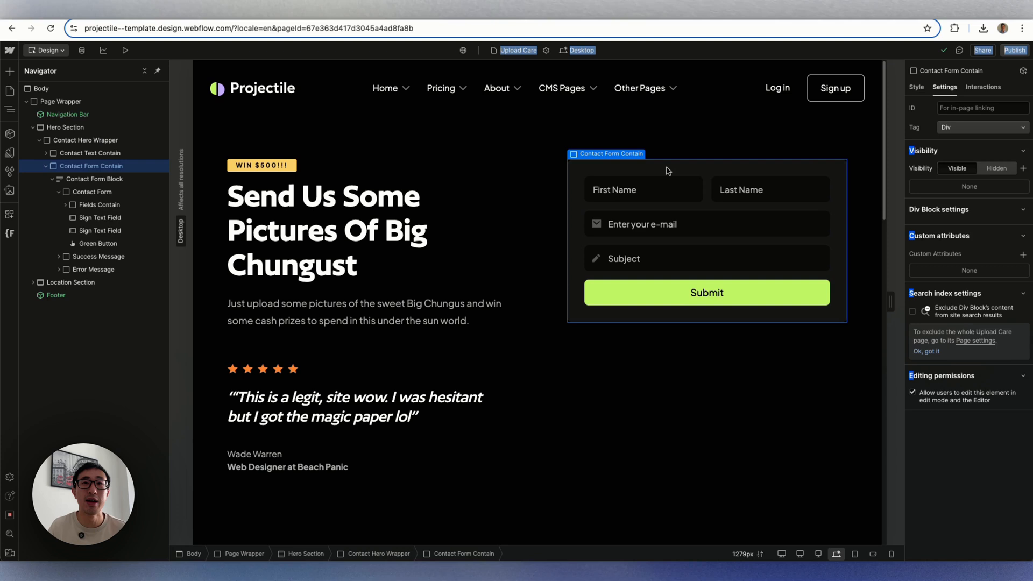
pyautogui.click(706, 224)
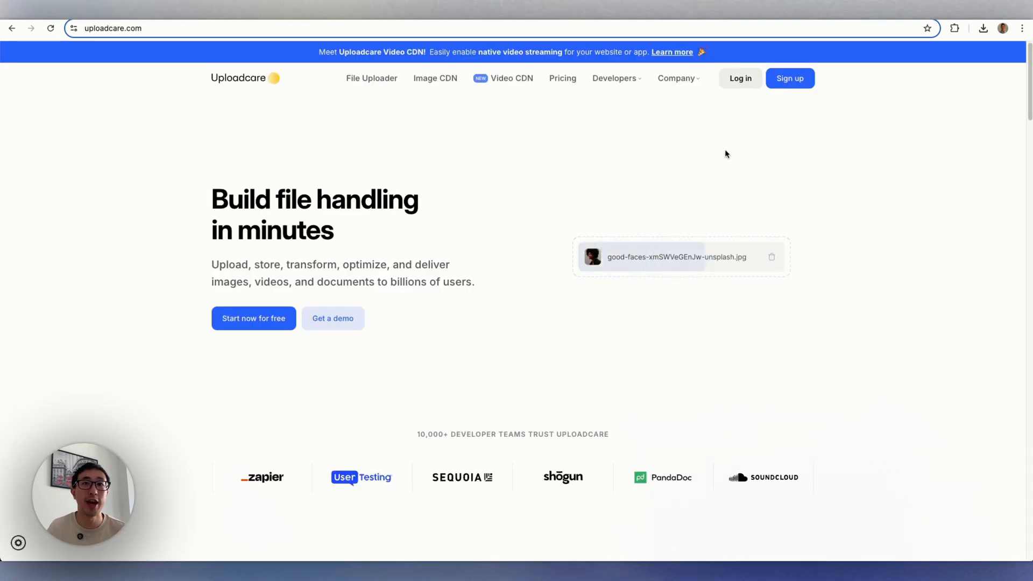
pyautogui.moveTo(788, 78)
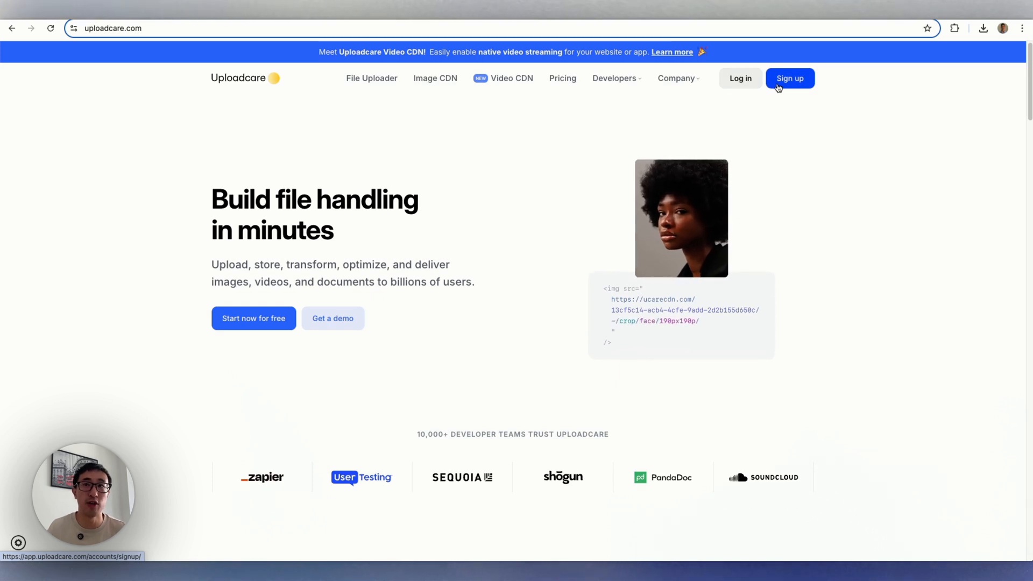
# Sign up to Uploadcare with the Google account and reach the Workspace dashboard.
pyautogui.click(789, 78)
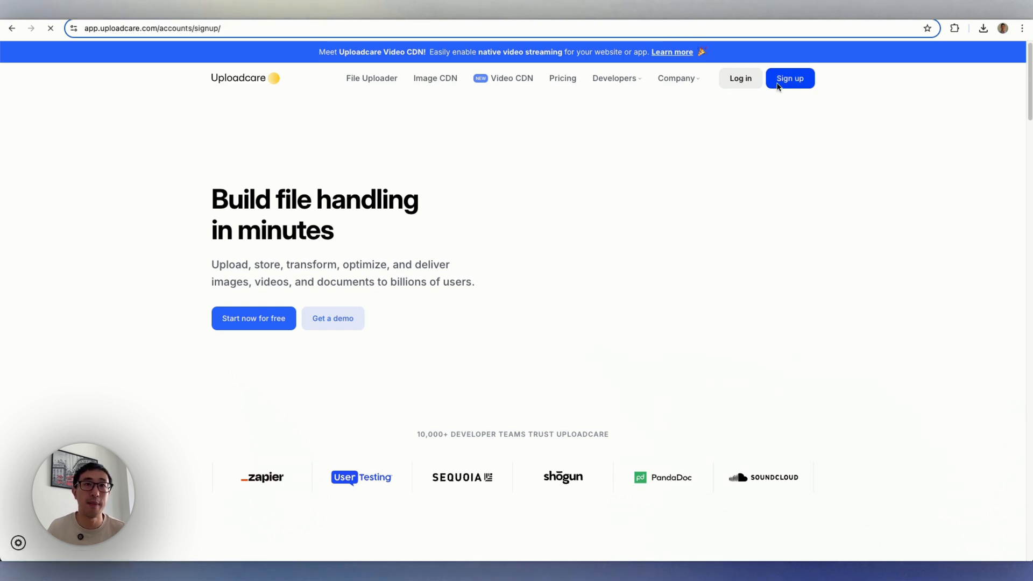
pyautogui.click(789, 78)
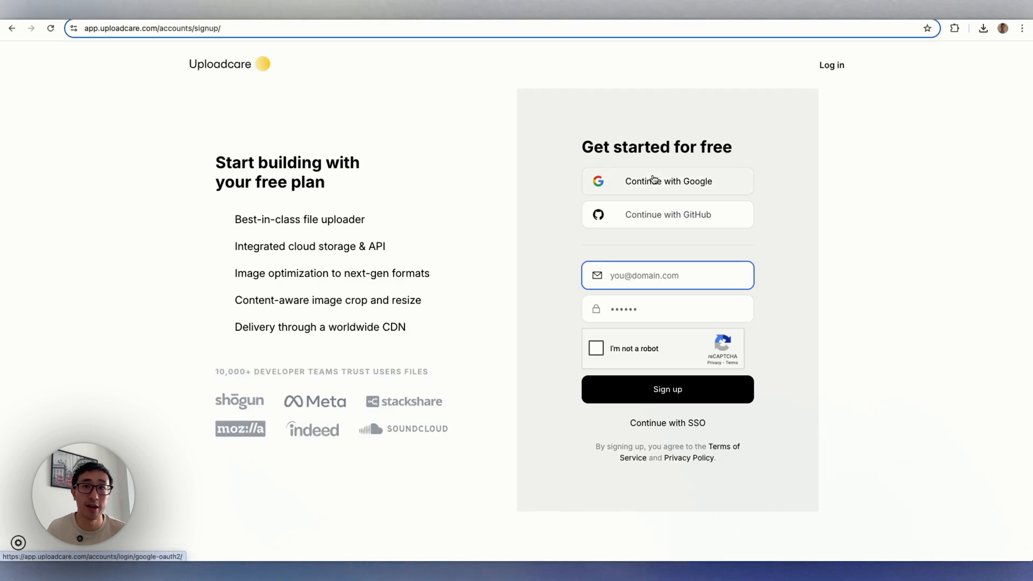
pyautogui.click(667, 181)
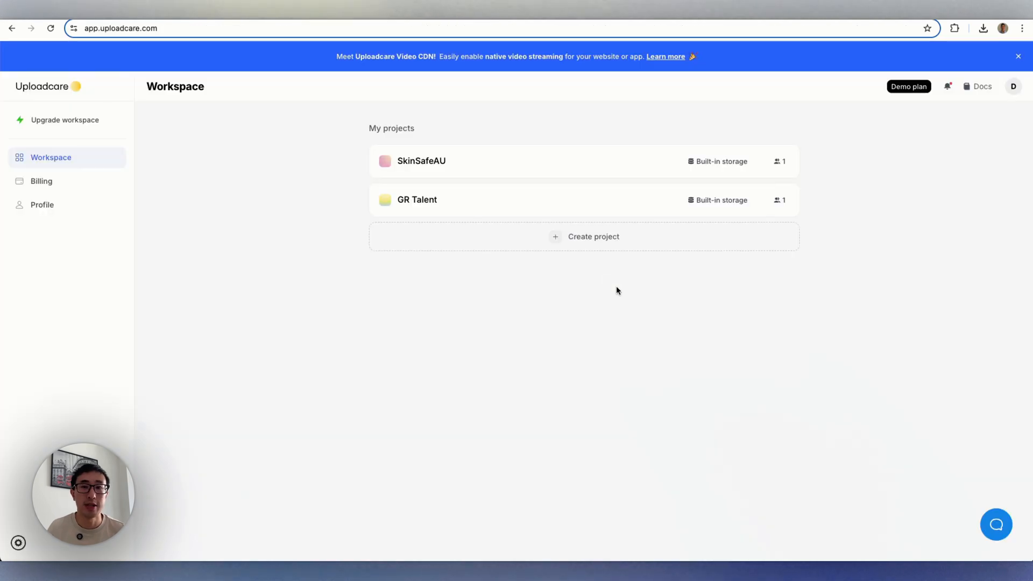
pyautogui.moveTo(465, 388)
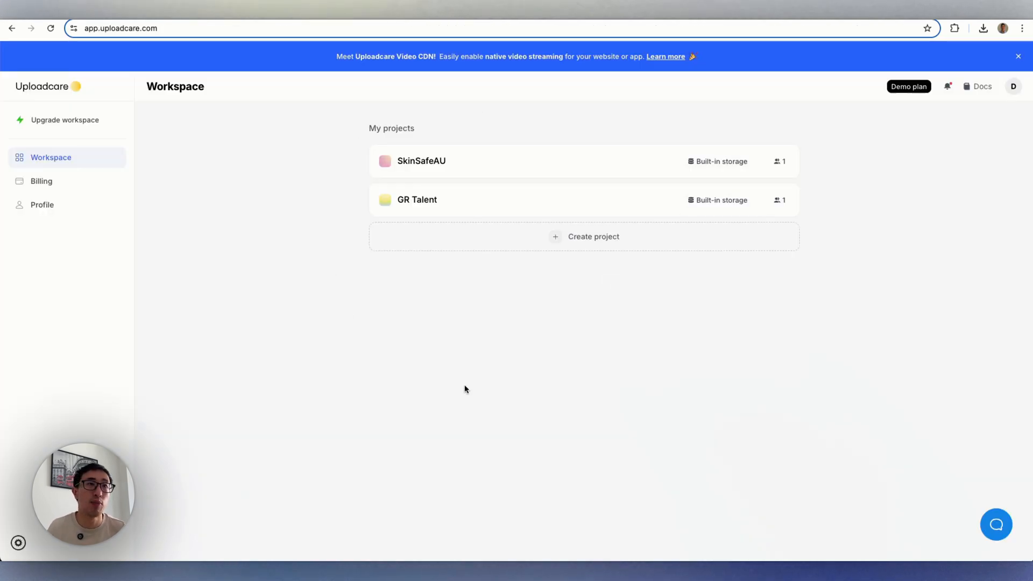
pyautogui.moveTo(541, 244)
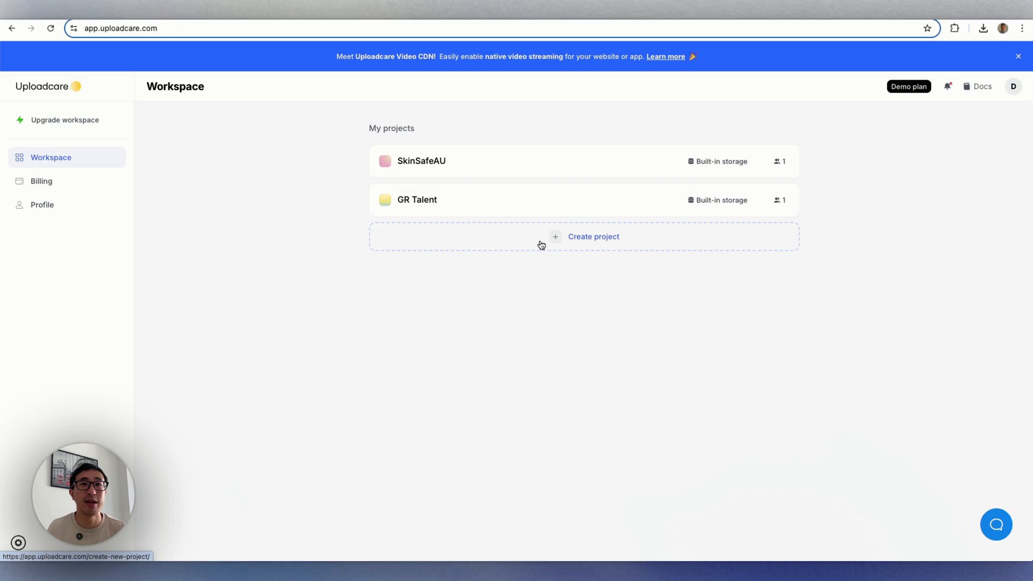
# Create a new Uploadcare project named Chungus with Built-in storage.
pyautogui.click(591, 237)
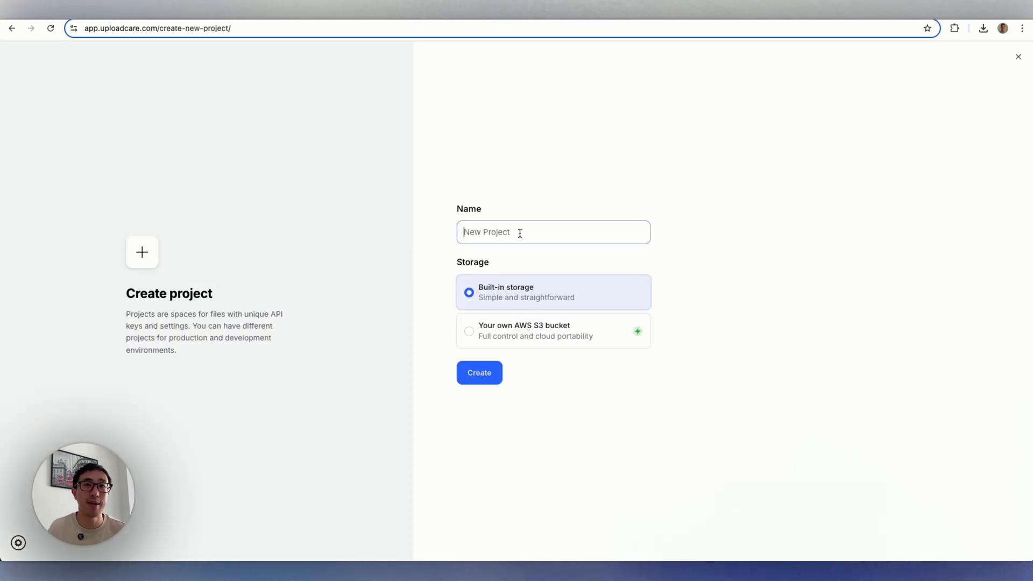
pyautogui.write('Chungus')
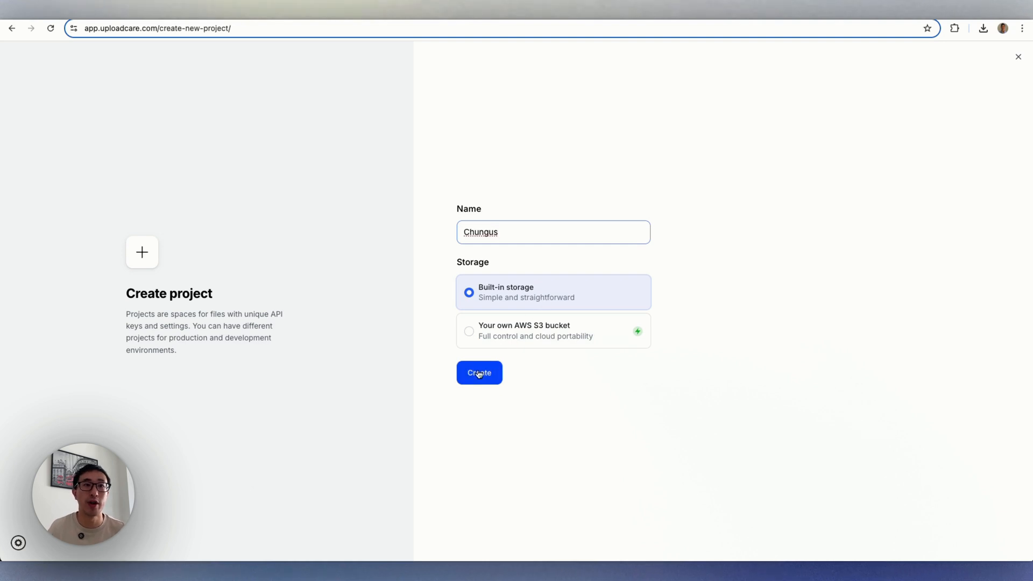
pyautogui.click(479, 372)
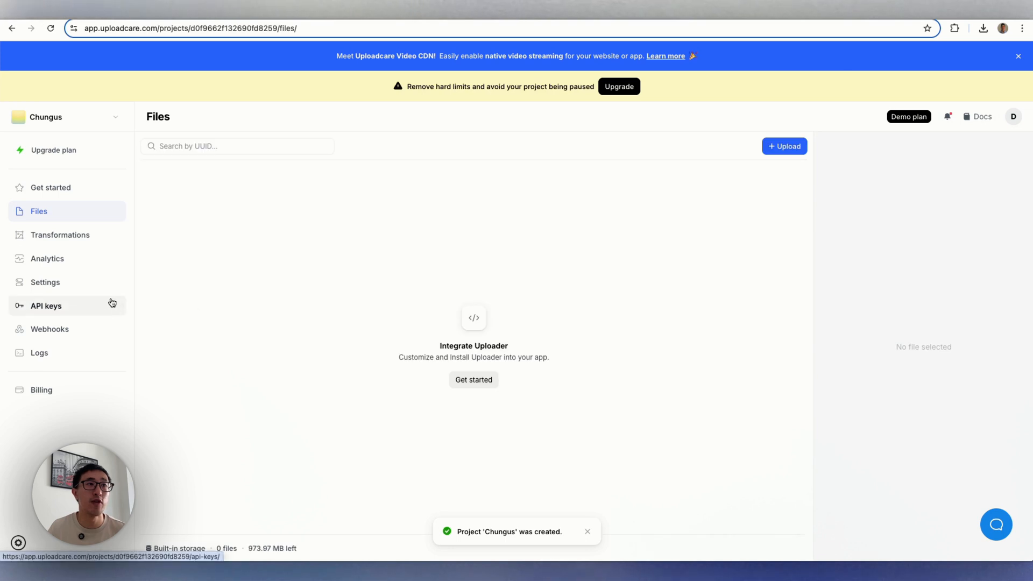
# From Get started, pick Webflow as the platform and continue to its quickstart guide.
pyautogui.click(50, 187)
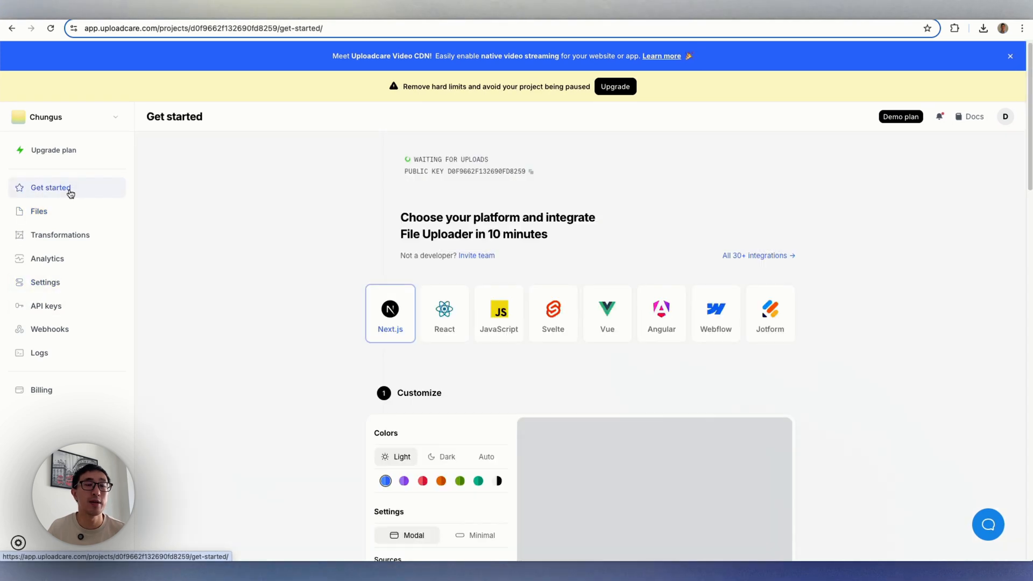
pyautogui.click(716, 313)
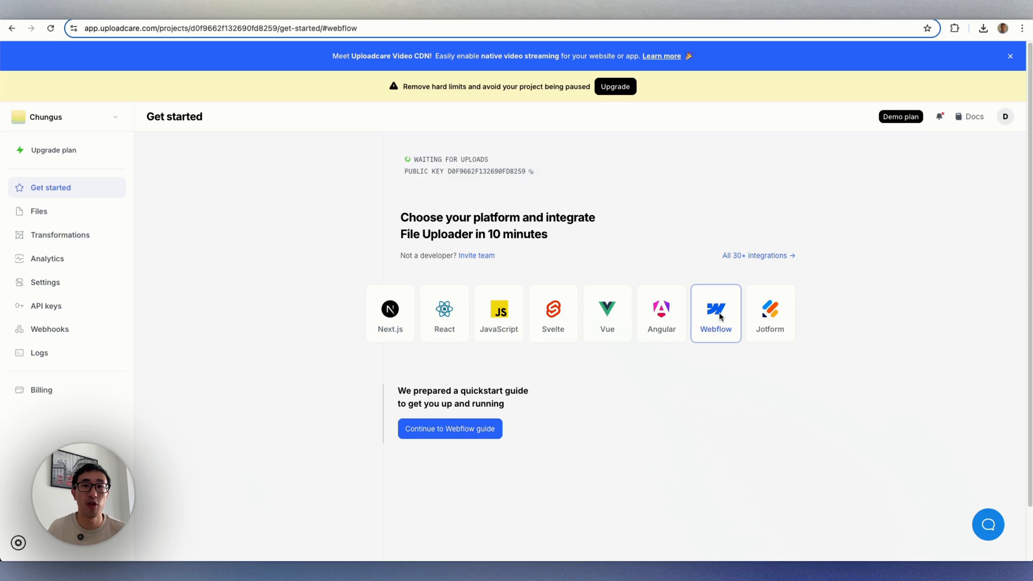
pyautogui.moveTo(450, 428)
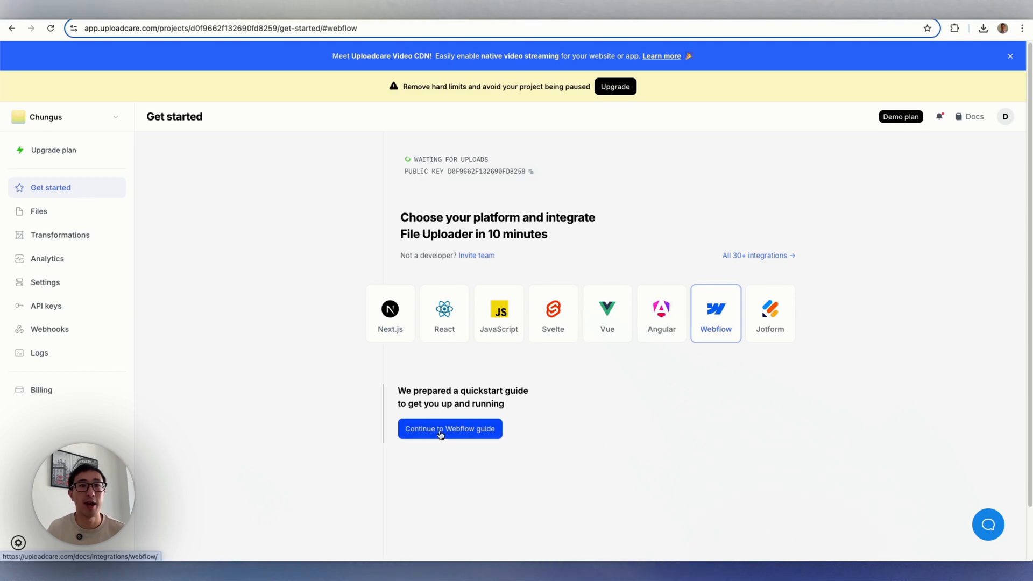
pyautogui.click(450, 429)
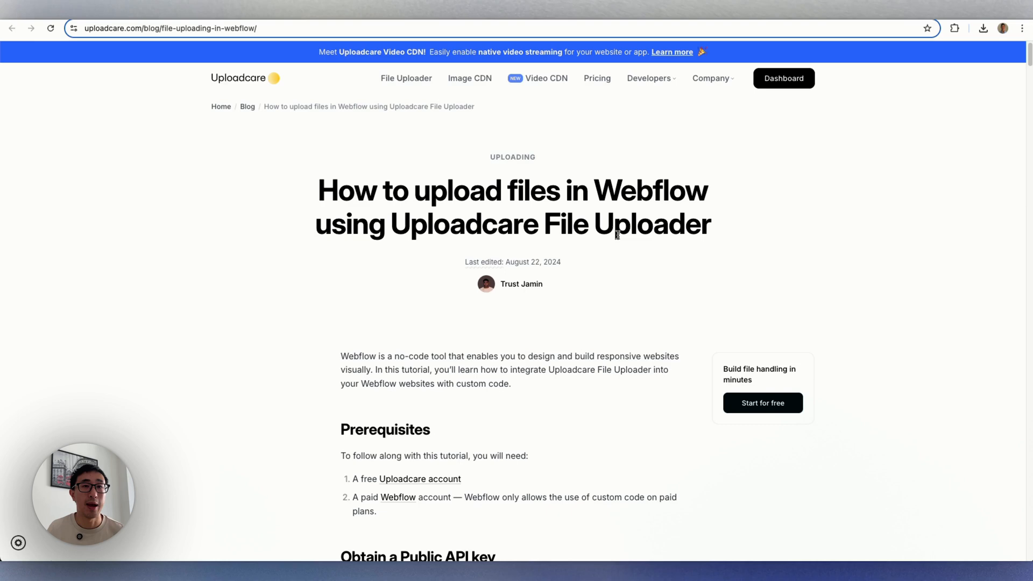
pyautogui.scroll(-3)
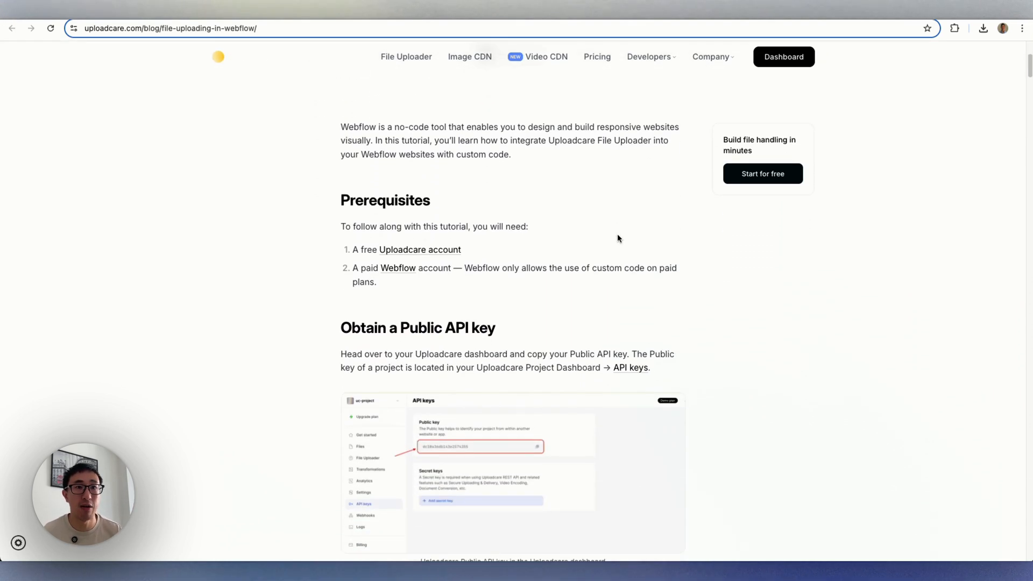
pyautogui.scroll(-3)
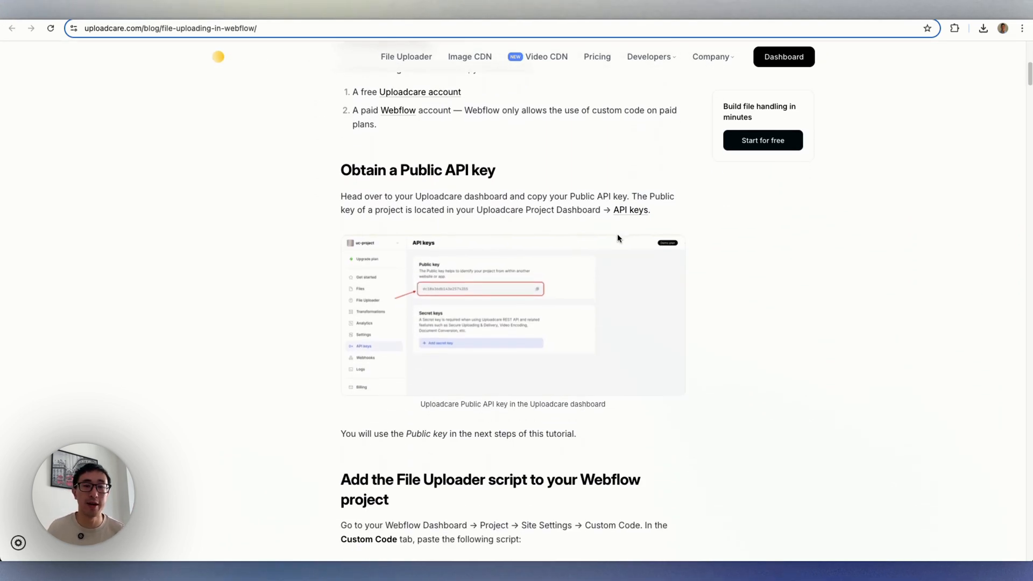
pyautogui.scroll(-3)
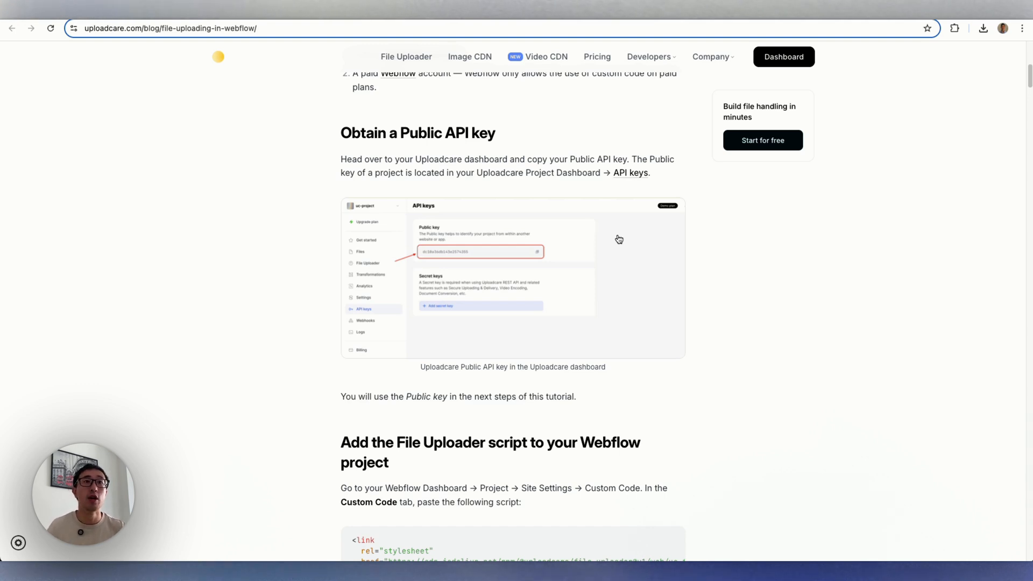
pyautogui.scroll(-3)
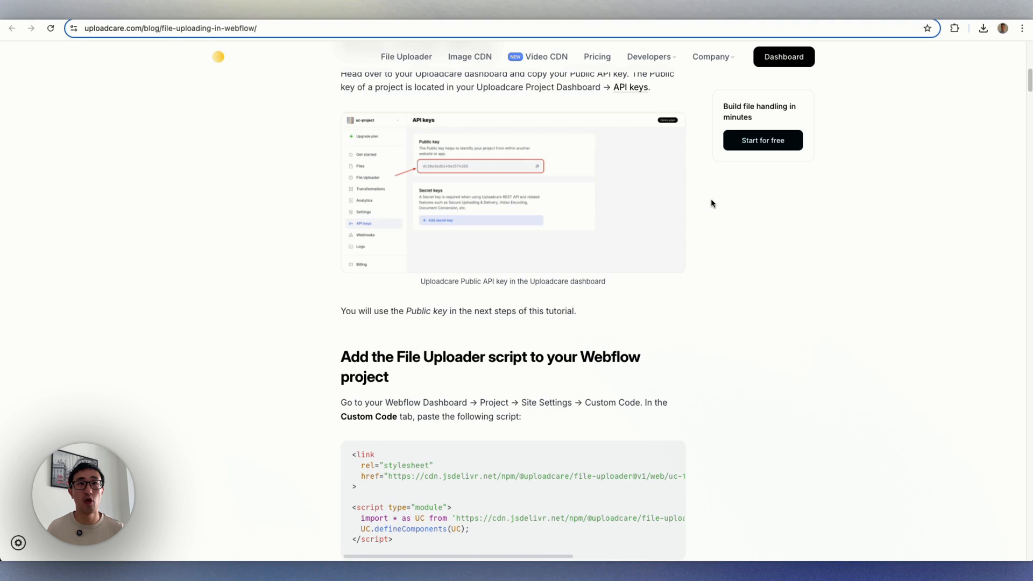
pyautogui.scroll(3)
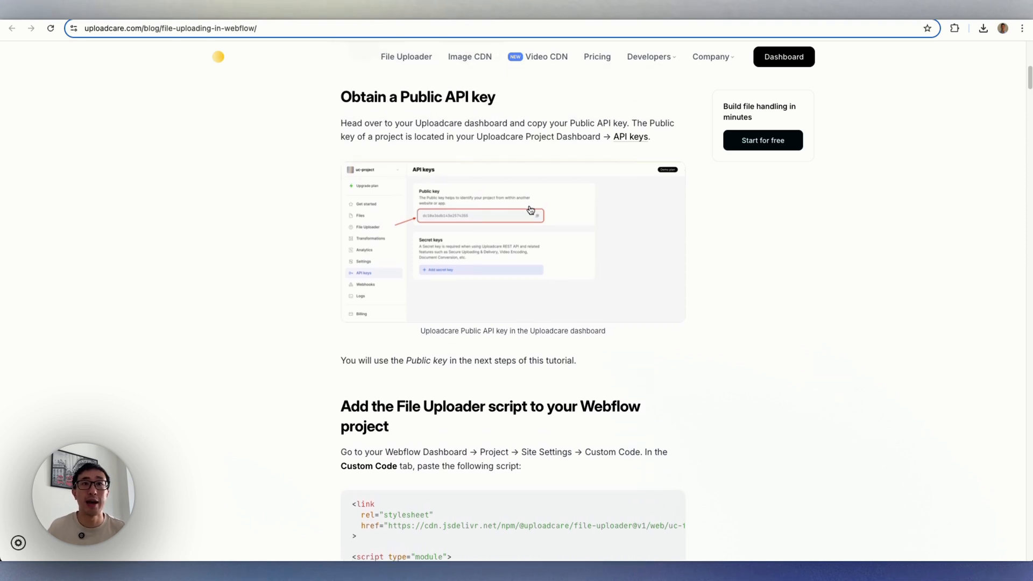
pyautogui.moveTo(438, 222)
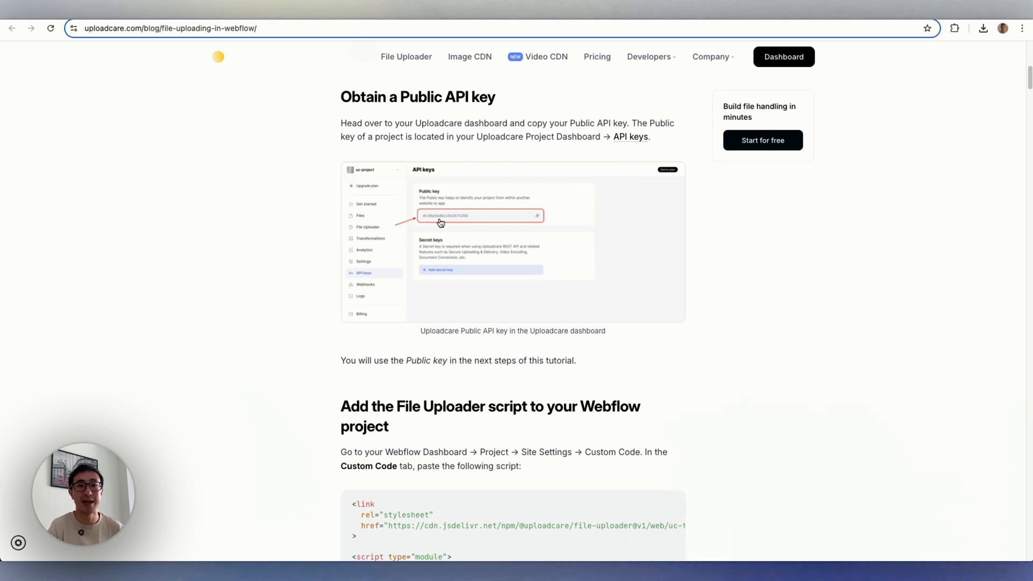
pyautogui.scroll(-3)
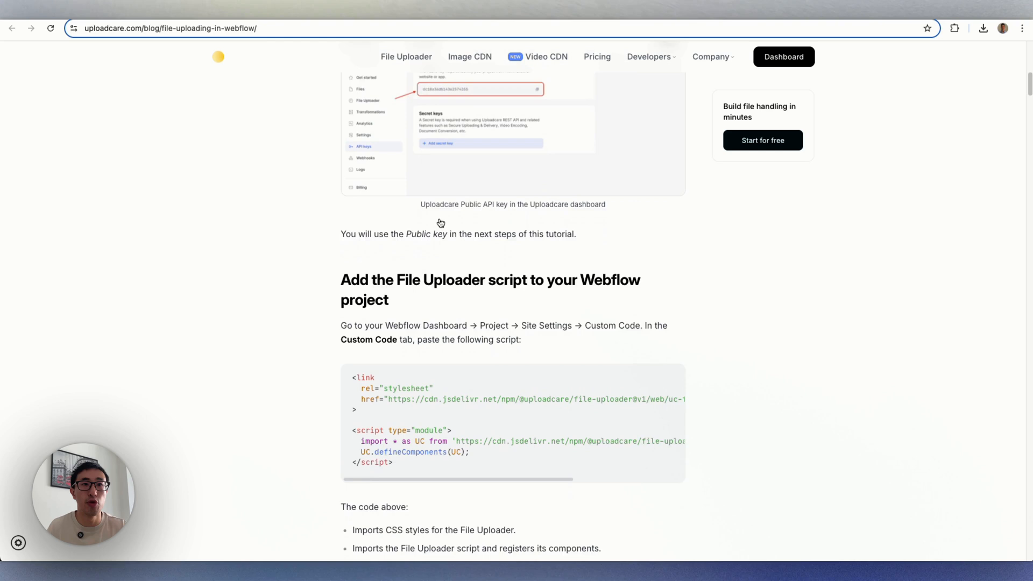
pyautogui.scroll(-3)
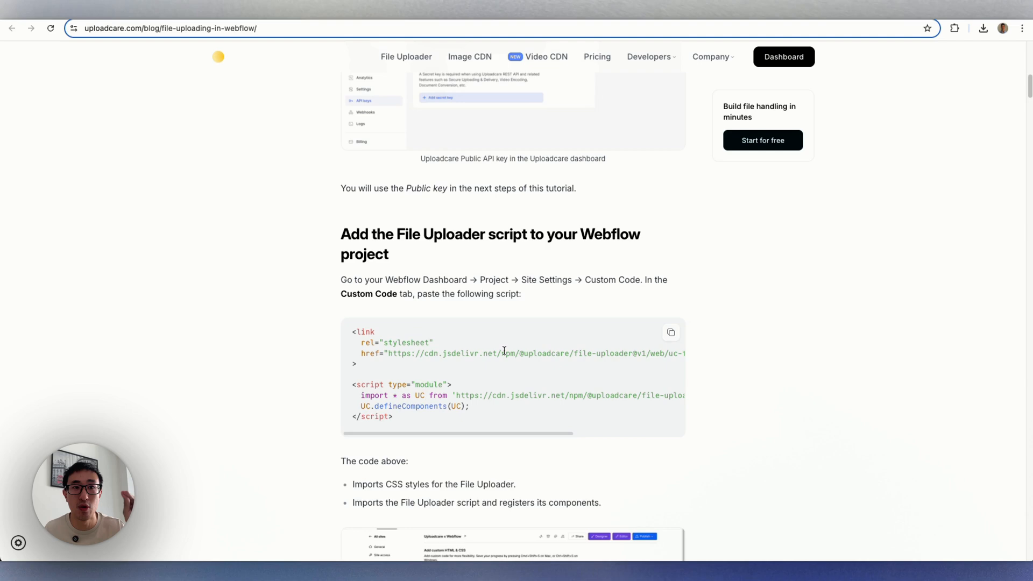
pyautogui.scroll(-3)
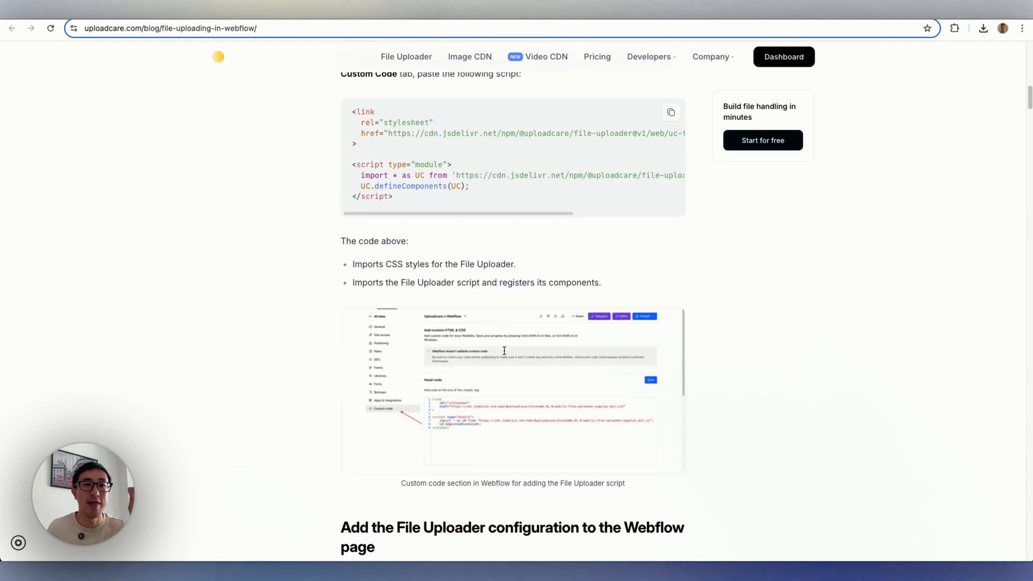
pyautogui.scroll(-3)
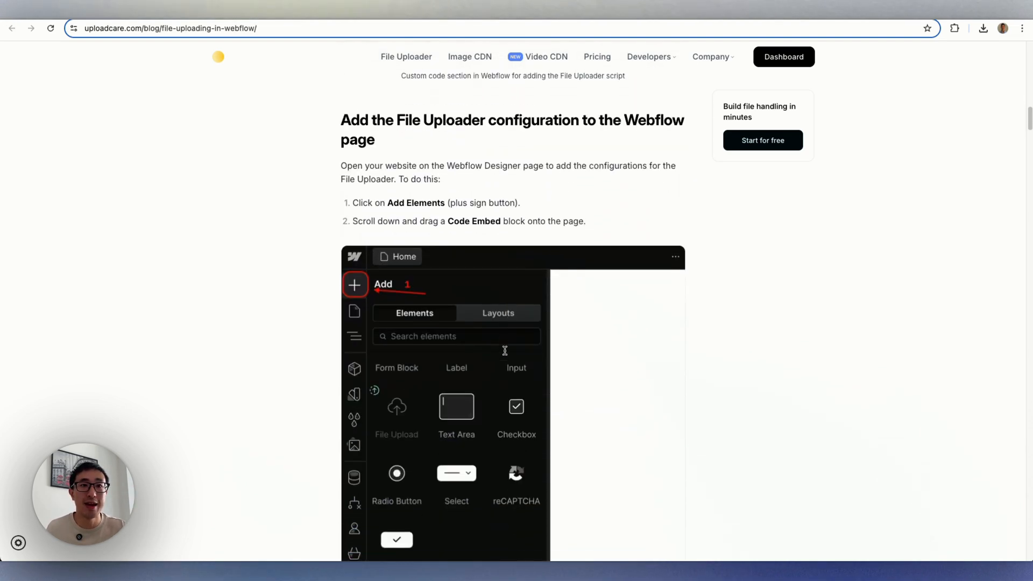
pyautogui.scroll(-3)
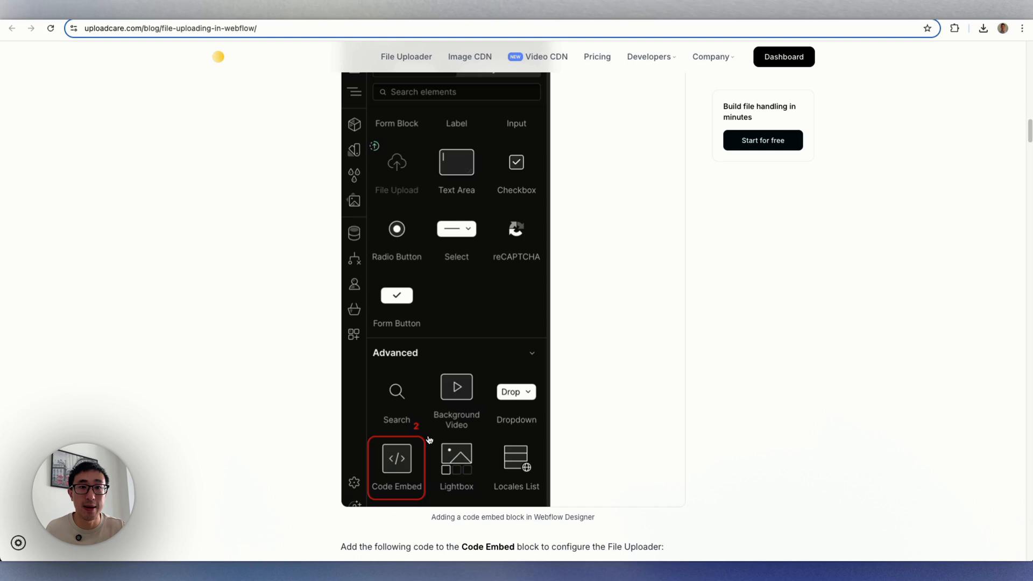
pyautogui.scroll(-3)
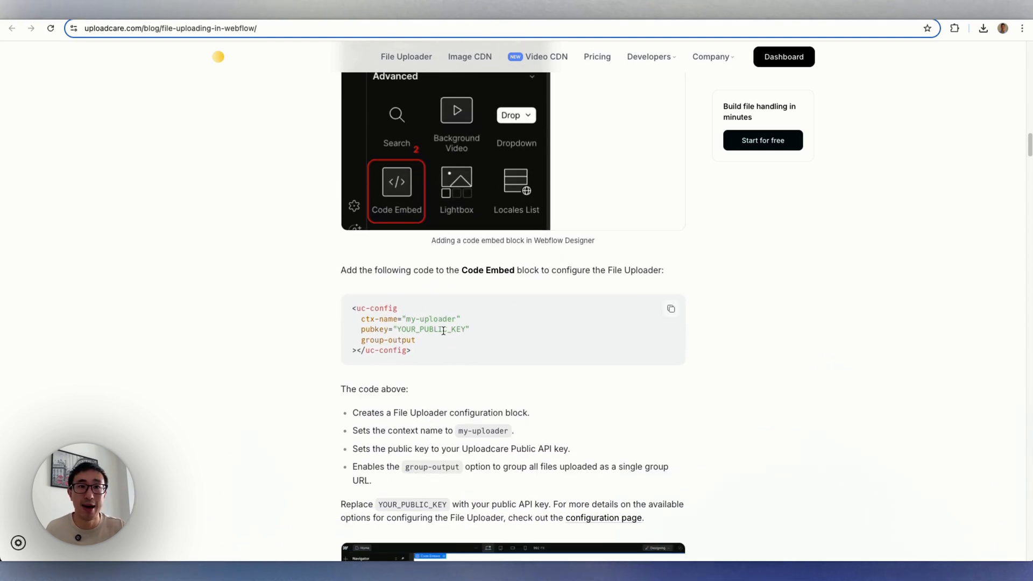
pyautogui.scroll(-3)
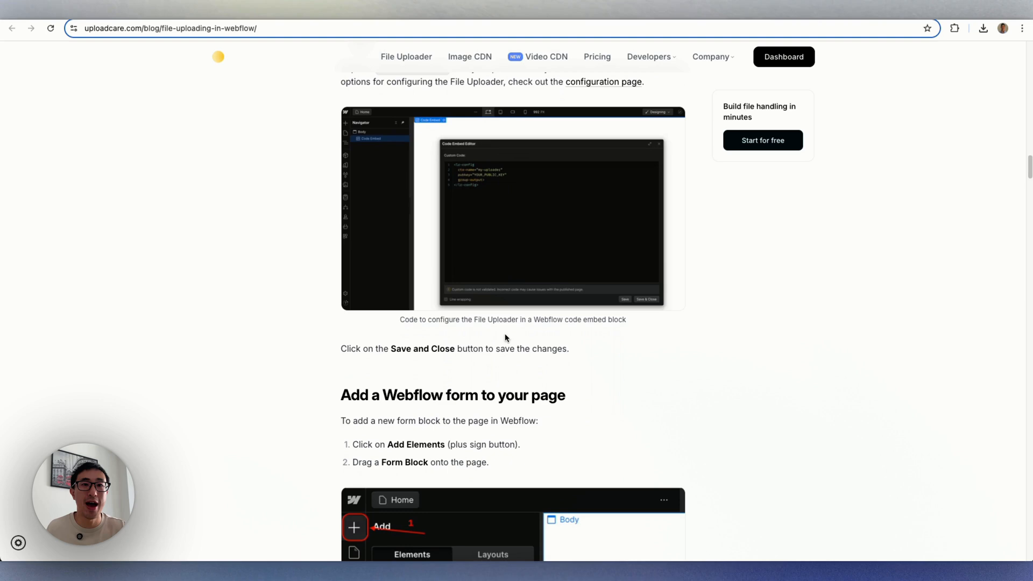
pyautogui.scroll(-3)
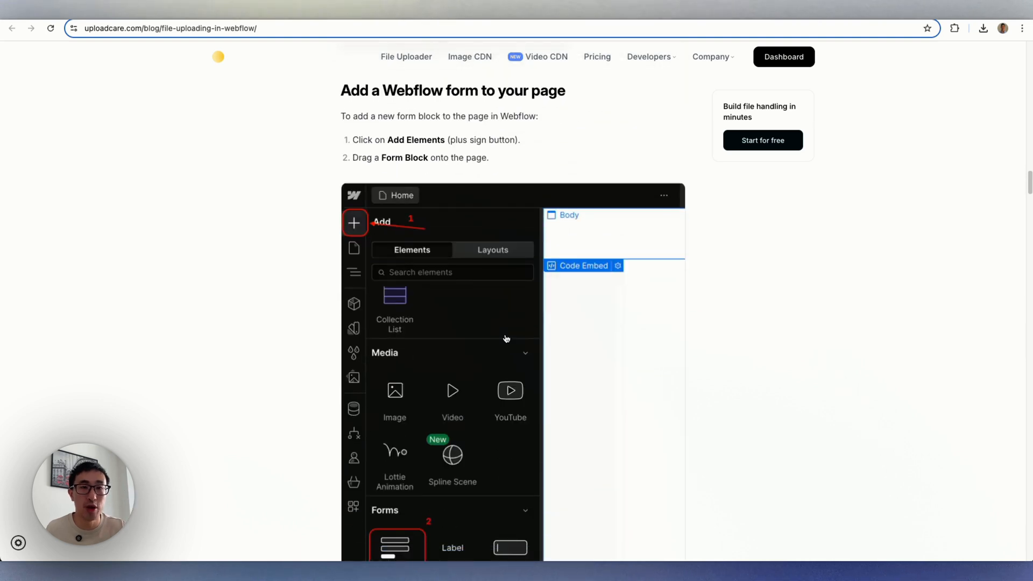
pyautogui.scroll(-3)
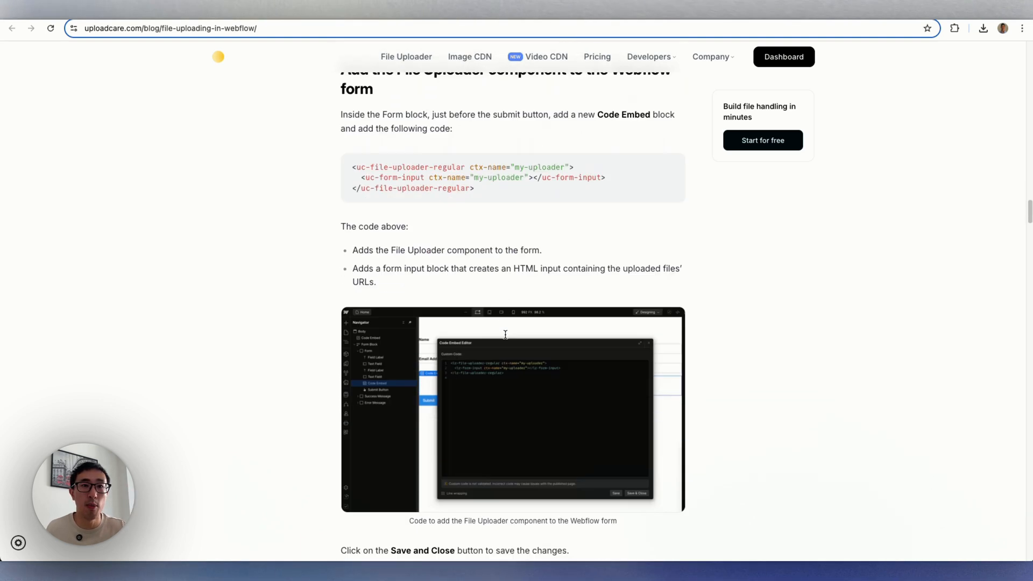
pyautogui.scroll(-3)
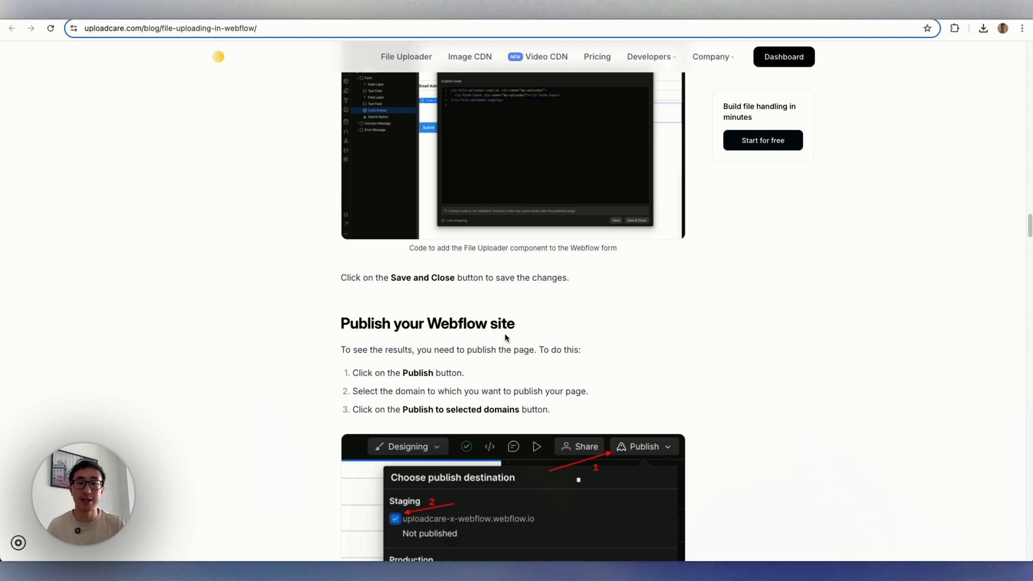
pyautogui.scroll(3)
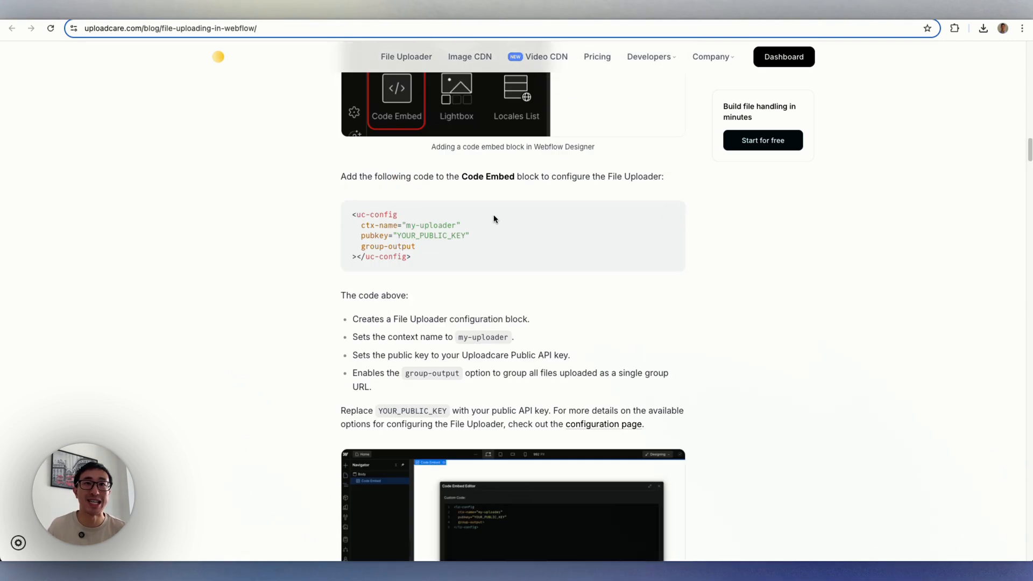
pyautogui.scroll(3)
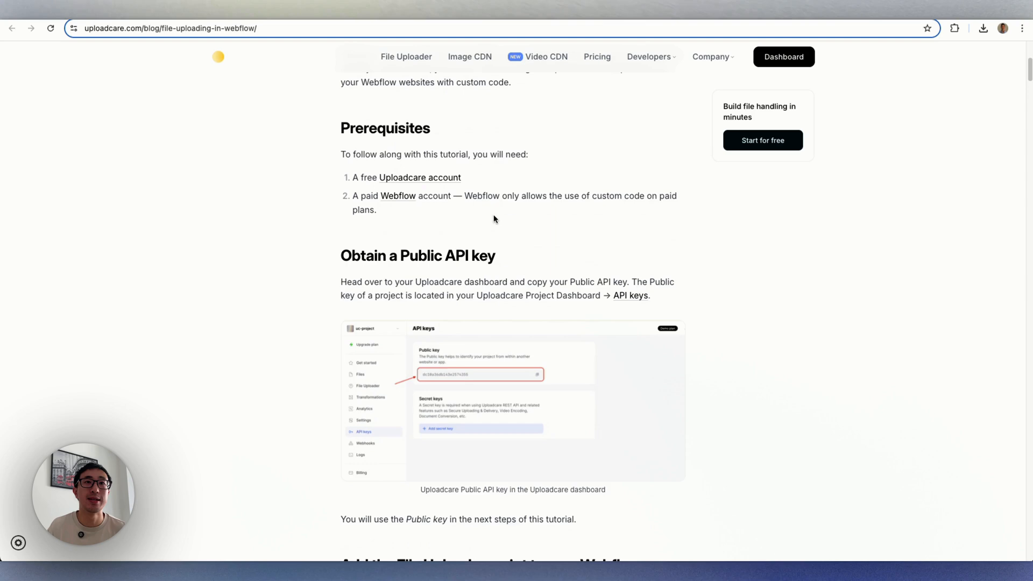
pyautogui.scroll(-3)
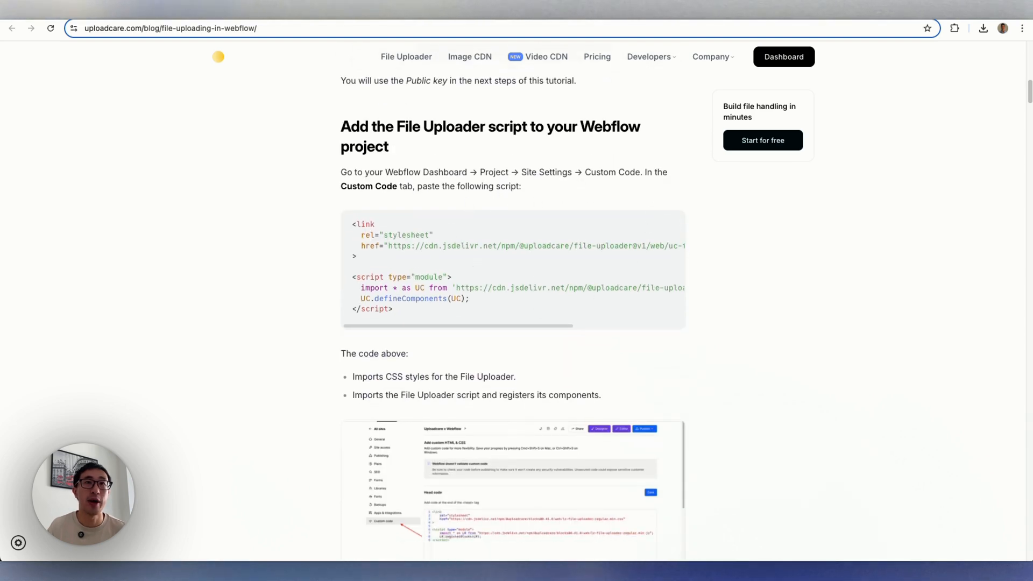
# Save the File Uploader stylesheet and script in the site Head code, then return to the tutorial.
pyautogui.click(171, 28)
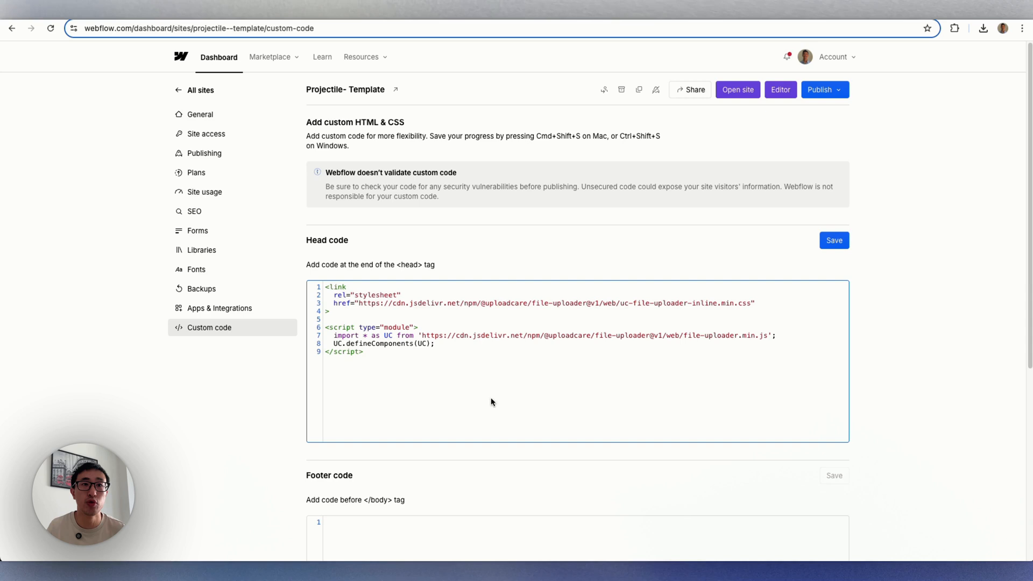
pyautogui.click(832, 240)
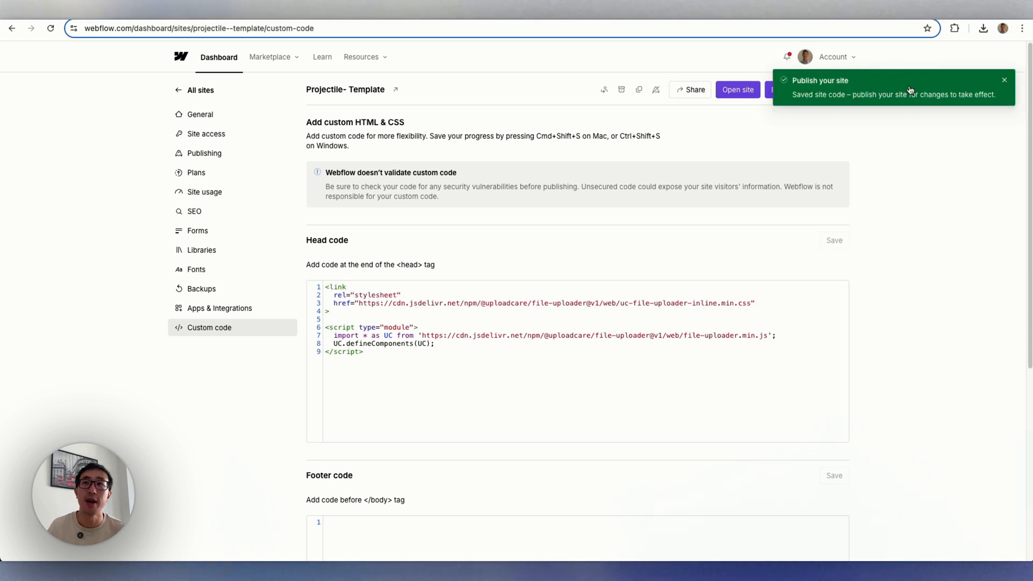
pyautogui.click(819, 89)
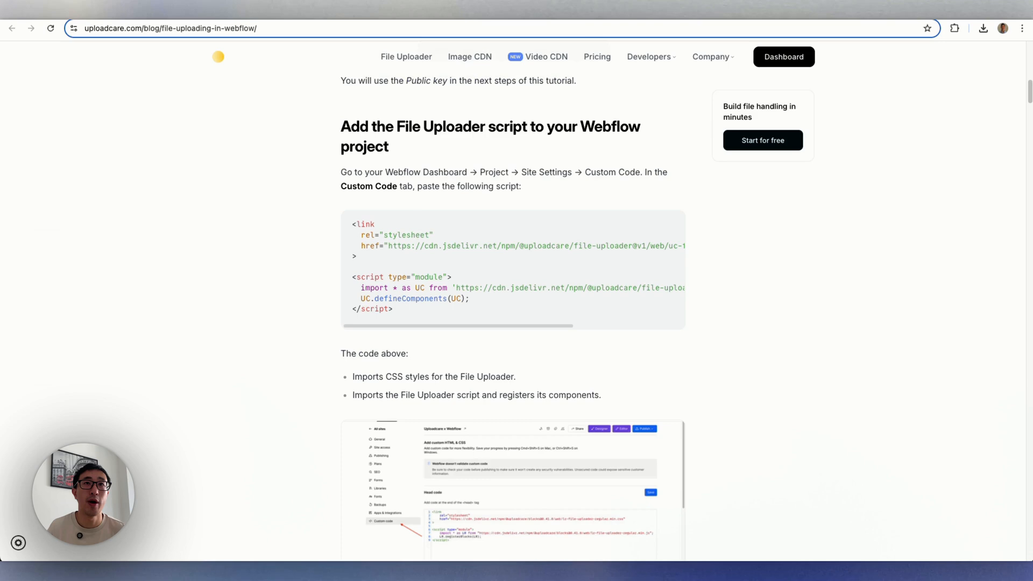
# Scroll the tutorial down to the uc-config Code Embed section.
pyautogui.scroll(-3)
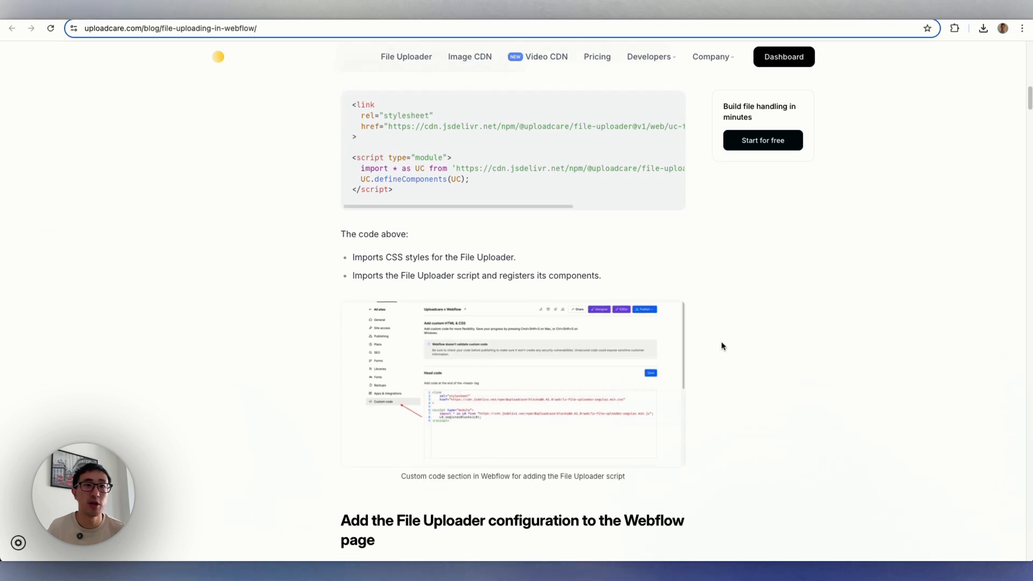
pyautogui.scroll(-3)
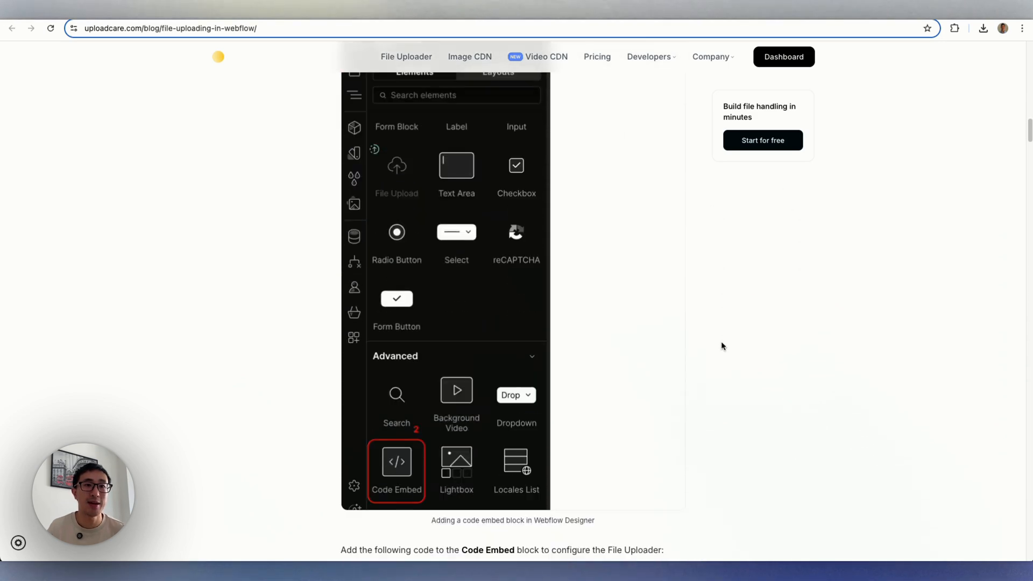
pyautogui.scroll(-3)
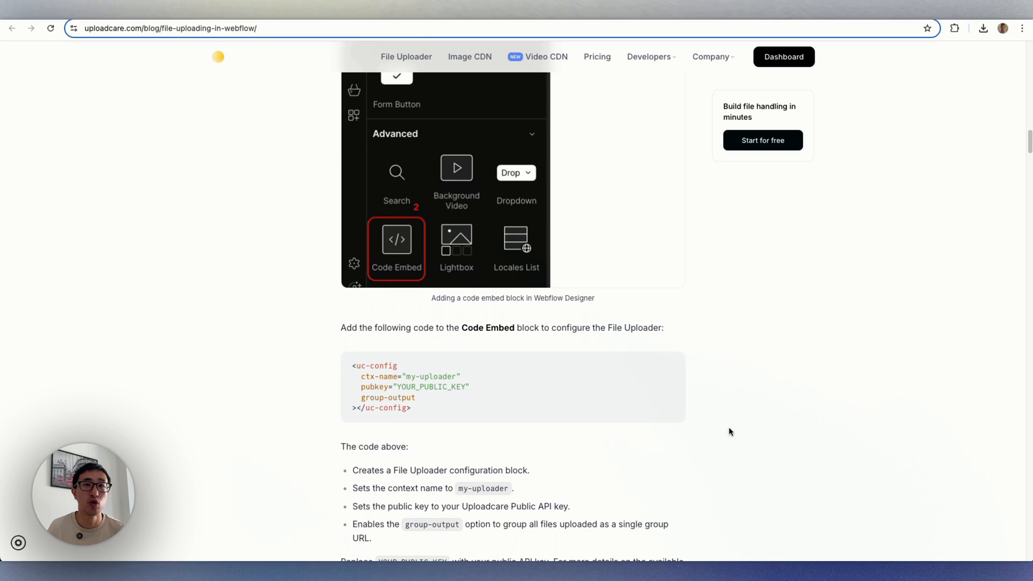
pyautogui.scroll(-3)
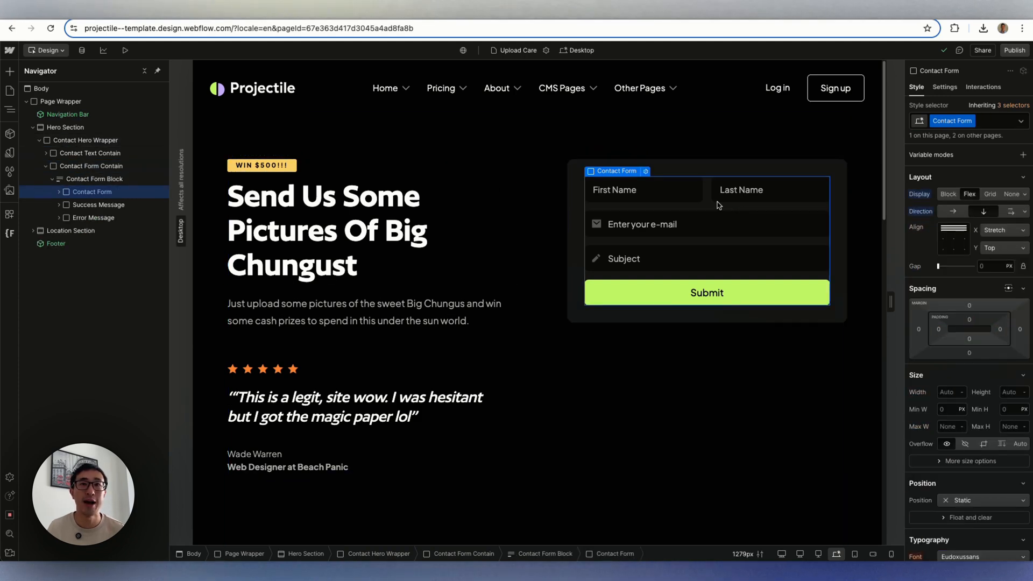
# Select the Contact Form in the Navigator and insert a Code Embed via Quick Find 'embe'.
pyautogui.click(59, 192)
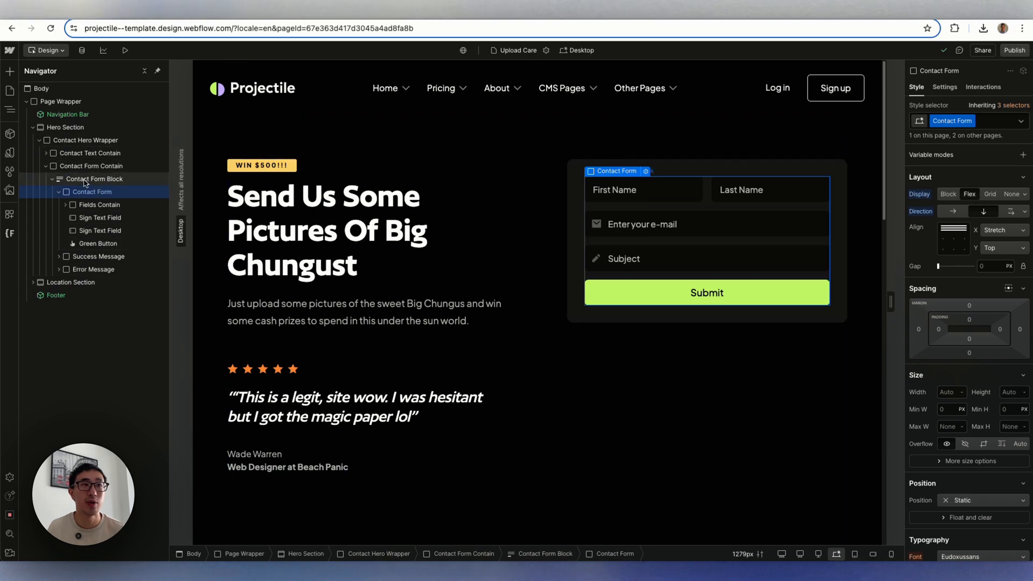
pyautogui.click(95, 179)
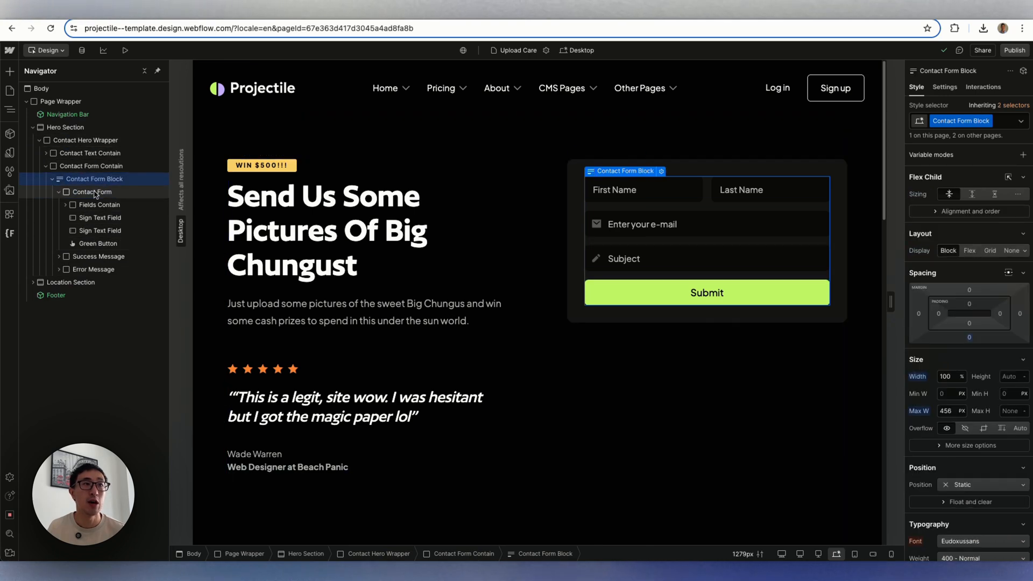
pyautogui.click(100, 218)
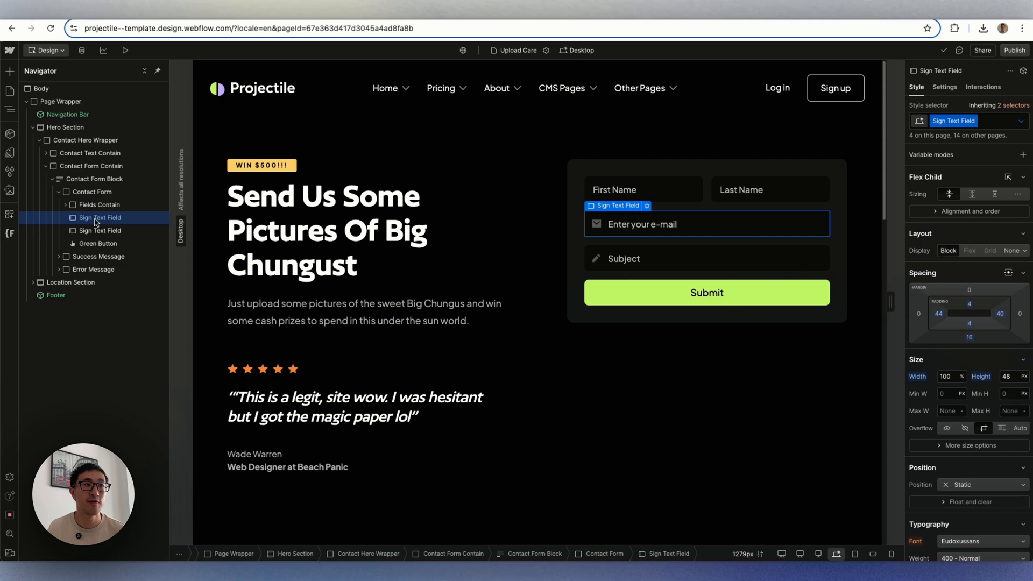
pyautogui.click(93, 192)
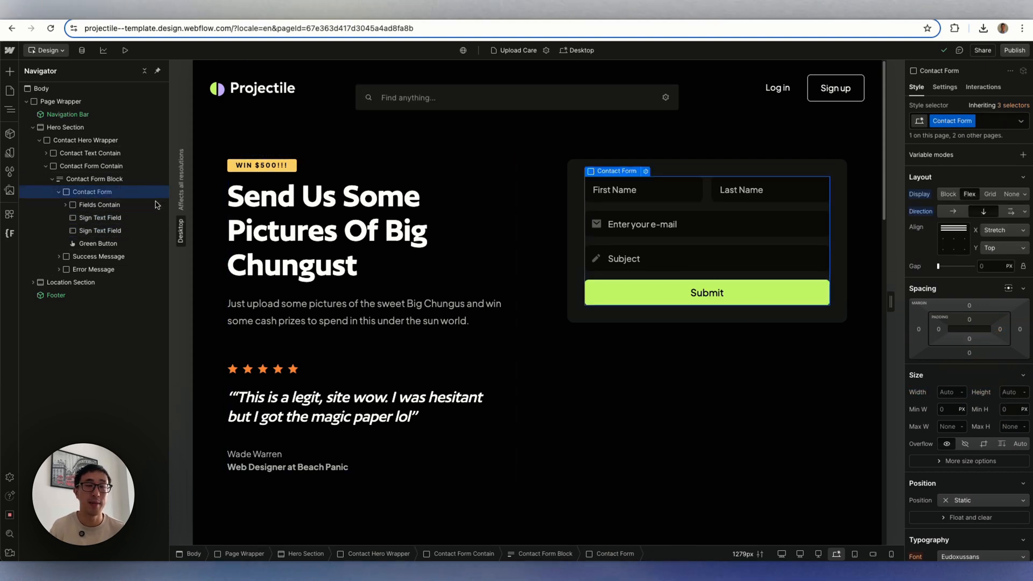
pyautogui.write('embe')
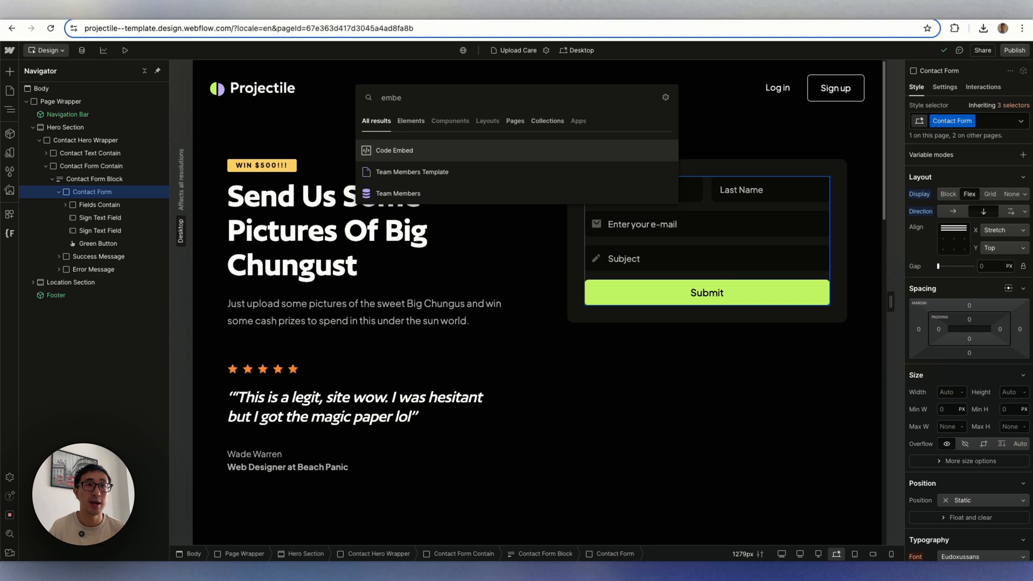
pyautogui.click(394, 150)
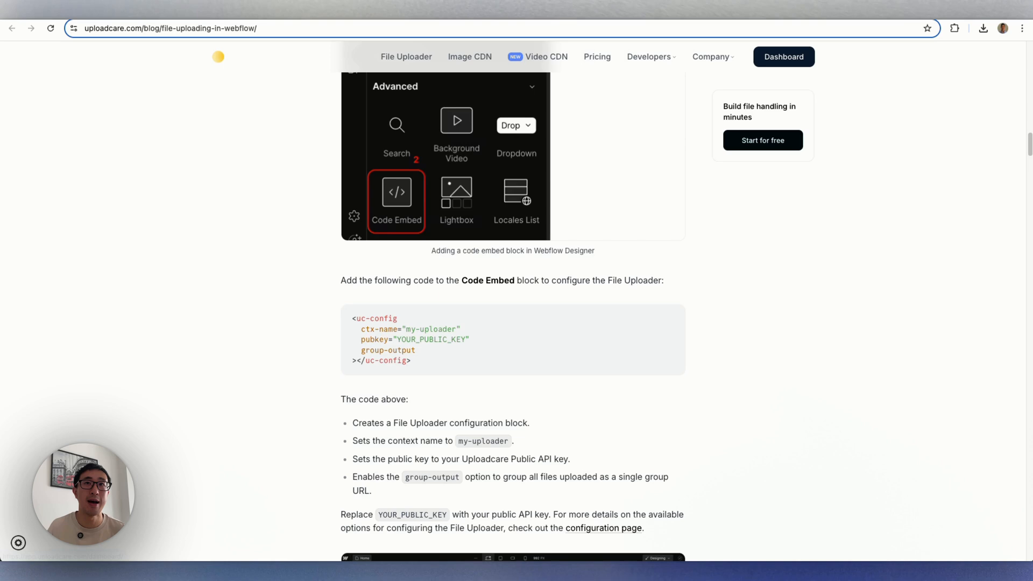
# Copy the Chungus project's public API key from Uploadcare into the uc-config embed and save it.
pyautogui.click(783, 57)
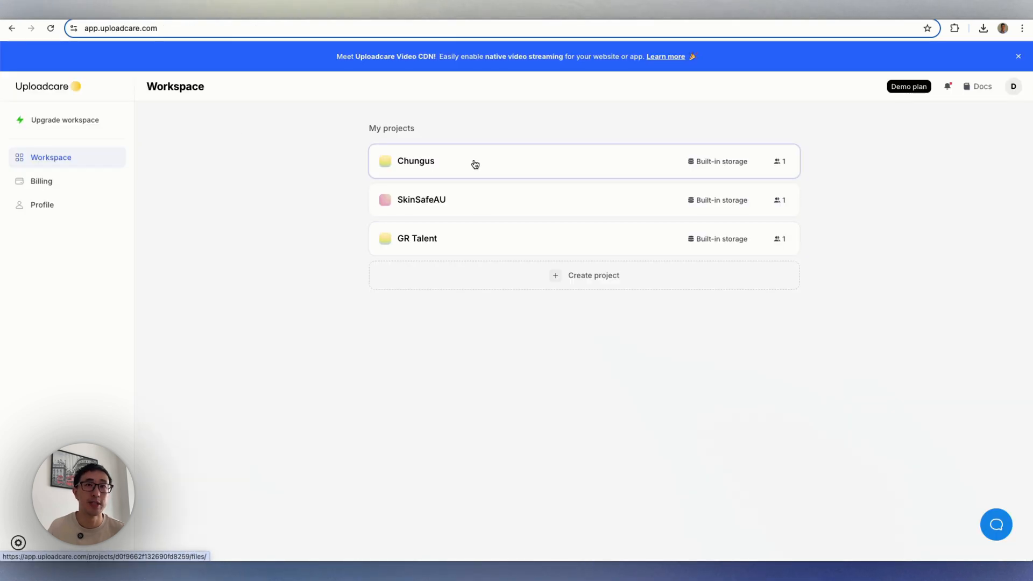
pyautogui.click(415, 160)
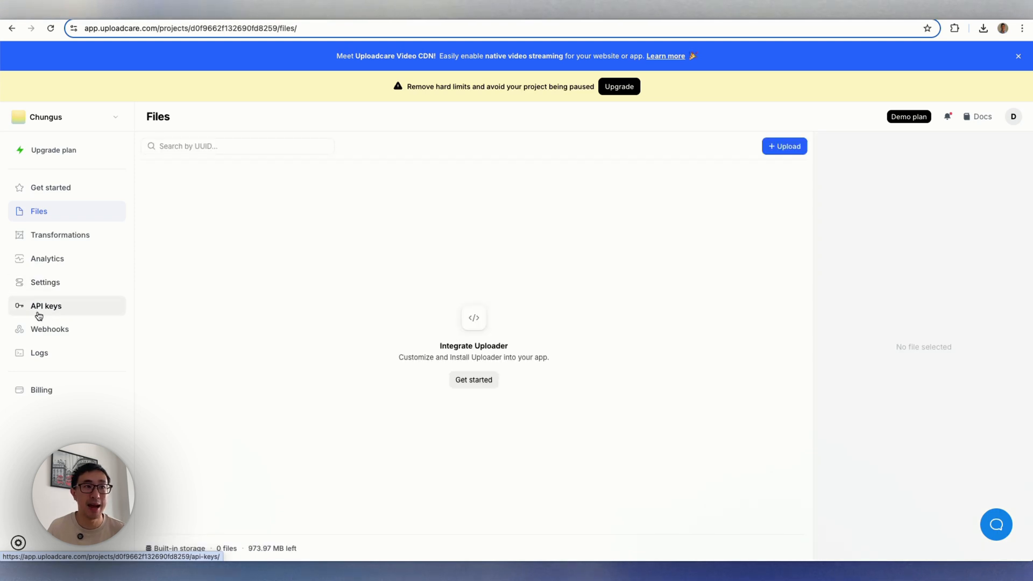
pyautogui.click(46, 305)
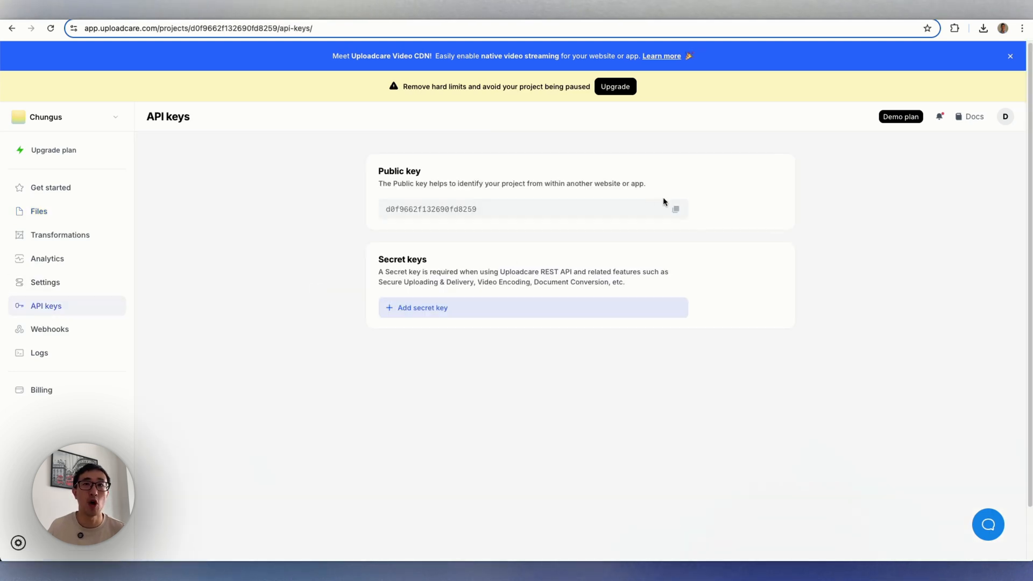
pyautogui.click(674, 209)
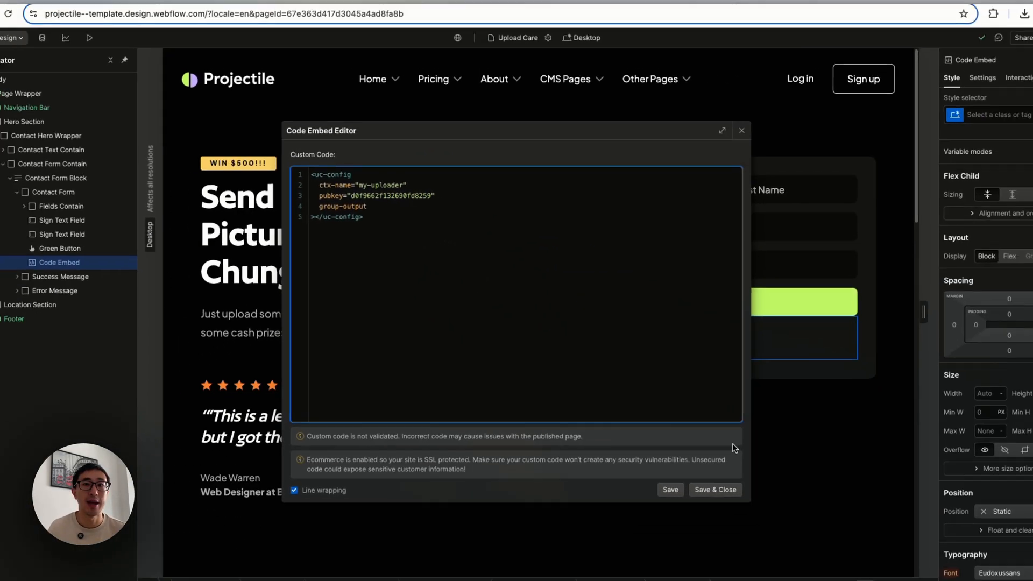
pyautogui.click(167, 28)
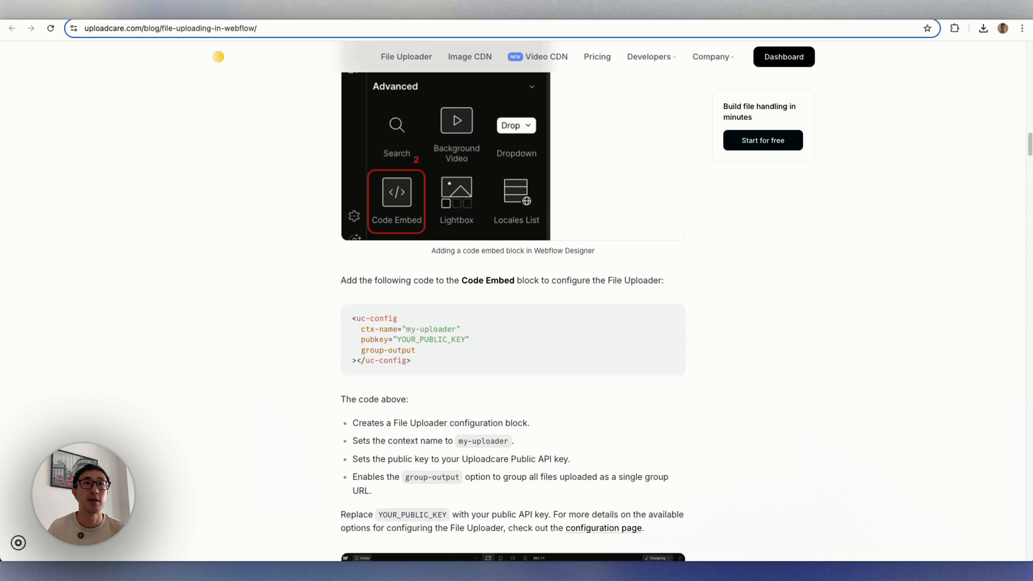
# Scroll the tutorial to the File Uploader component snippet for the Webflow form.
pyautogui.scroll(-3)
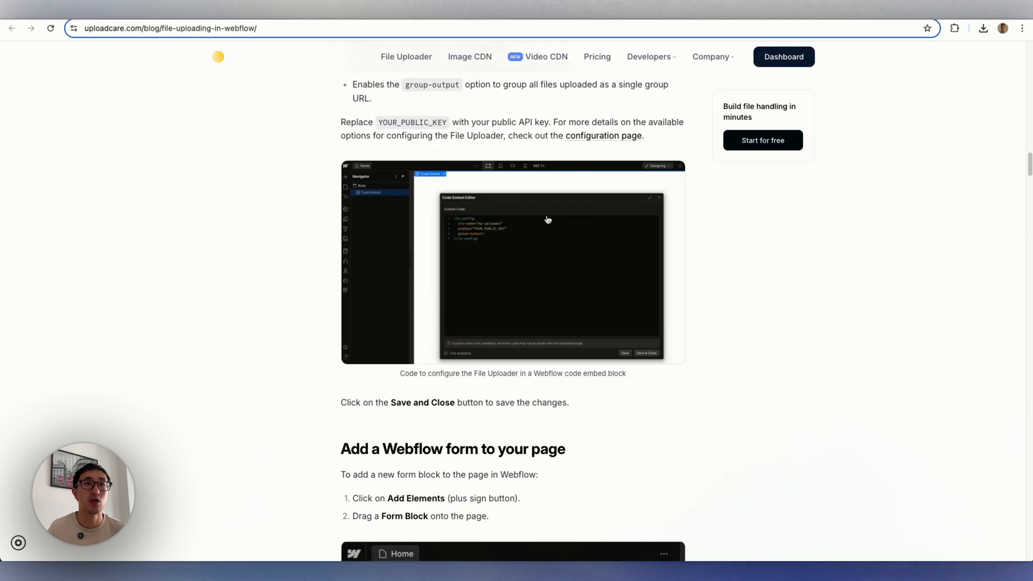
pyautogui.scroll(-3)
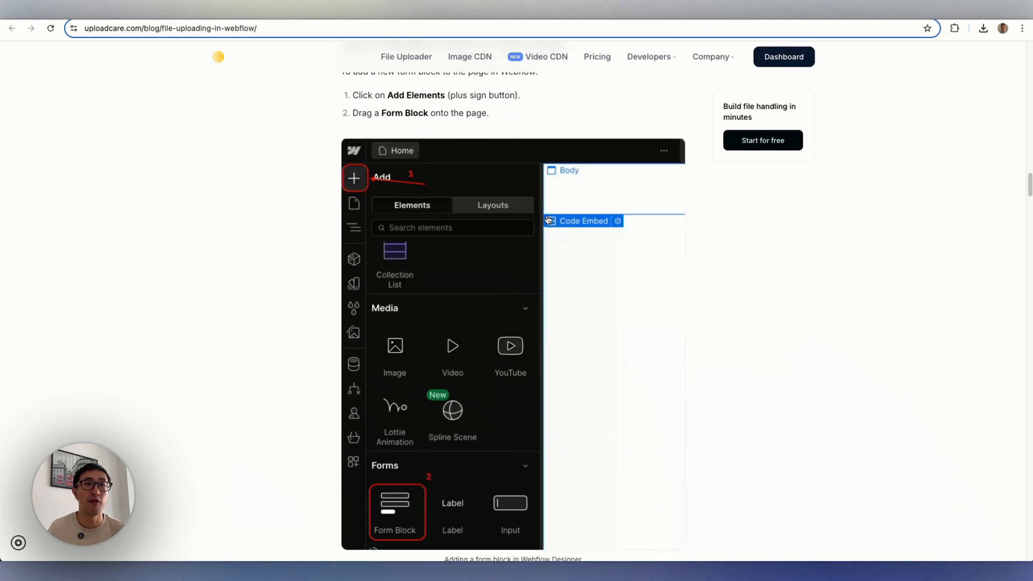
pyautogui.scroll(-3)
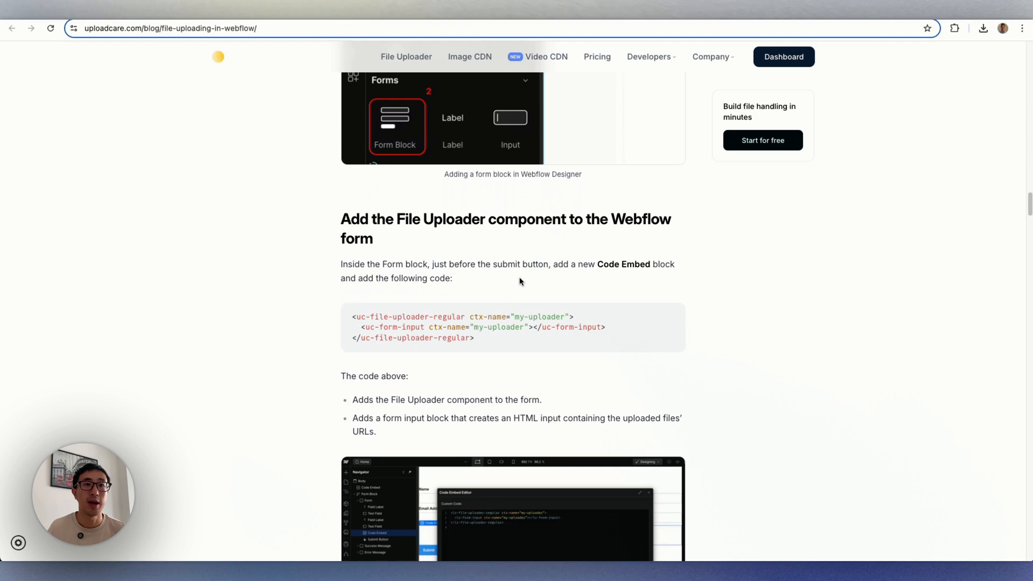
pyautogui.scroll(3)
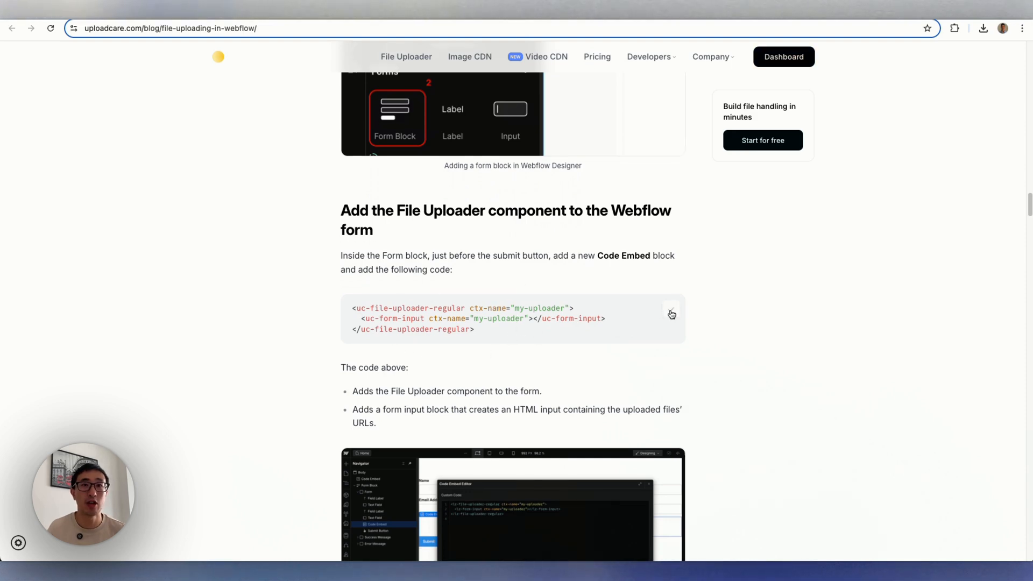
pyautogui.scroll(3)
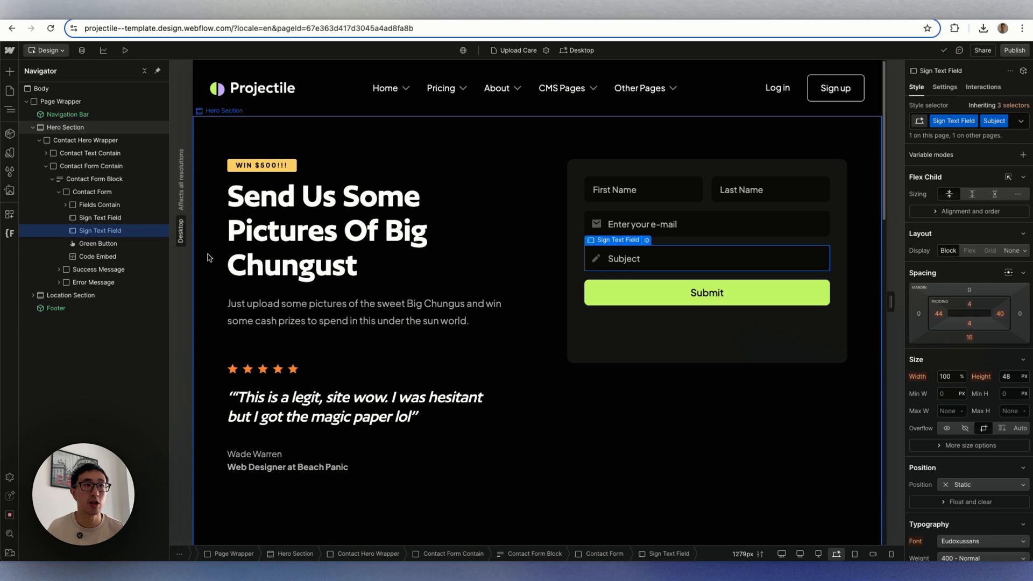
# Insert a Code Embed after the Subject field holding the File Uploader component code and save it.
pyautogui.write('em')
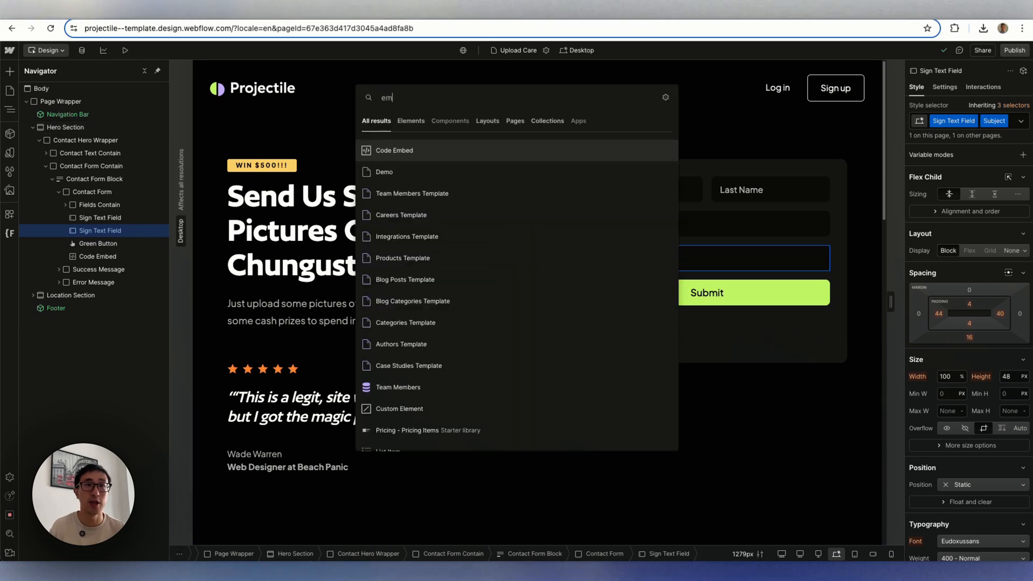
pyautogui.click(394, 151)
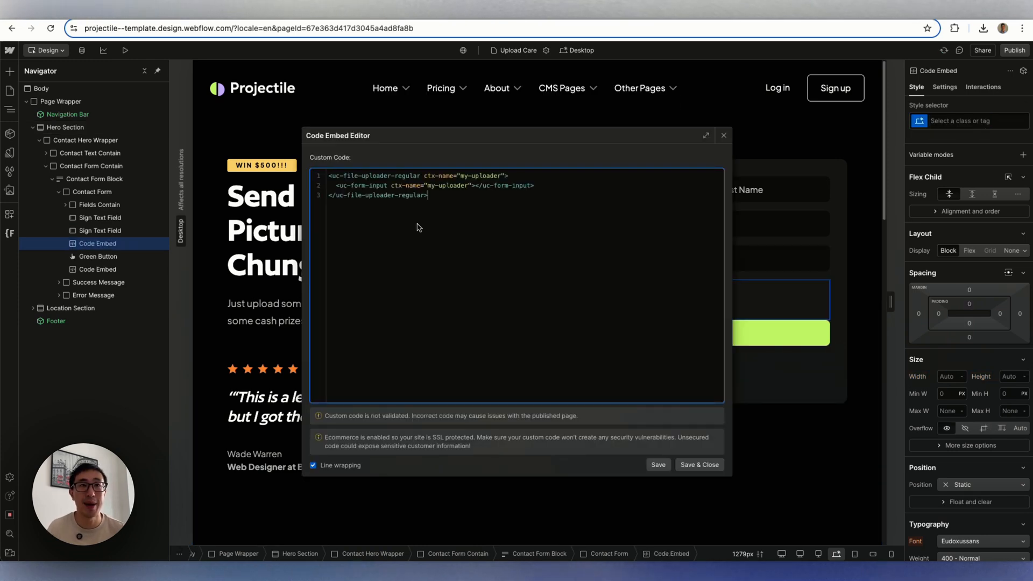
pyautogui.click(698, 465)
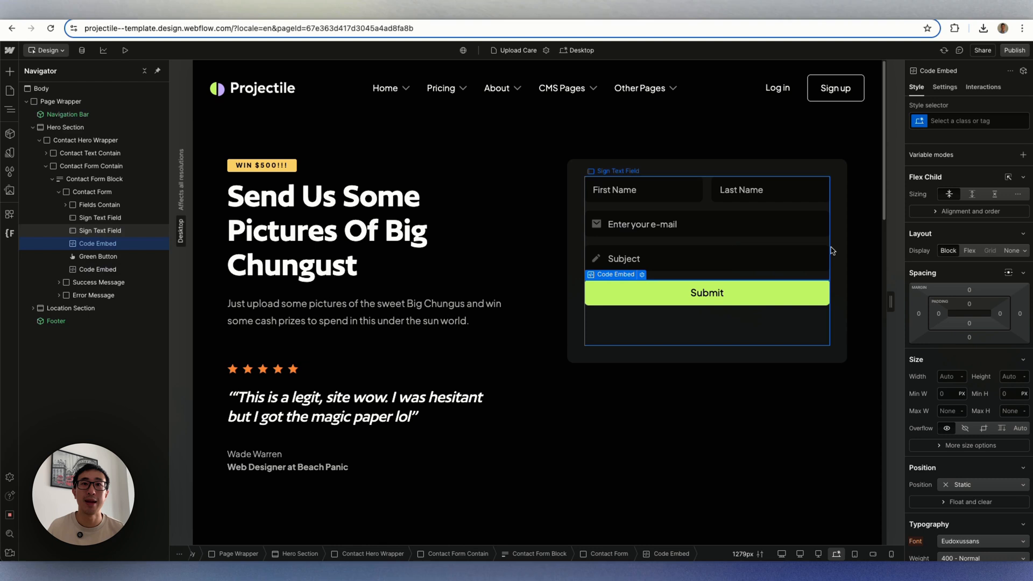
# Give the uploader embed class file-upload with 100% width and a background colour, then publish the site.
pyautogui.click(968, 120)
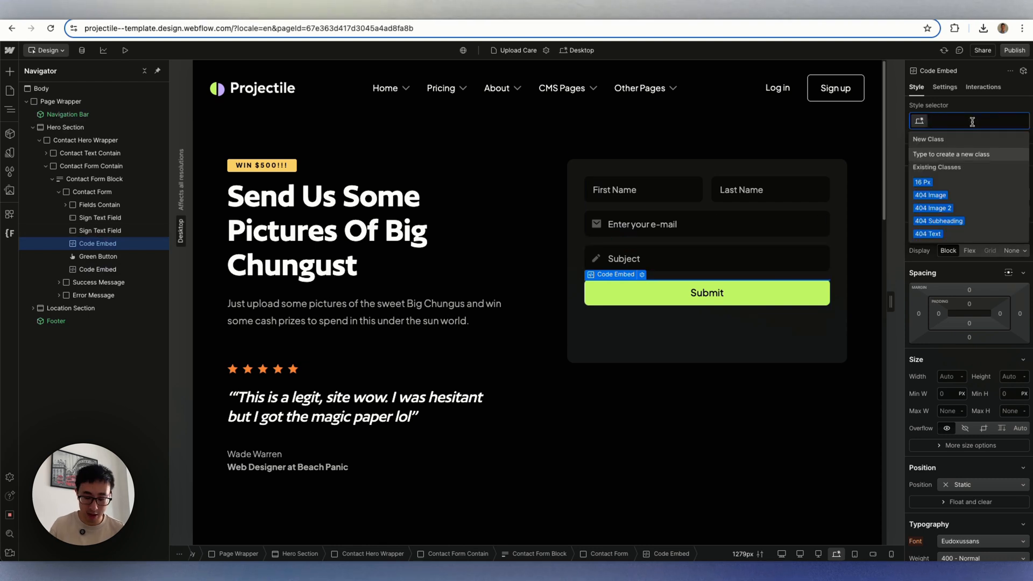
pyautogui.write('file-upload')
pyautogui.click(951, 375)
pyautogui.write('100')
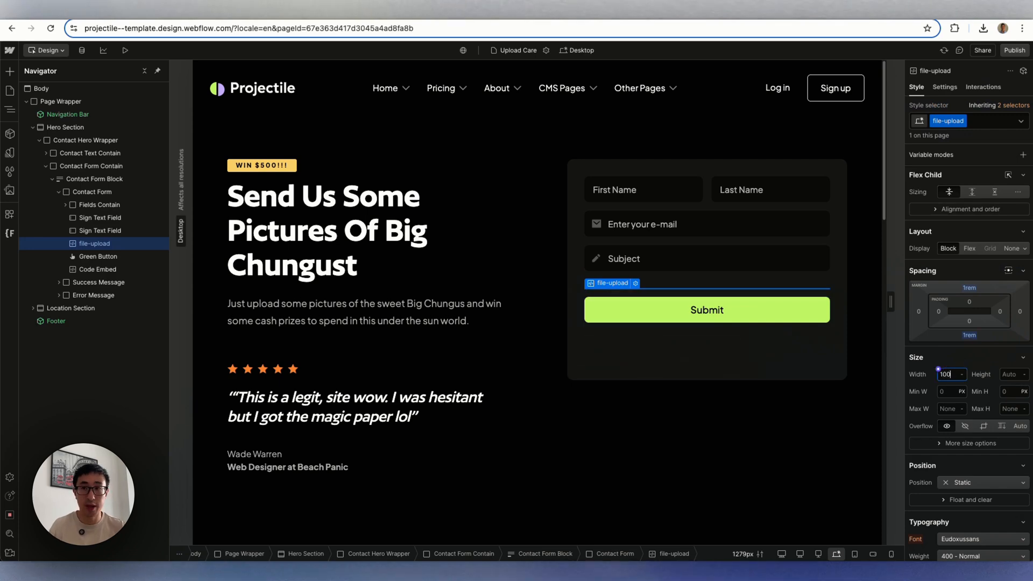
pyautogui.click(968, 249)
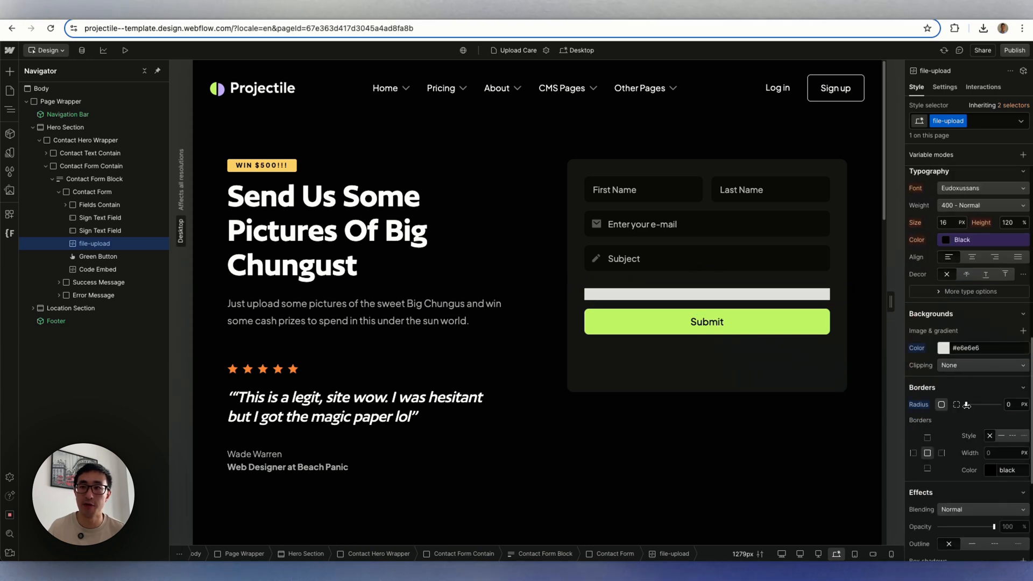
pyautogui.click(943, 347)
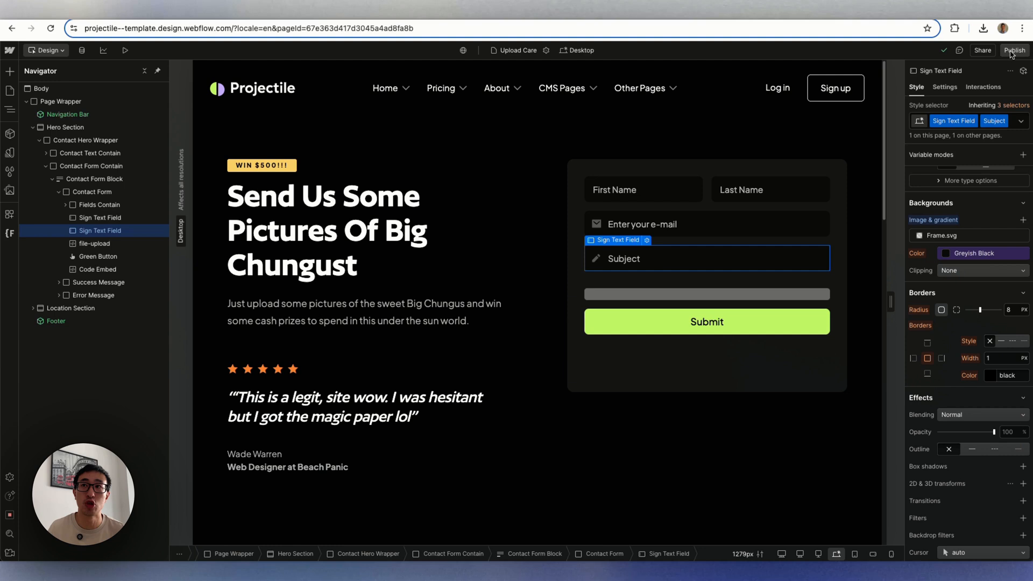
pyautogui.click(1013, 50)
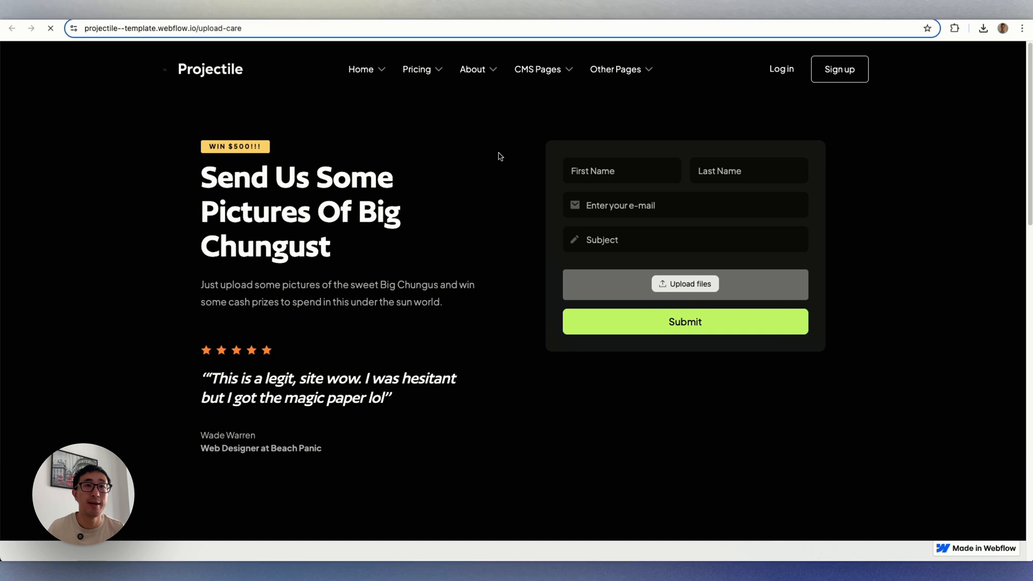
# Fill the published form's name and email, attach three Chungus images and choose the Chungus subject.
pyautogui.click(621, 171)
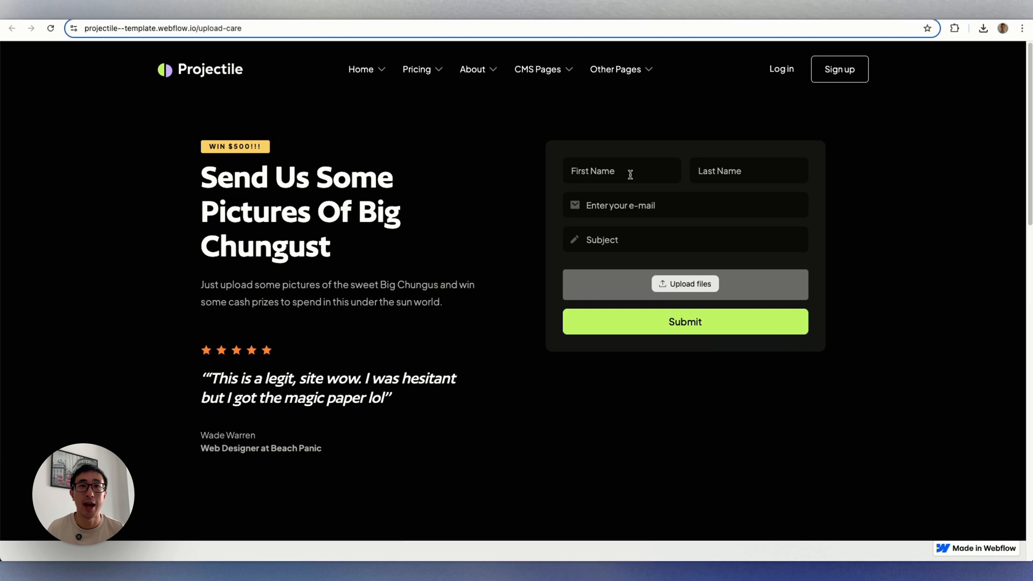
pyautogui.click(684, 283)
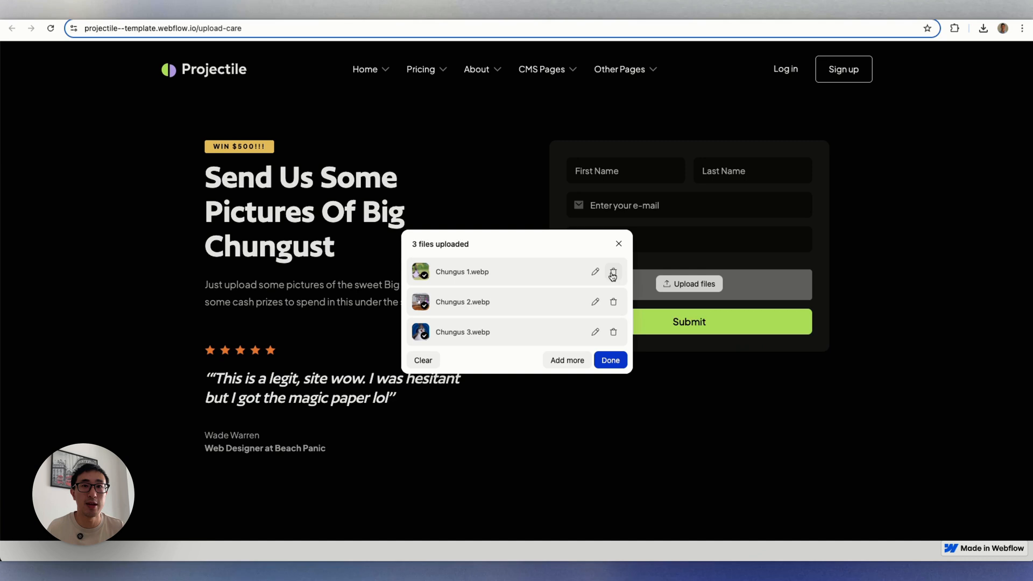
pyautogui.moveTo(586, 360)
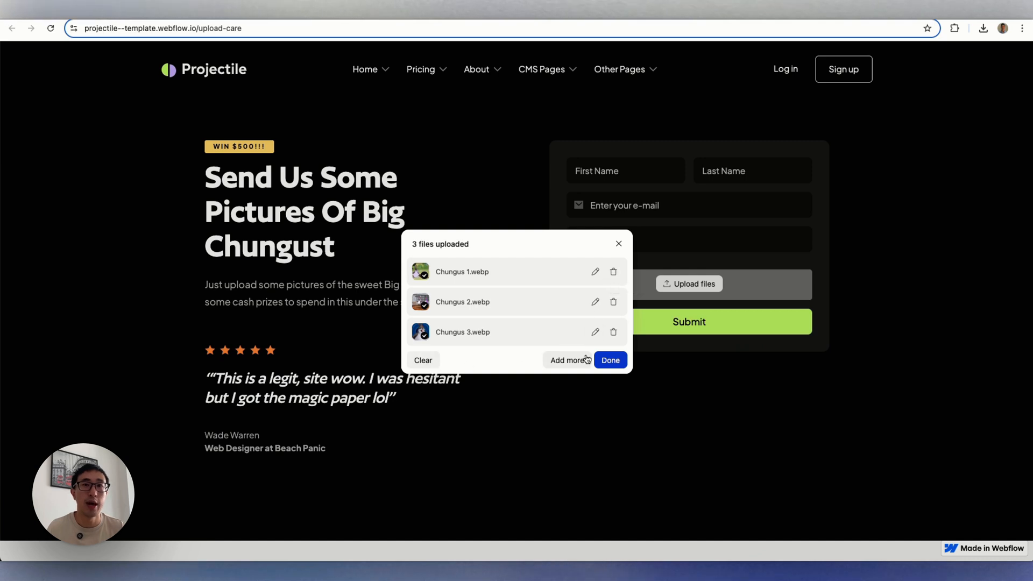
pyautogui.click(609, 360)
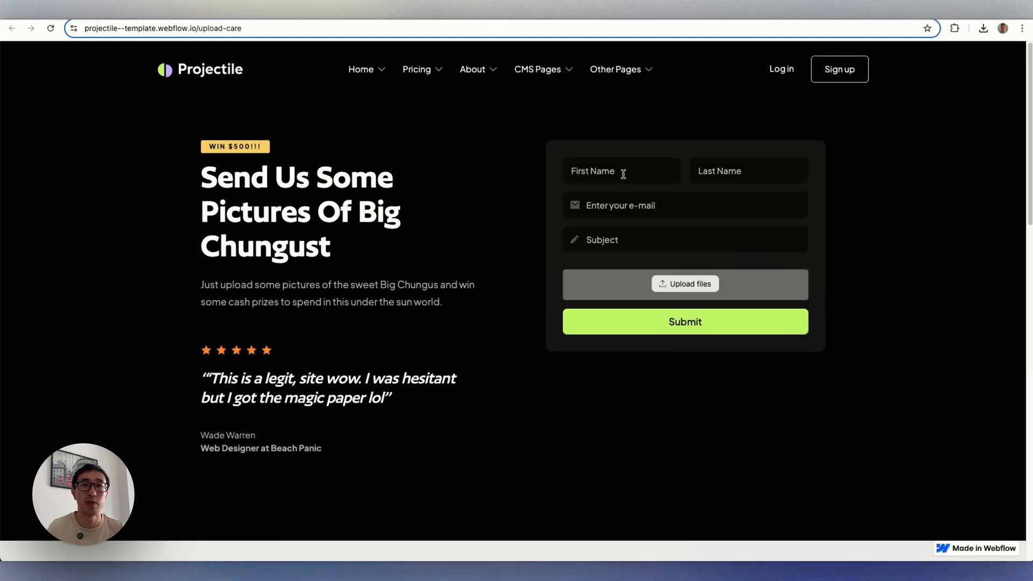
pyautogui.moveTo(670, 265)
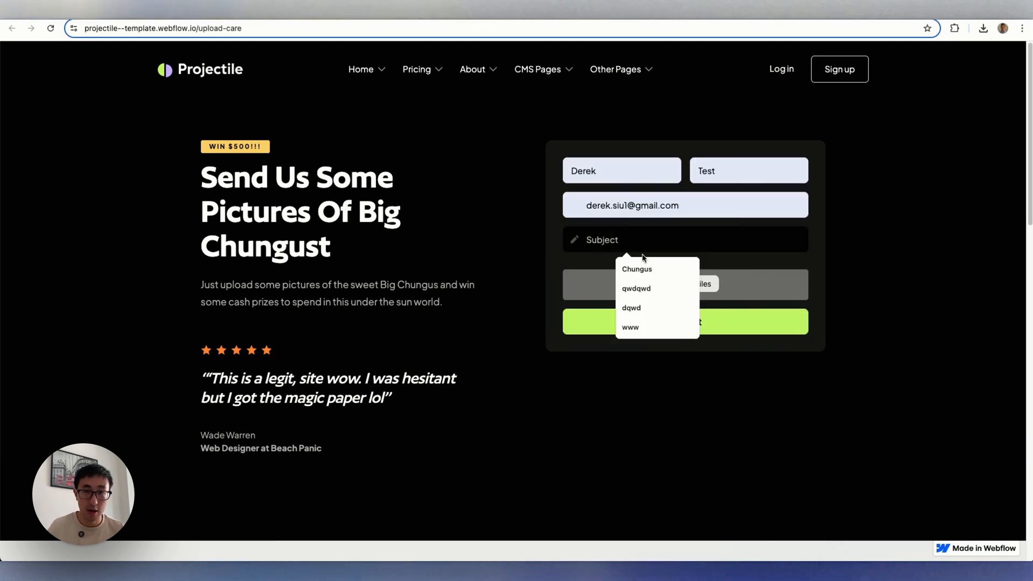
pyautogui.click(685, 322)
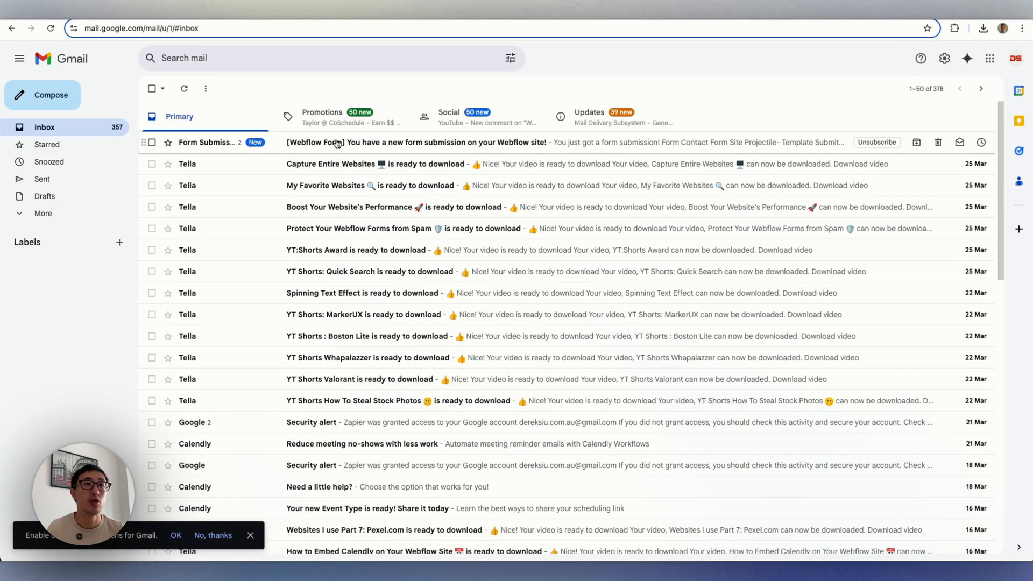
# Open the [Webflow Form] new form submission email in the Gmail inbox.
pyautogui.click(413, 141)
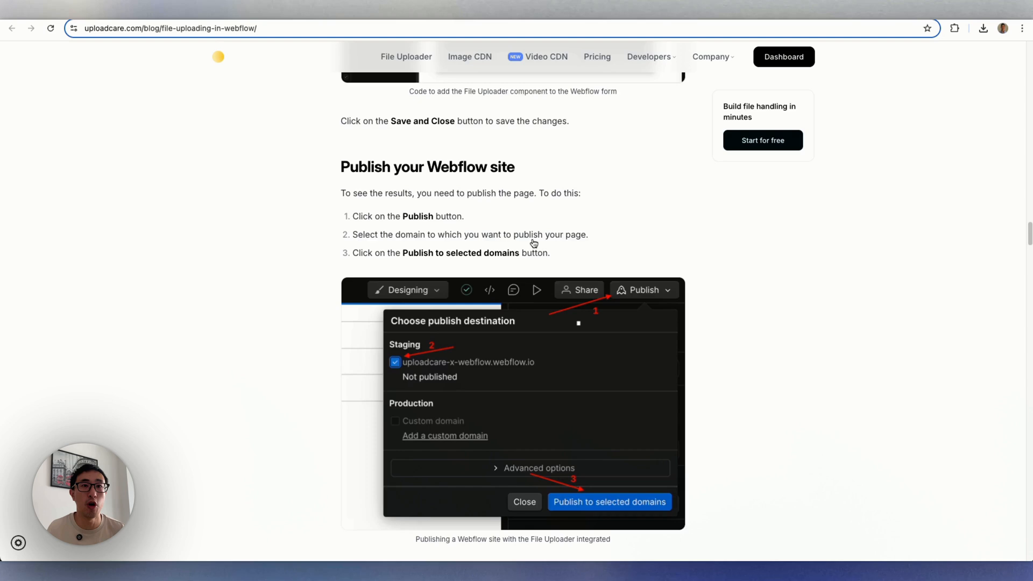
pyautogui.scroll(3)
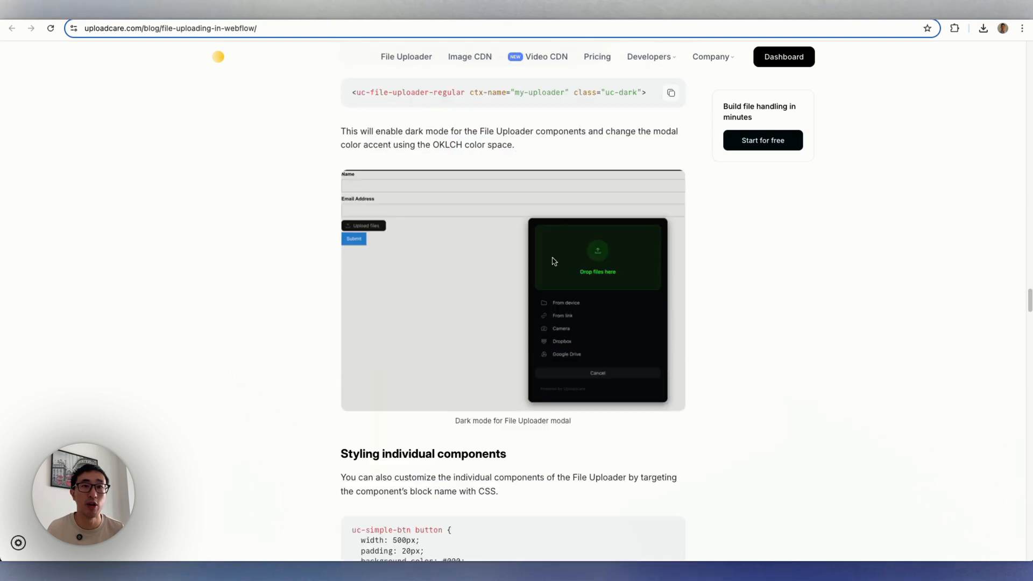
pyautogui.scroll(-3)
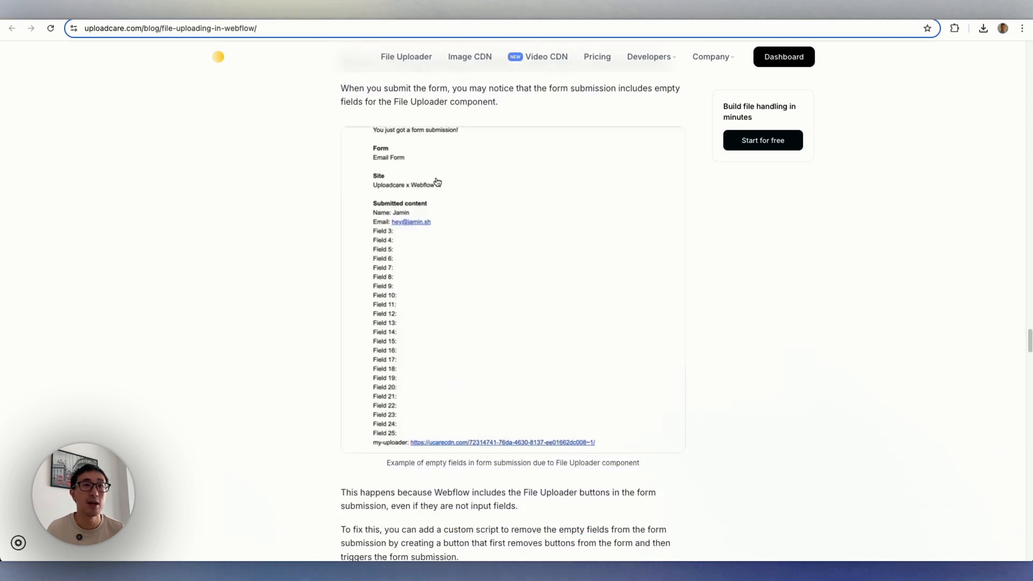
pyautogui.scroll(-3)
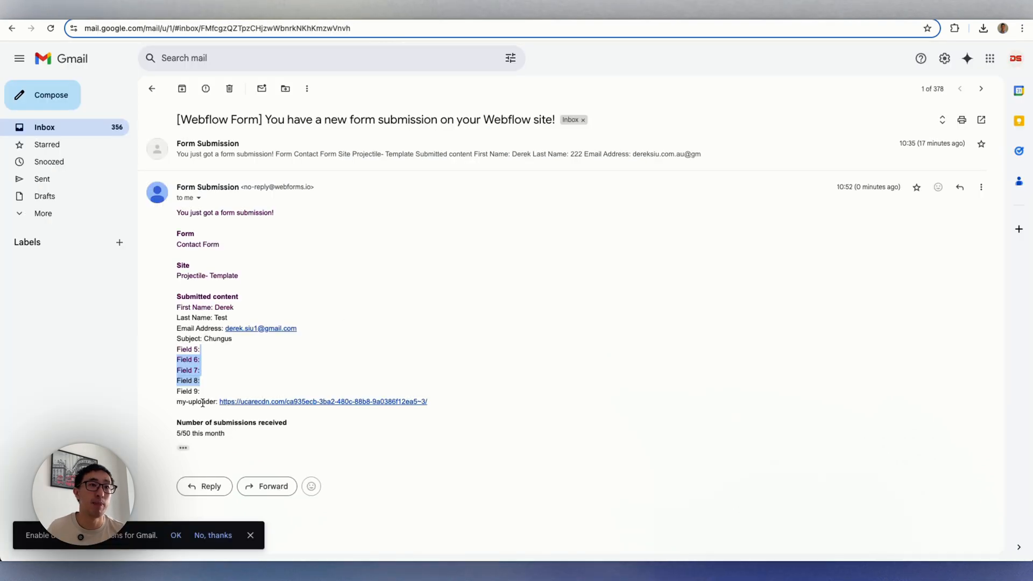
pyautogui.moveTo(257, 401)
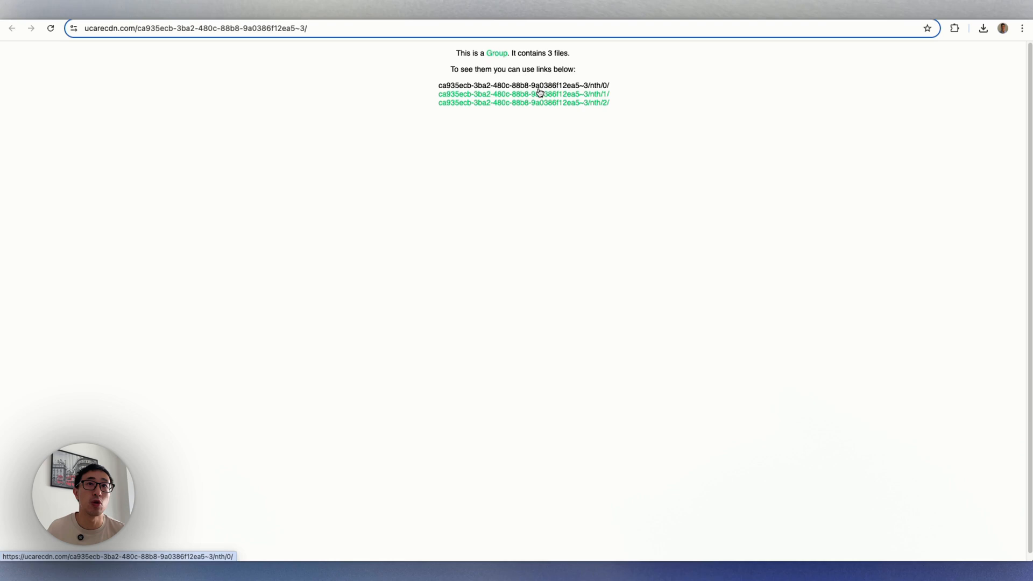
# View the first uploaded file from the three-file ucarecdn group linked in the email.
pyautogui.click(523, 86)
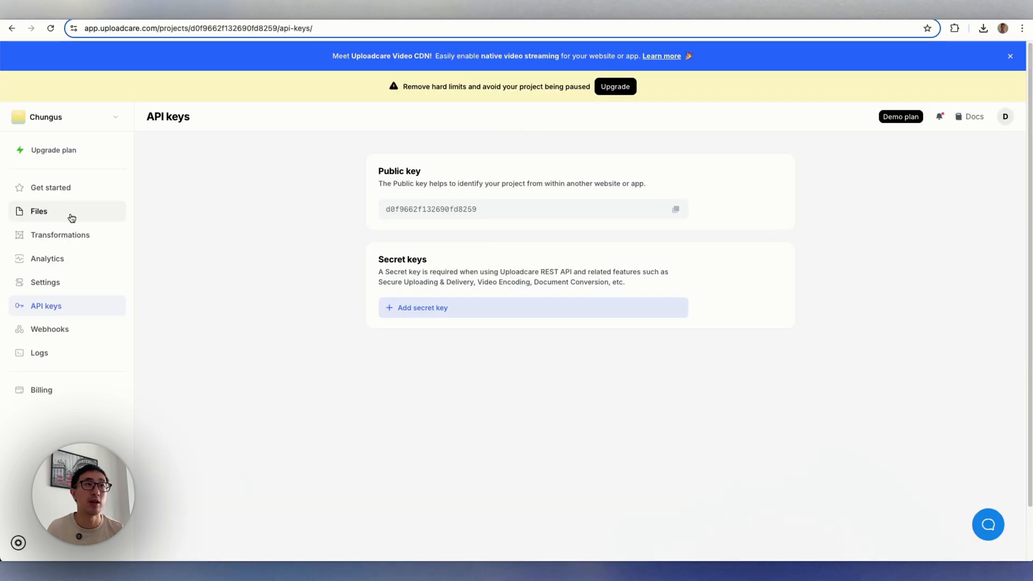
# Show the Chungus project's Files list with the three uploaded Chungus images.
pyautogui.click(39, 211)
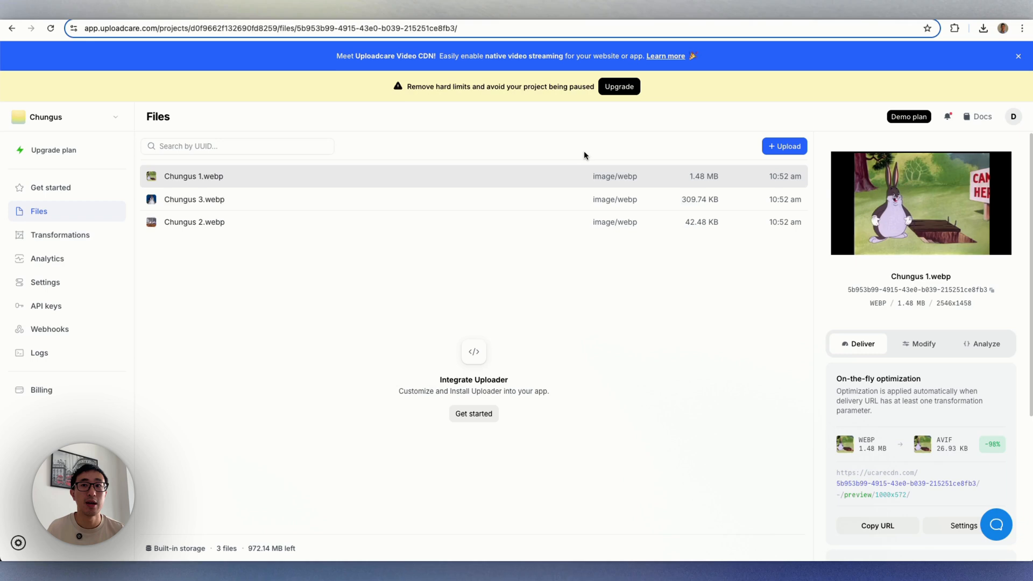
pyautogui.moveTo(690, 235)
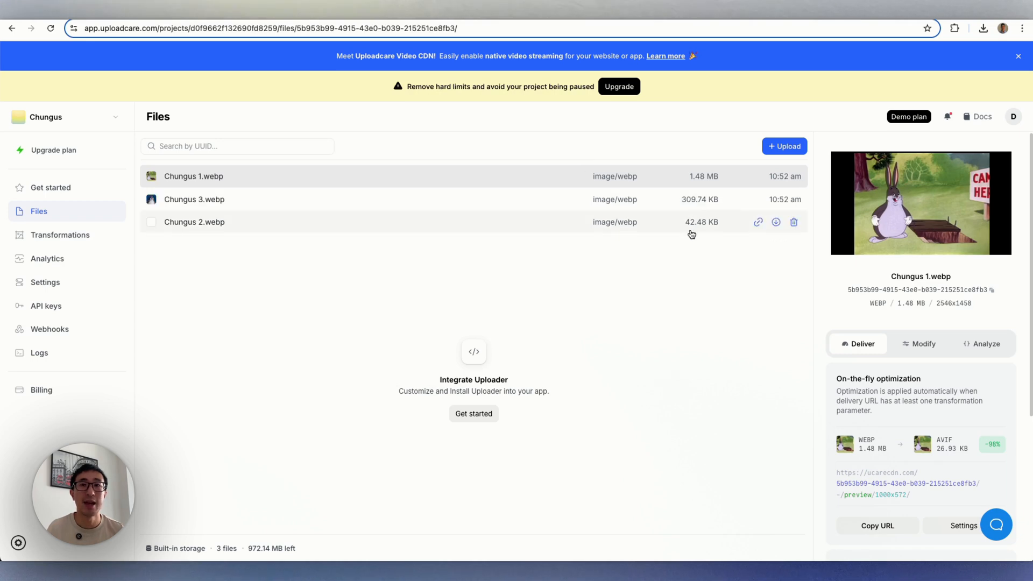
pyautogui.moveTo(716, 177)
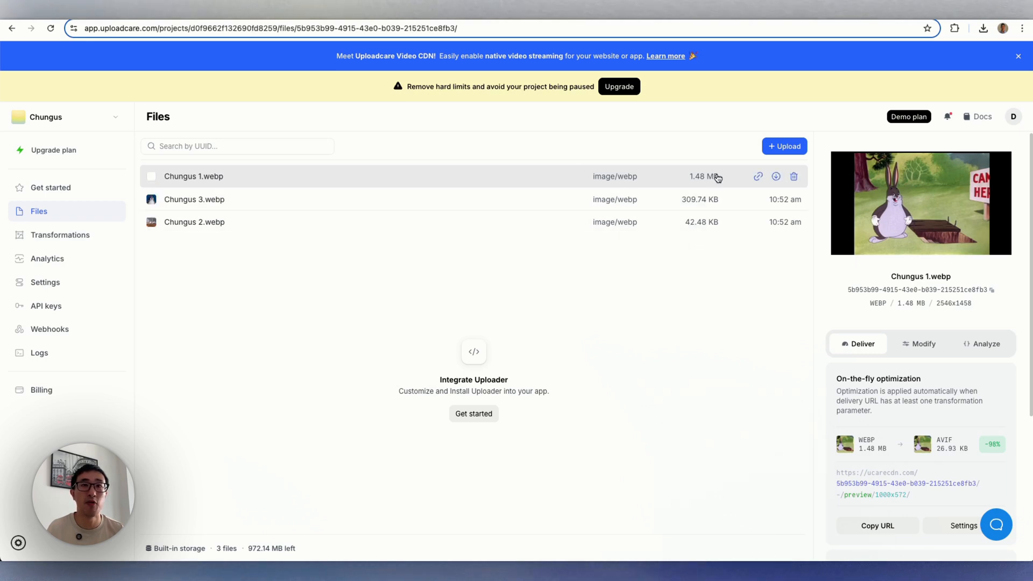
pyautogui.moveTo(683, 258)
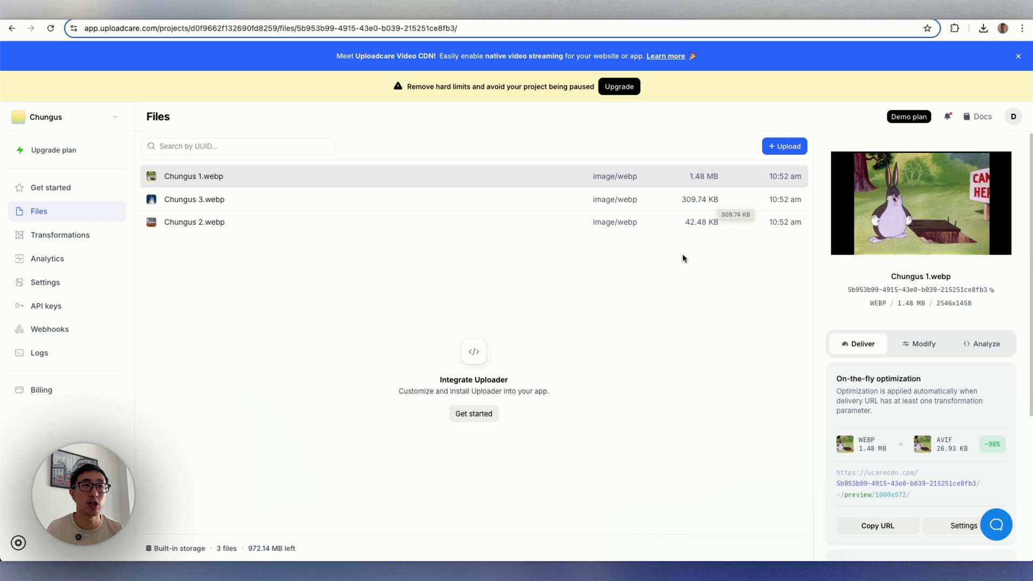
pyautogui.moveTo(703, 297)
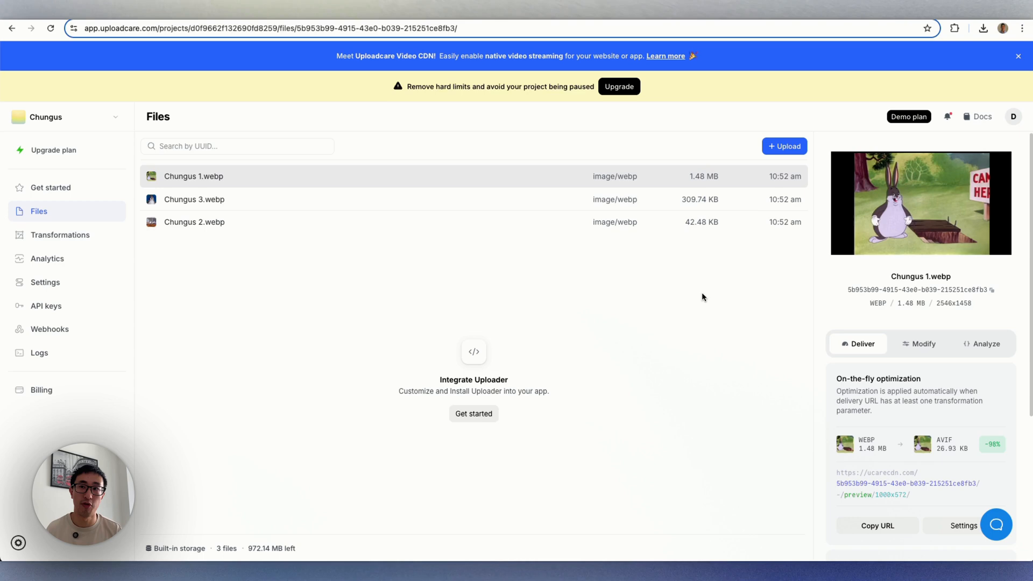
pyautogui.moveTo(598, 274)
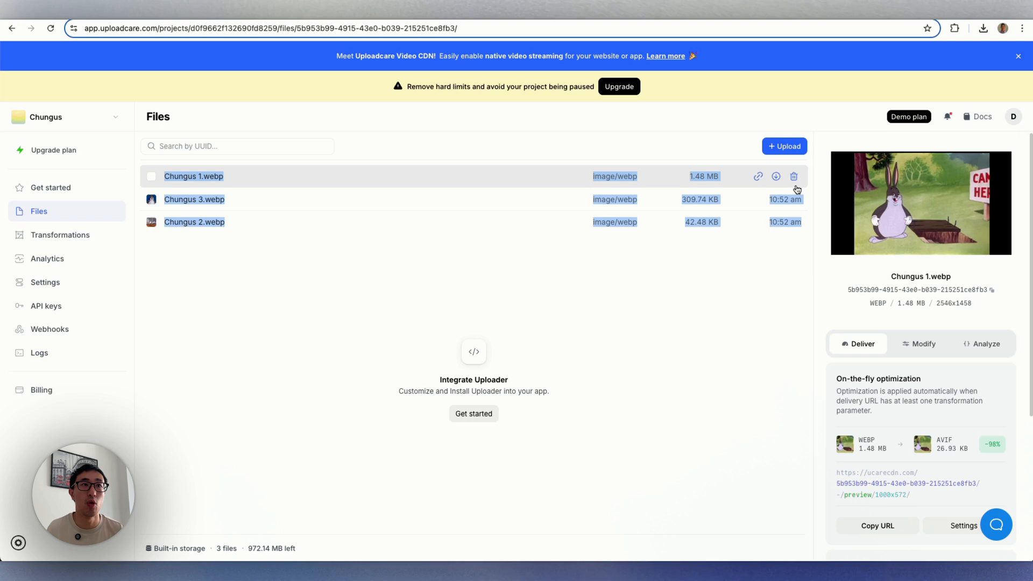
# Select all three Chungus images and confirm deleting them from the project.
pyautogui.click(152, 176)
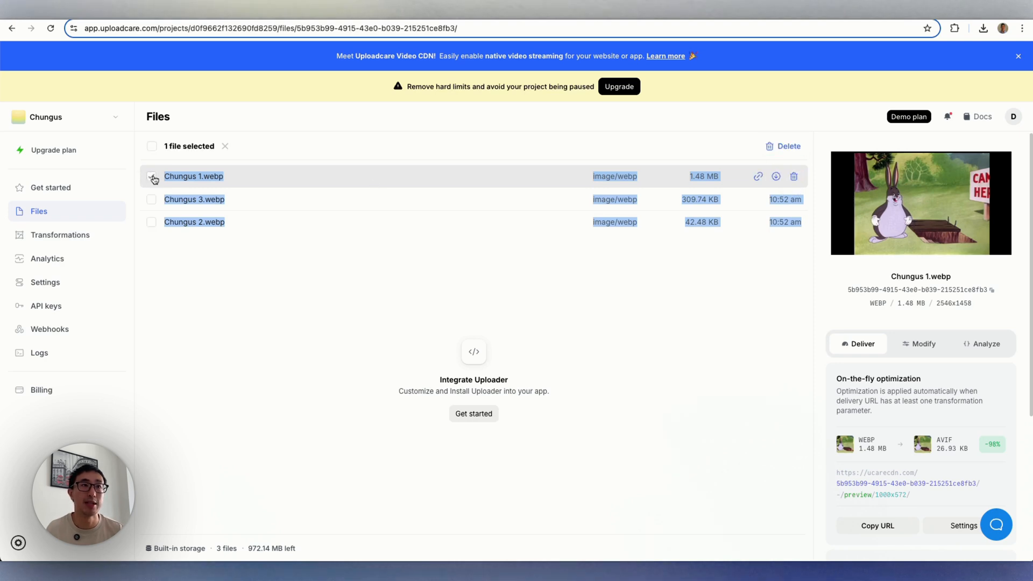
pyautogui.click(152, 145)
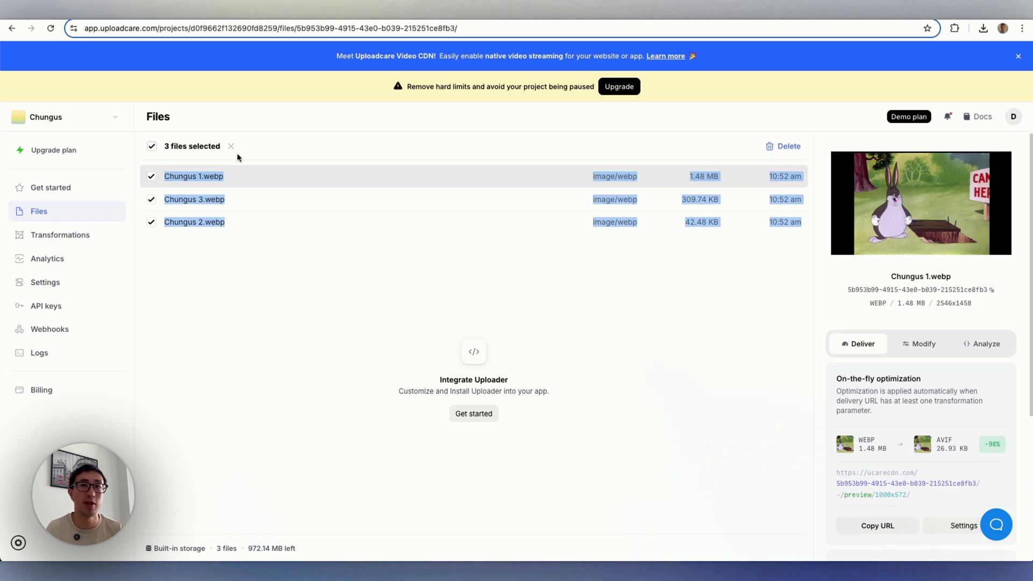
pyautogui.click(782, 145)
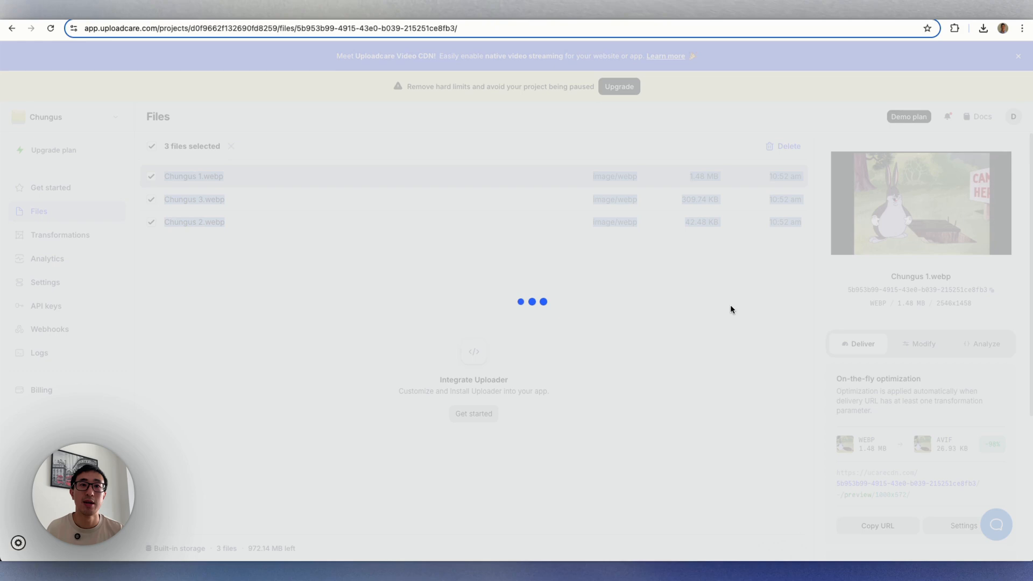
pyautogui.click(786, 145)
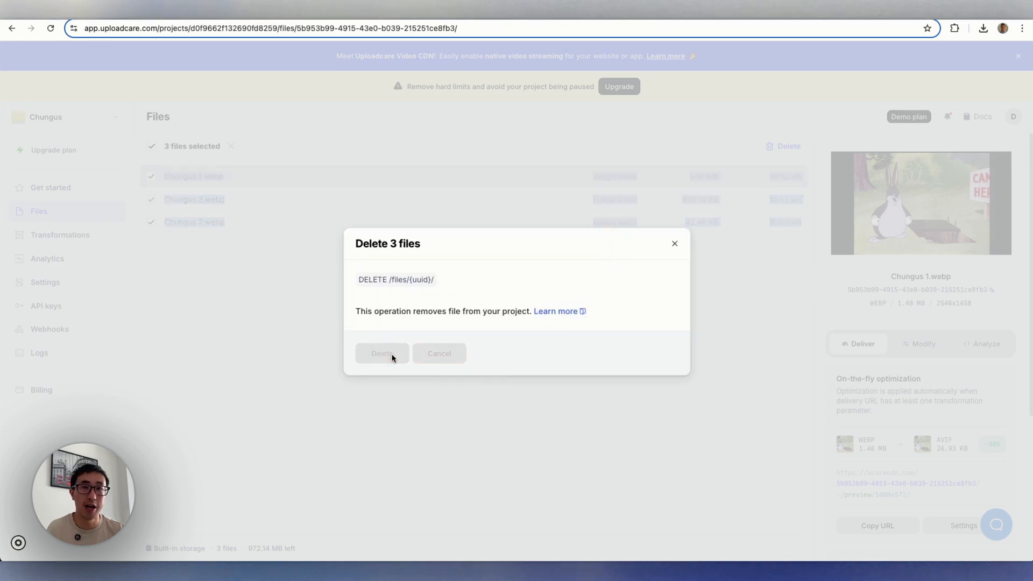
pyautogui.click(380, 353)
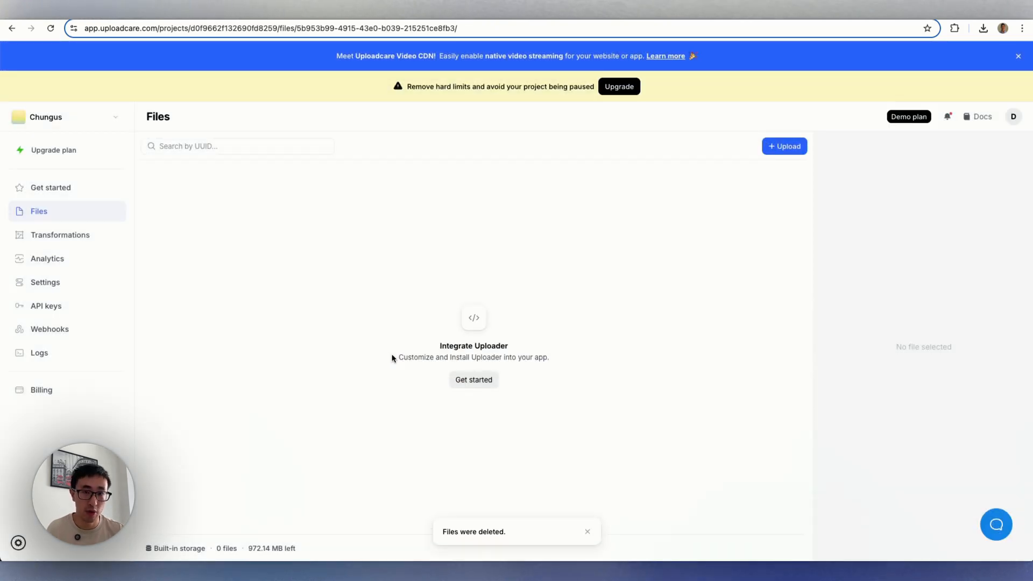
pyautogui.moveTo(676, 271)
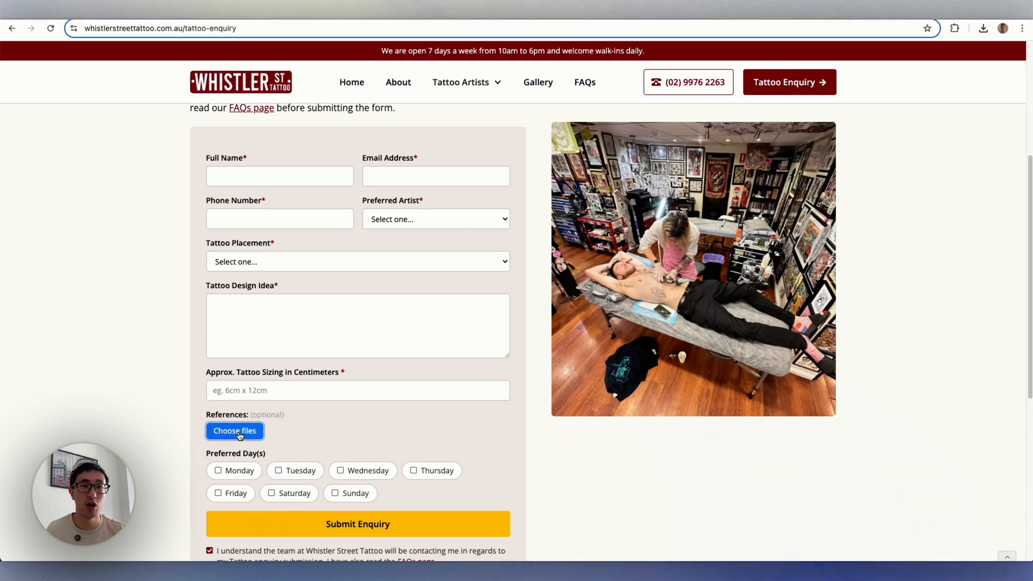
# Attach the three Chungus images (1.7 MB) as references on the Whistler Street Tattoo enquiry form.
pyautogui.click(234, 430)
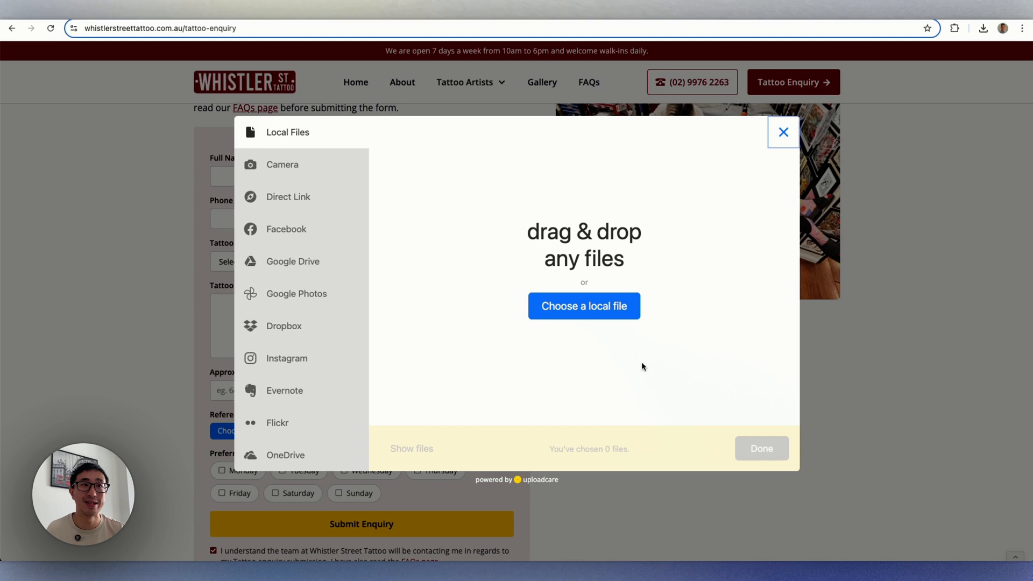
pyautogui.moveTo(654, 256)
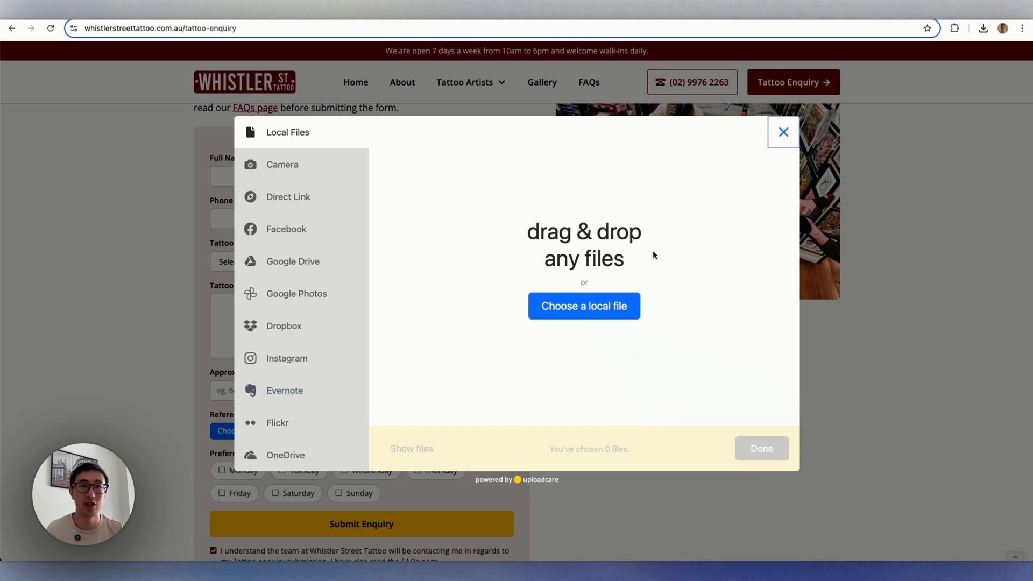
pyautogui.click(583, 305)
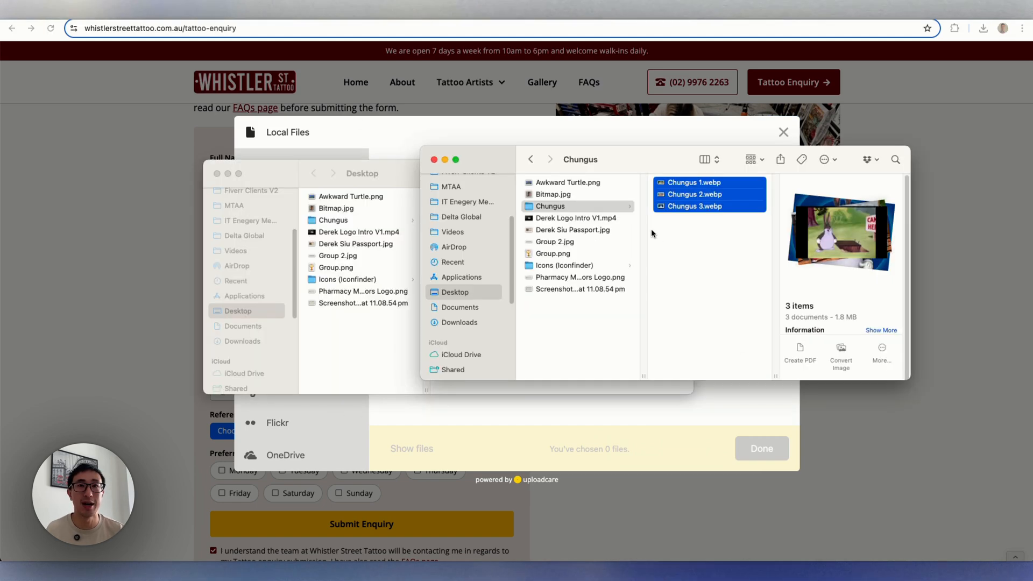
pyautogui.click(760, 447)
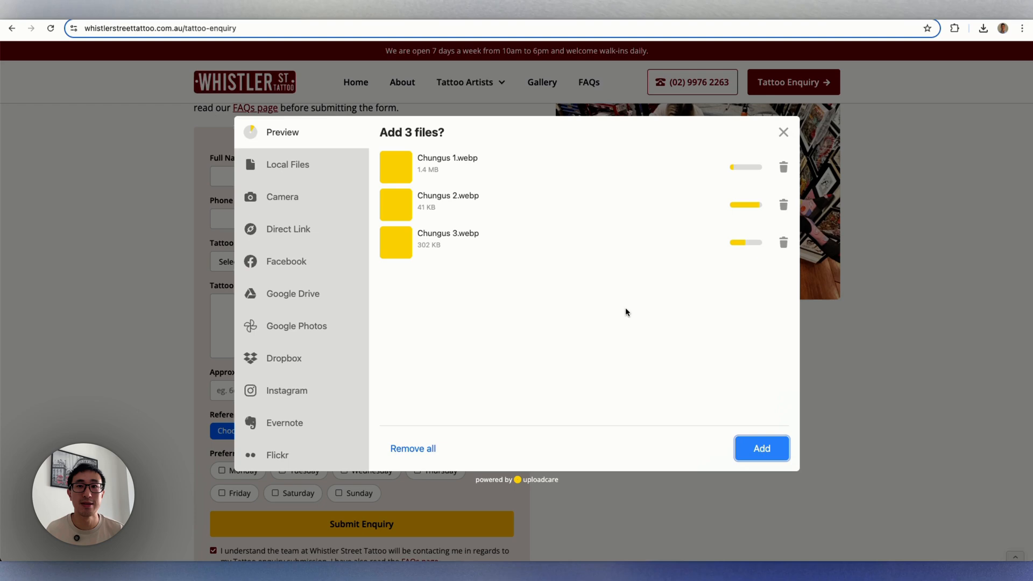
pyautogui.click(761, 447)
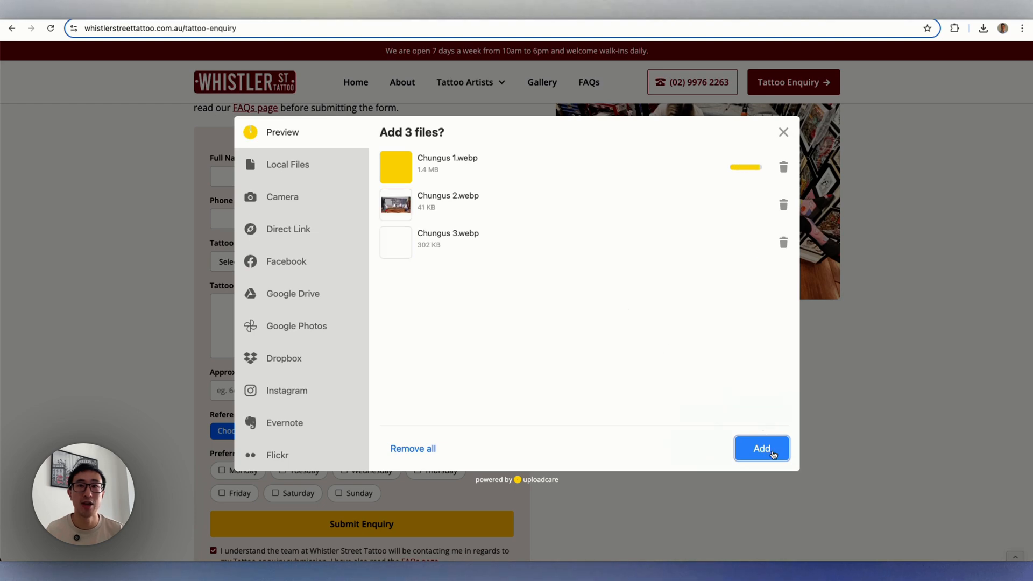
pyautogui.click(762, 448)
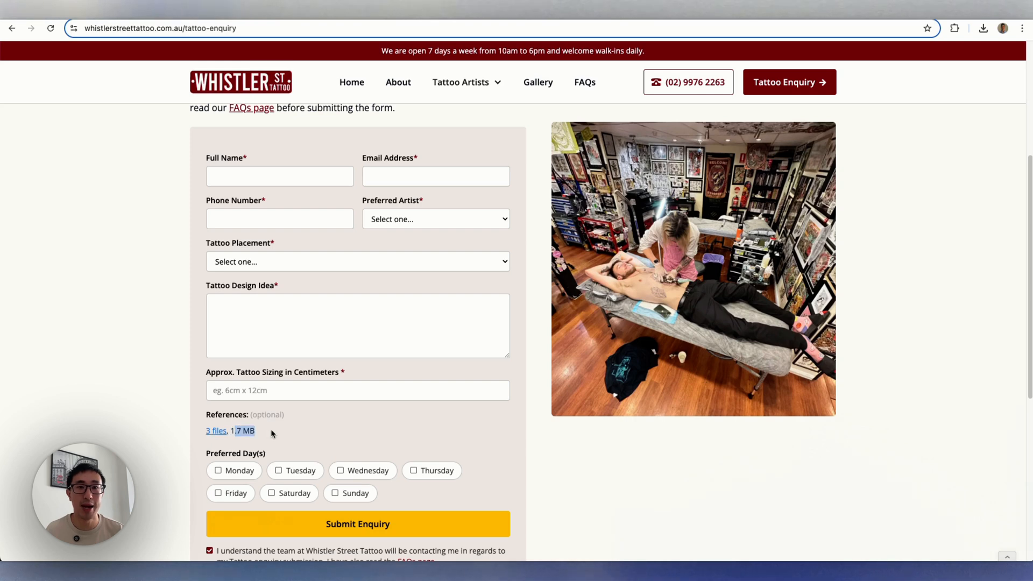
pyautogui.moveTo(275, 434)
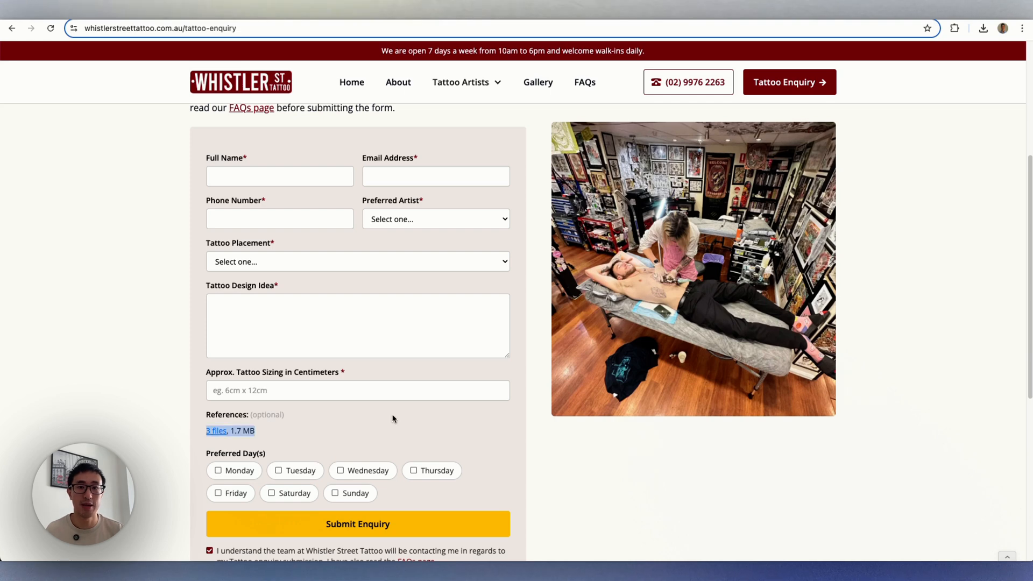
pyautogui.scroll(-3)
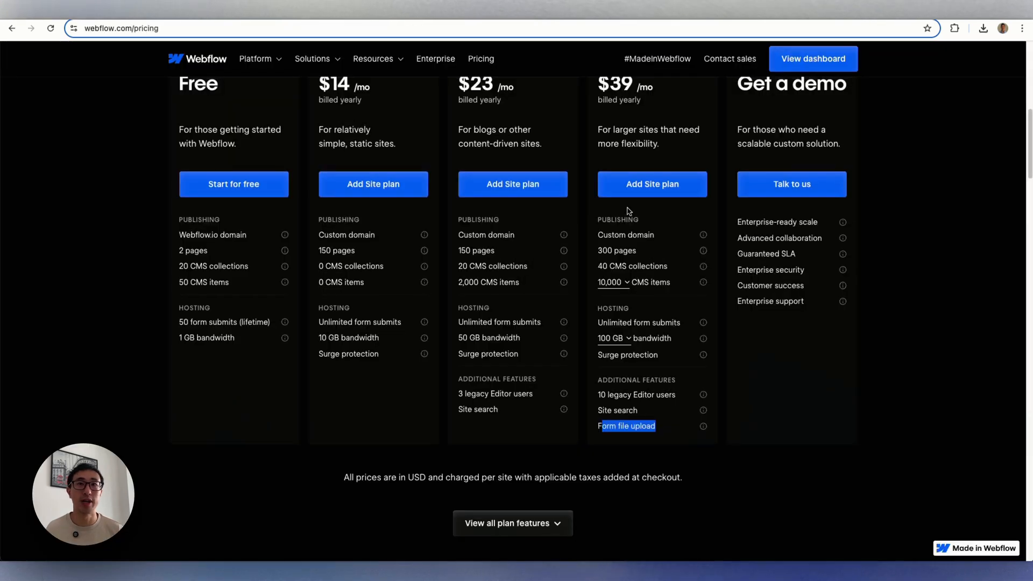
# Scroll the Webflow pricing page to the plan cards showing Form file upload under the $39 Business plan.
pyautogui.scroll(3)
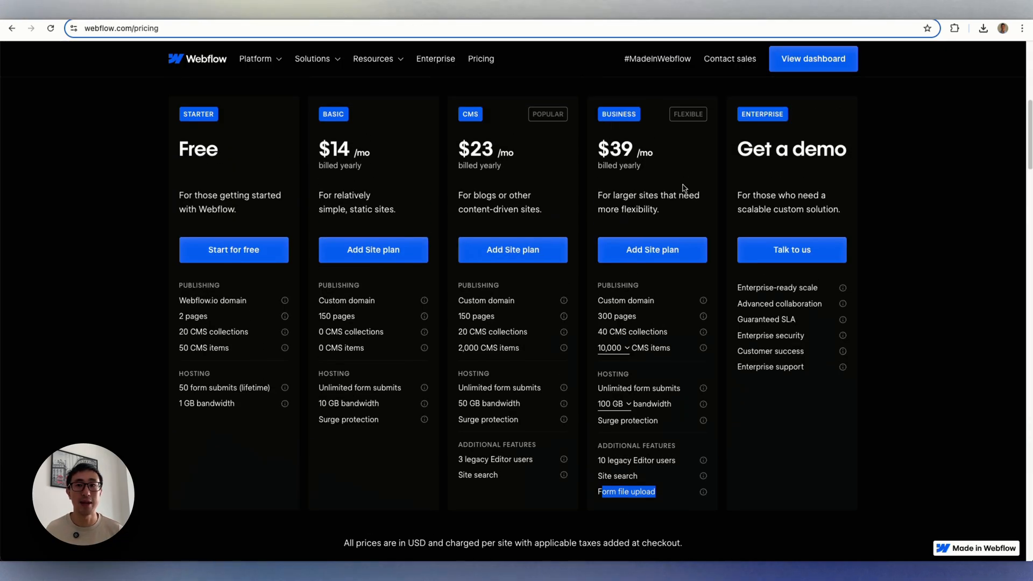